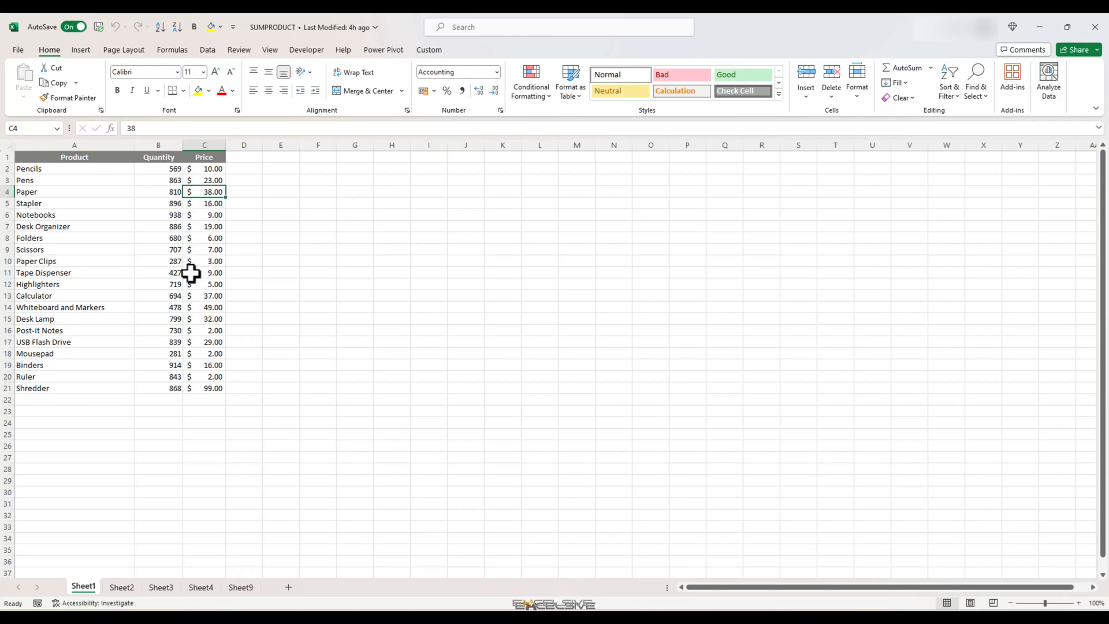
Step: Review the Pencils product, quantity and price in the product table
click(204, 226)
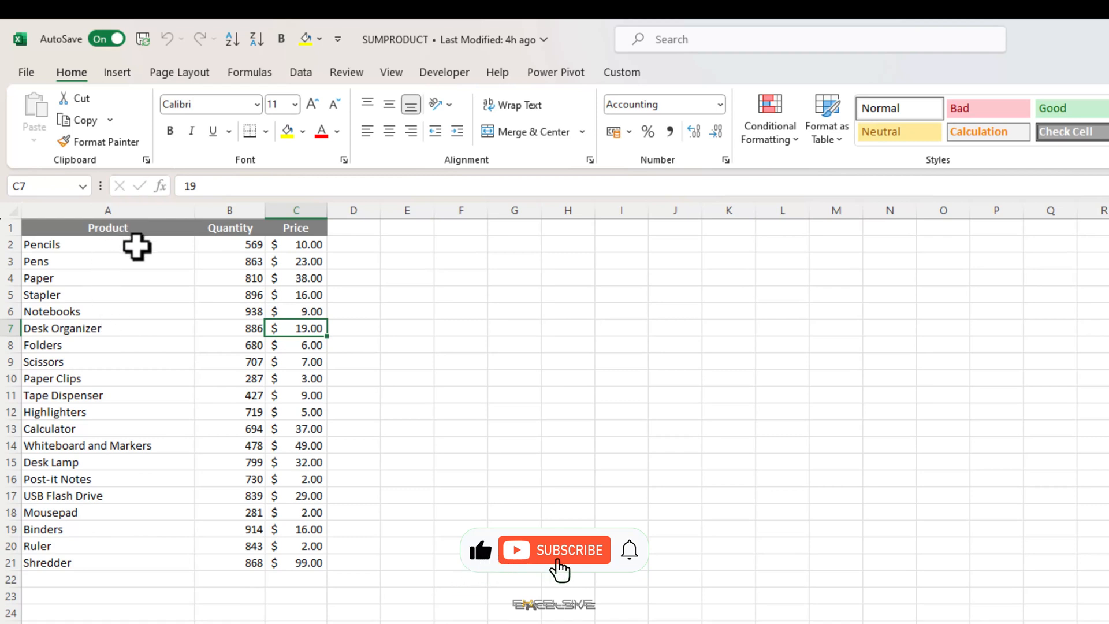
click(108, 244)
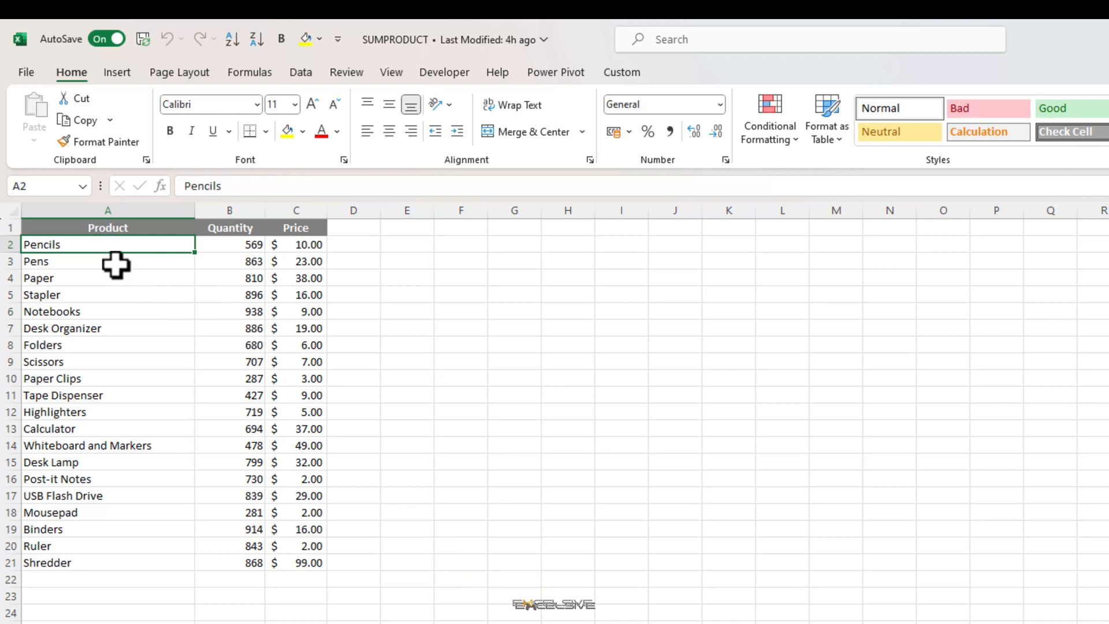
click(229, 244)
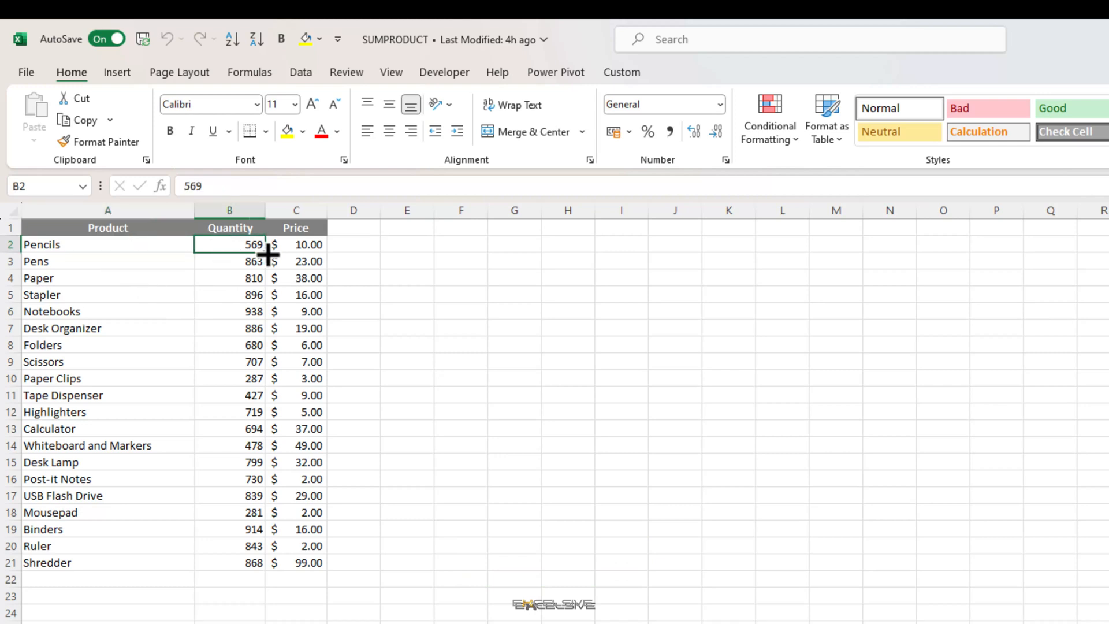
click(296, 244)
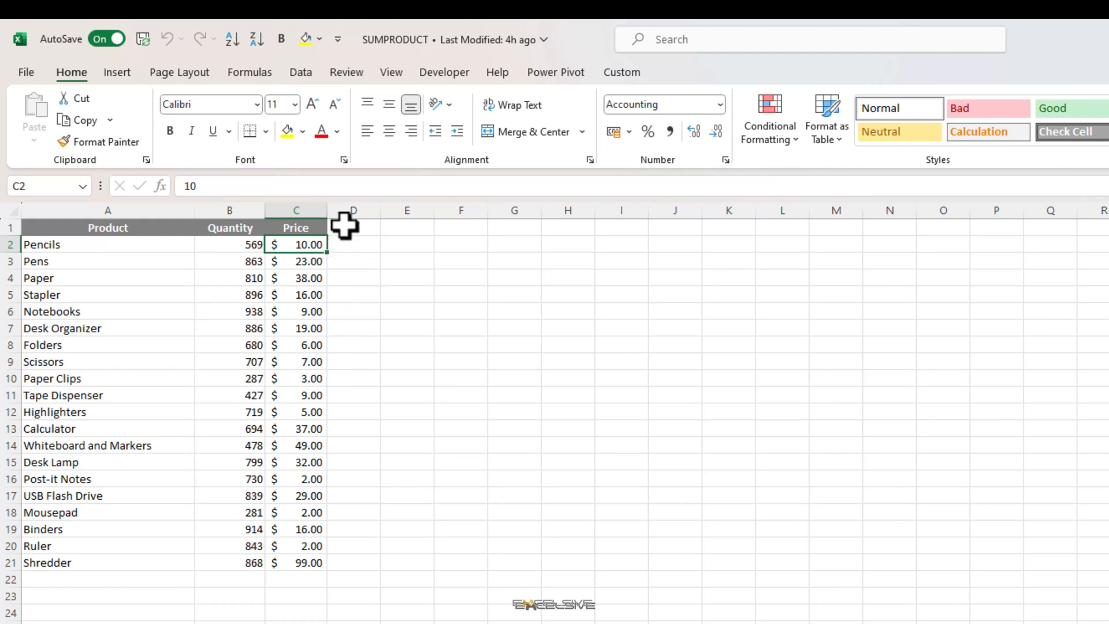
Step: Add a Total header in D1 and fill =B2*C2 down to the Shredder row
click(353, 227)
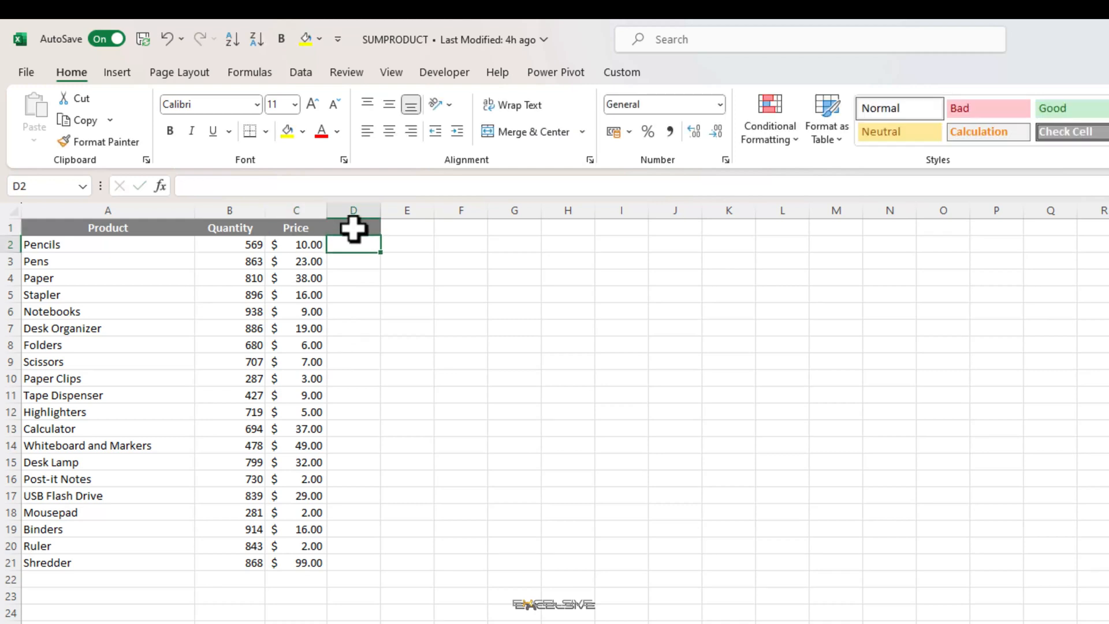
text(Total)
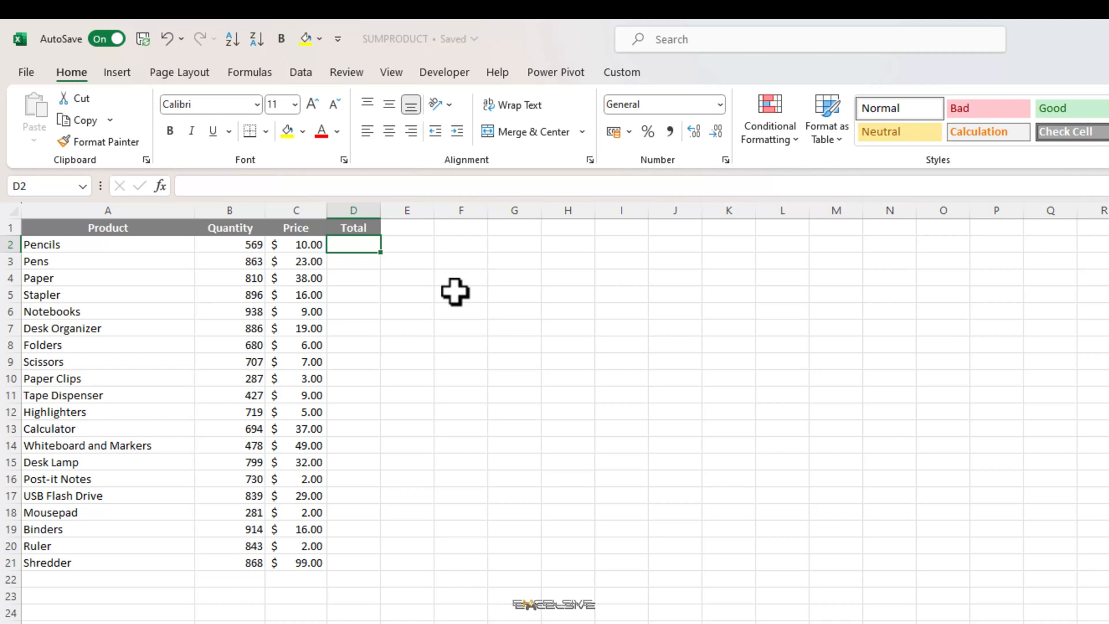
text(=B2*)
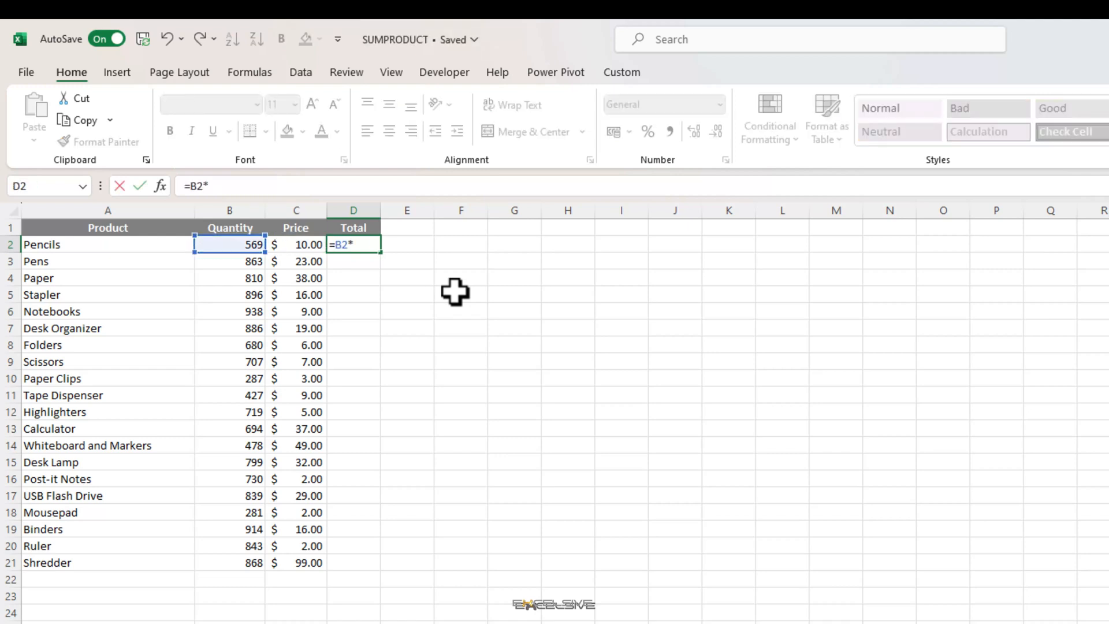
text(C2)
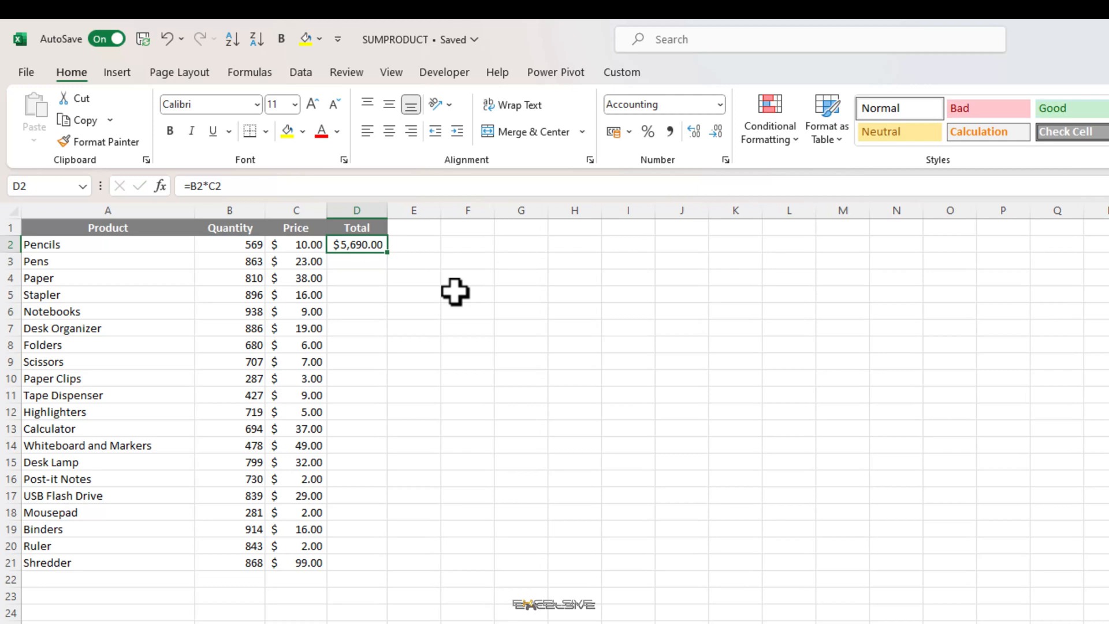
key(Ctrl+c)
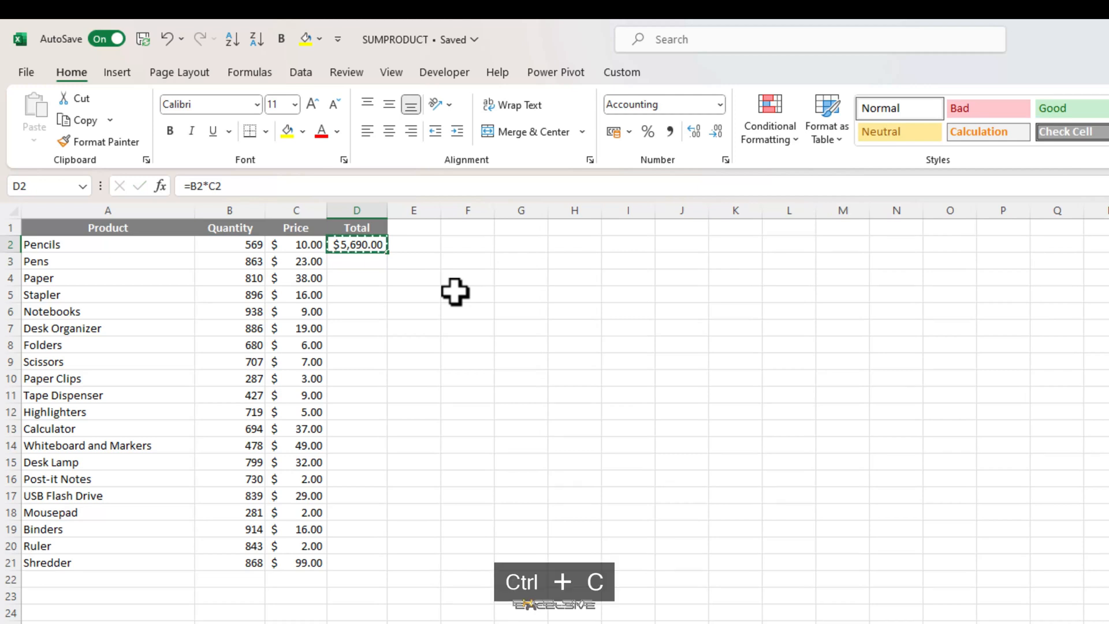
key(Ctrl+Shift+Down)
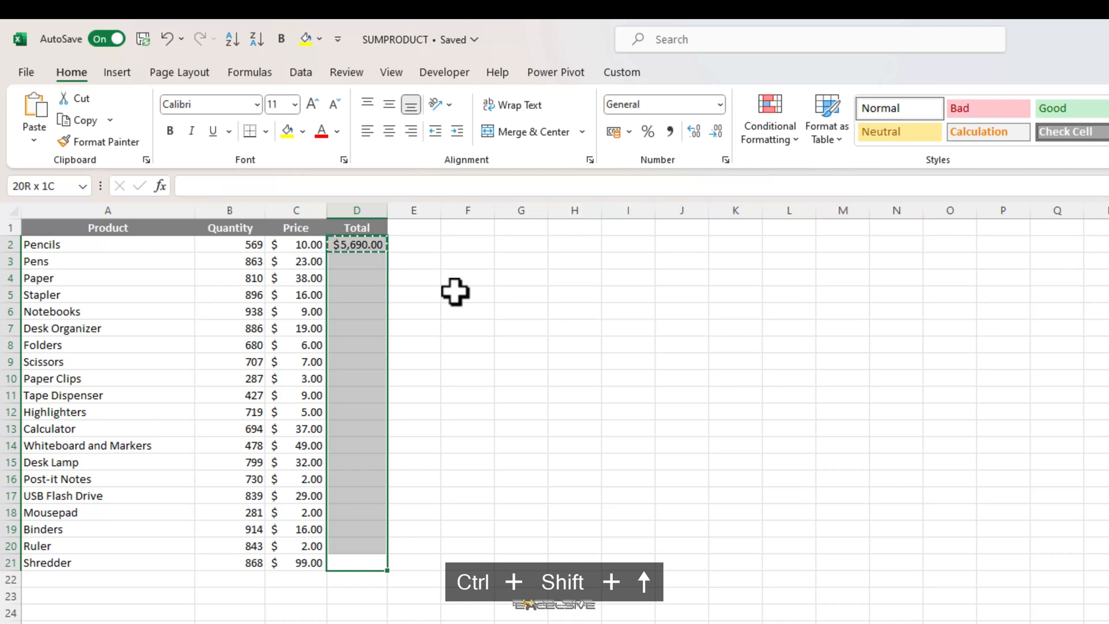
key(Ctrl+V)
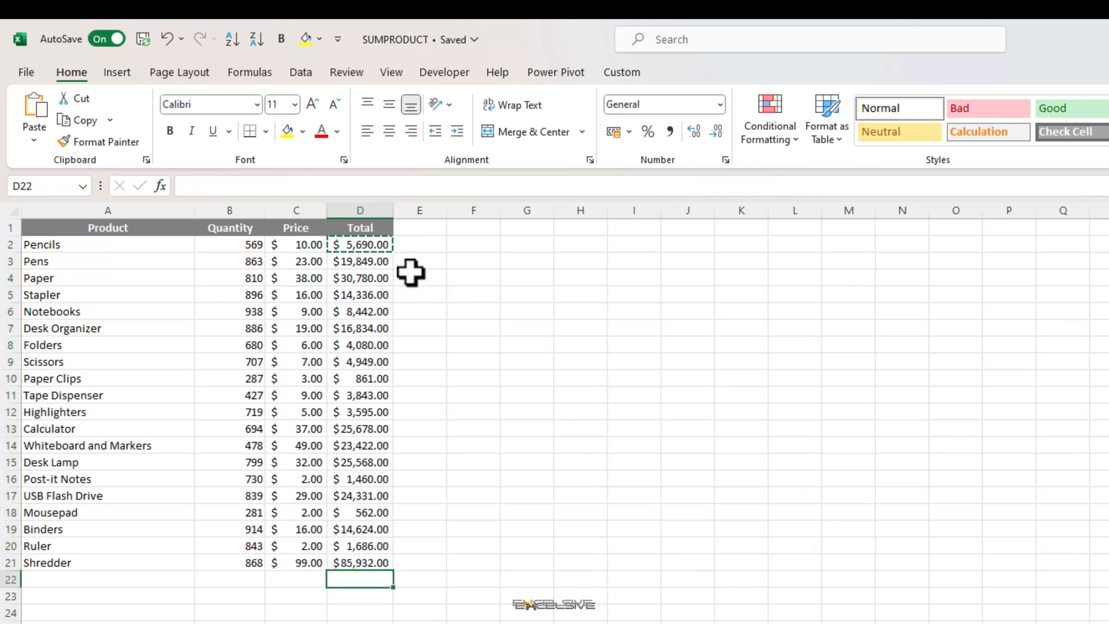
Step: Enter an AutoSum of D2:D21 in D22, showing $3,16,522.00
text(=)
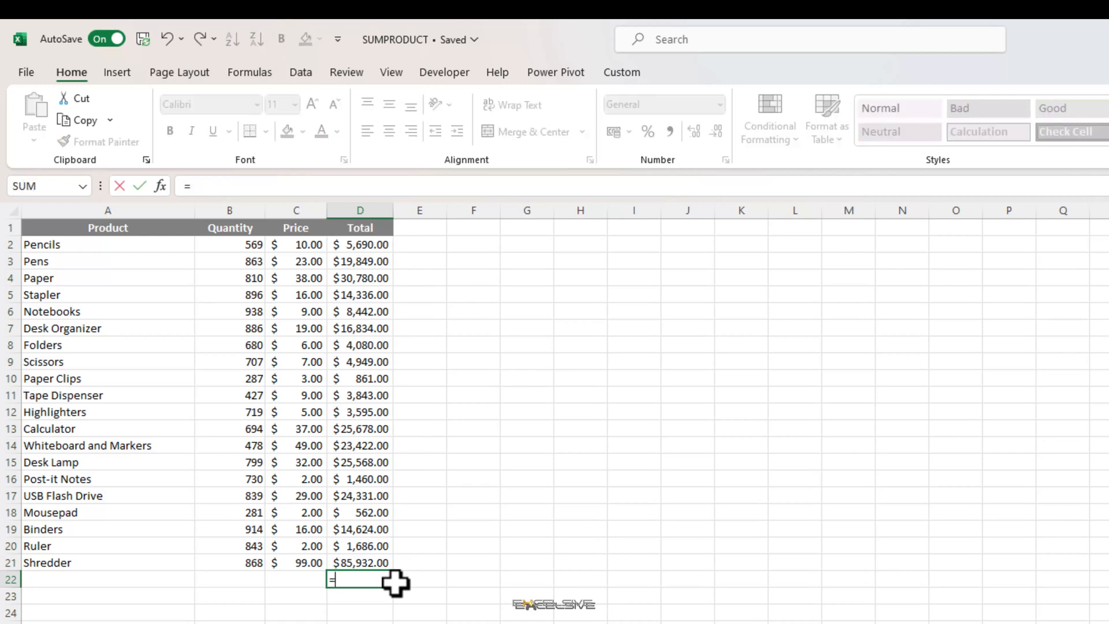
key(Alt+=)
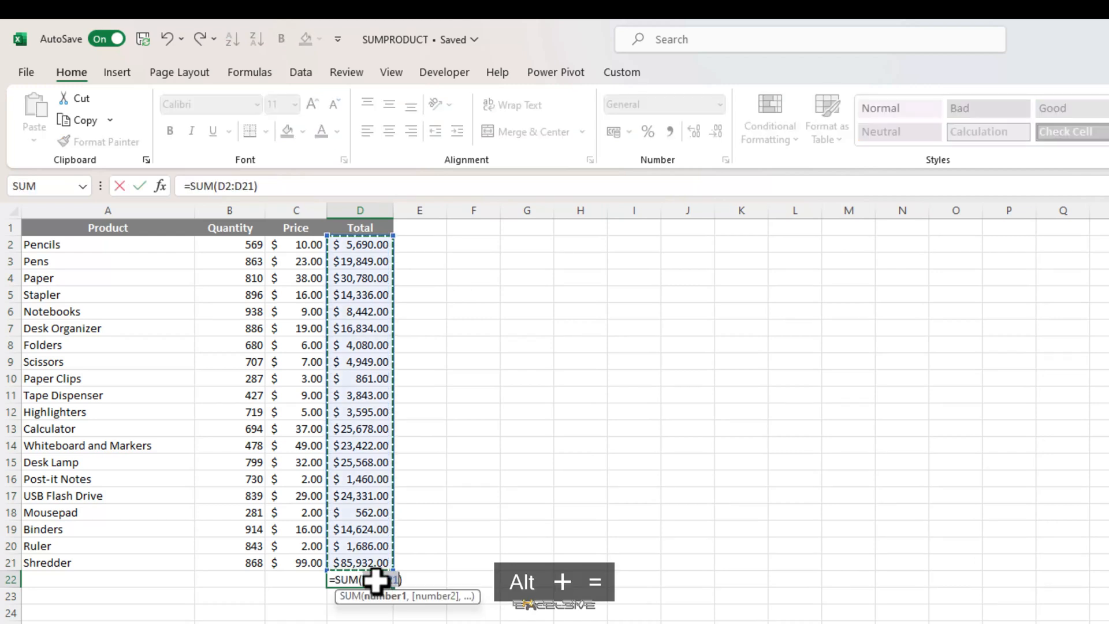
key(Enter)
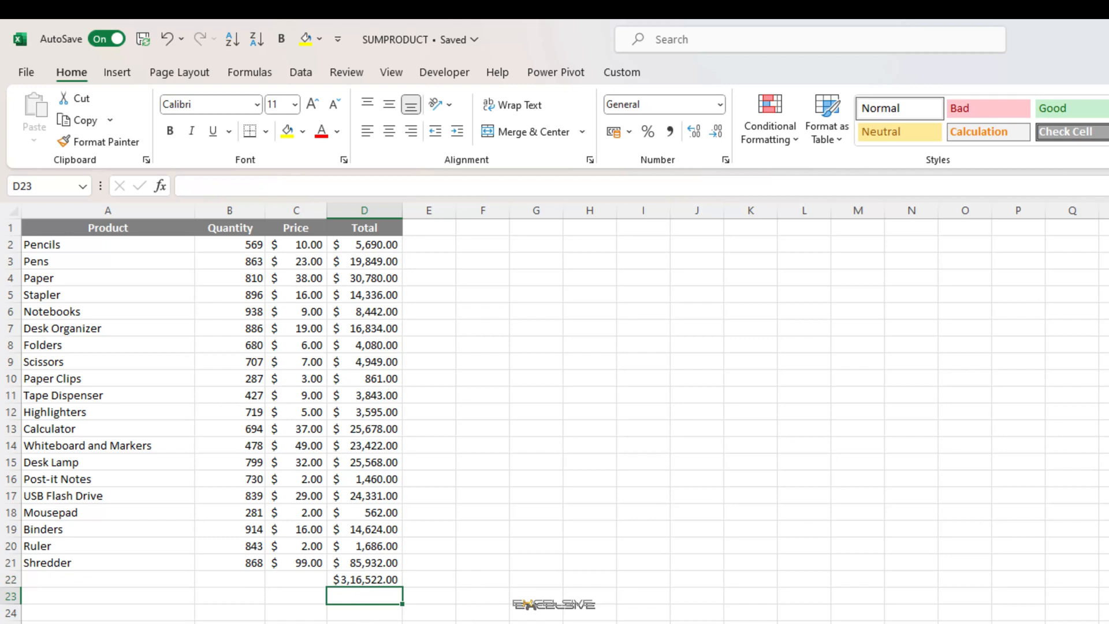
Step: Enter =SUMPRODUCT(B2:B21,C2:C21) in D23 and confirm it also gives $3,16,522
text(=)
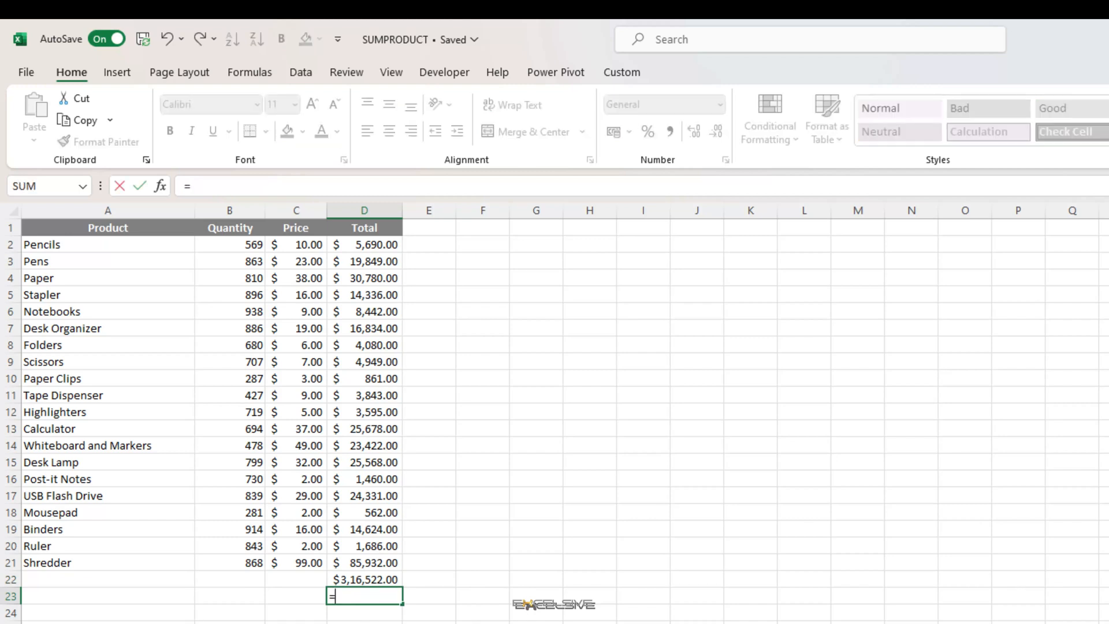
text(s)
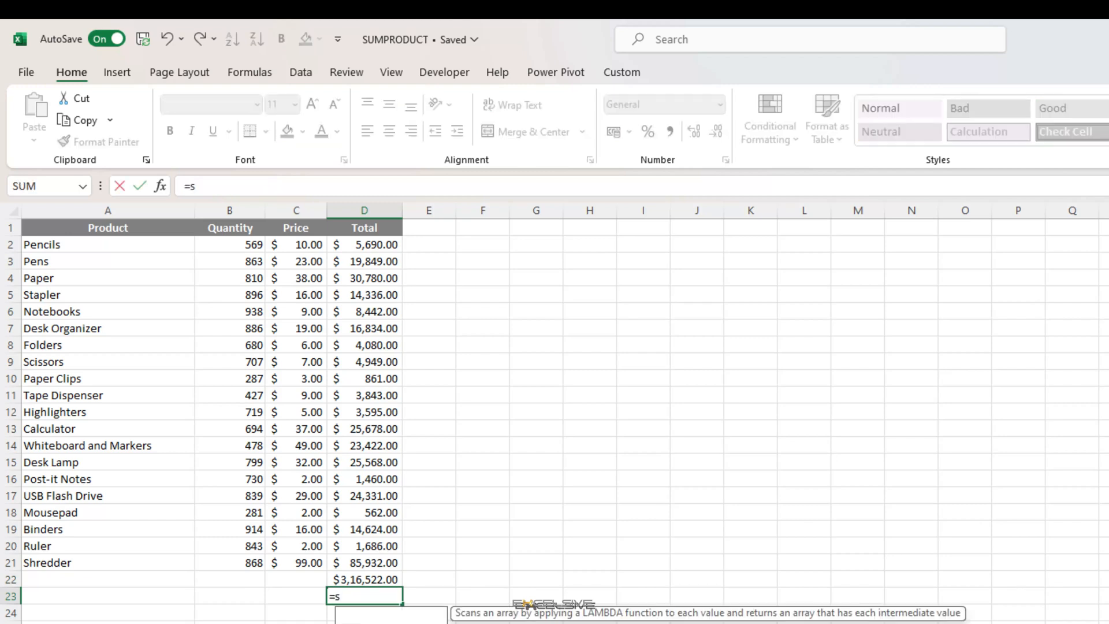
text(SUMPRODUCT()
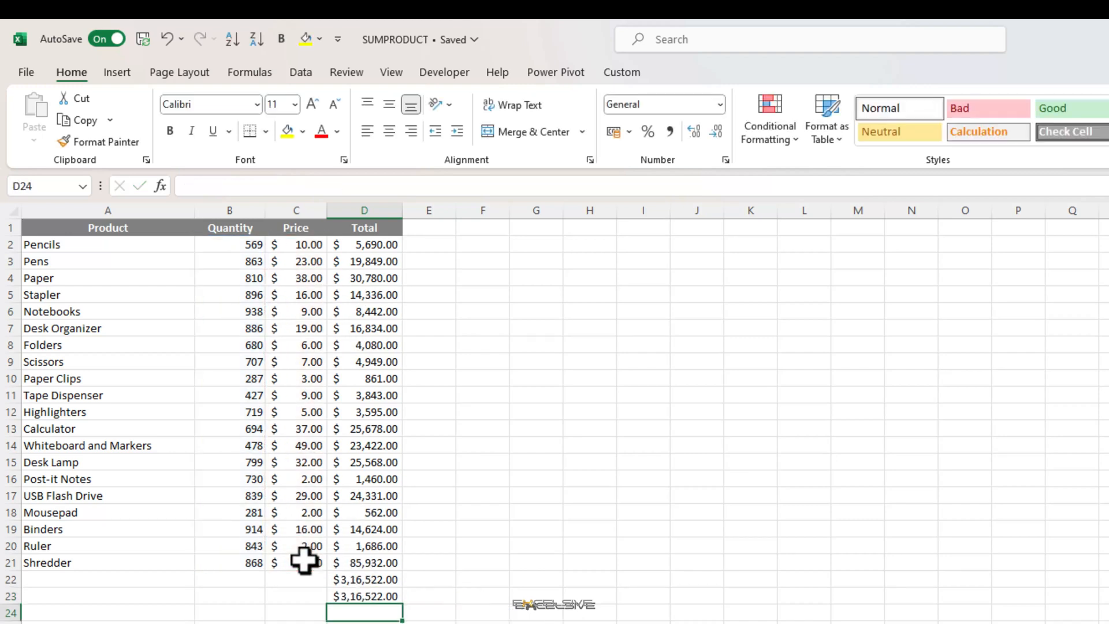
click(364, 596)
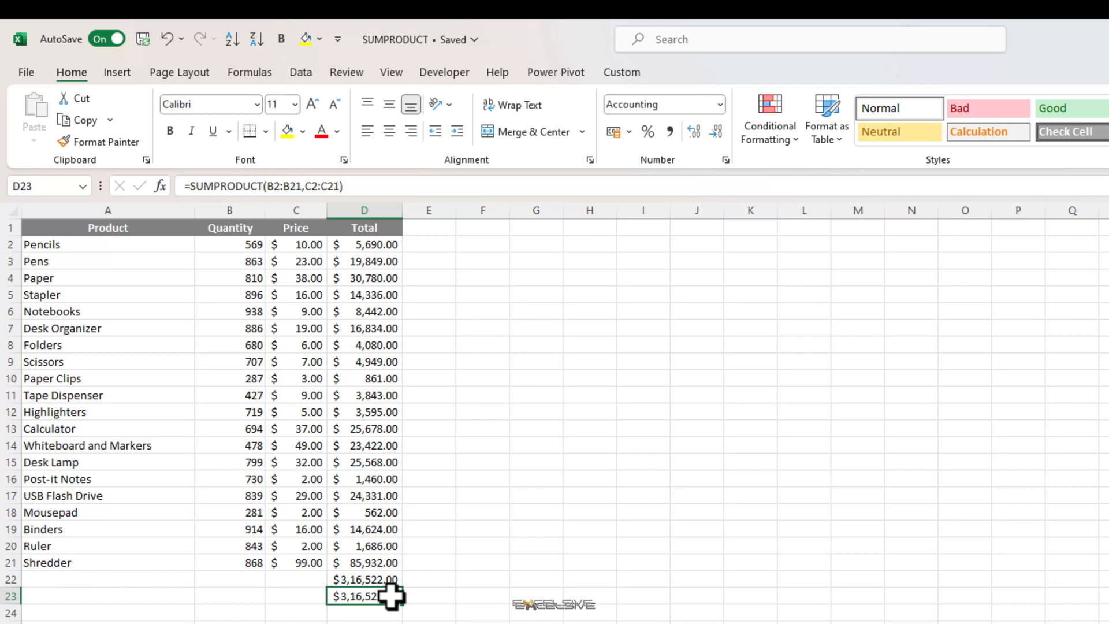
mouse_move(491, 605)
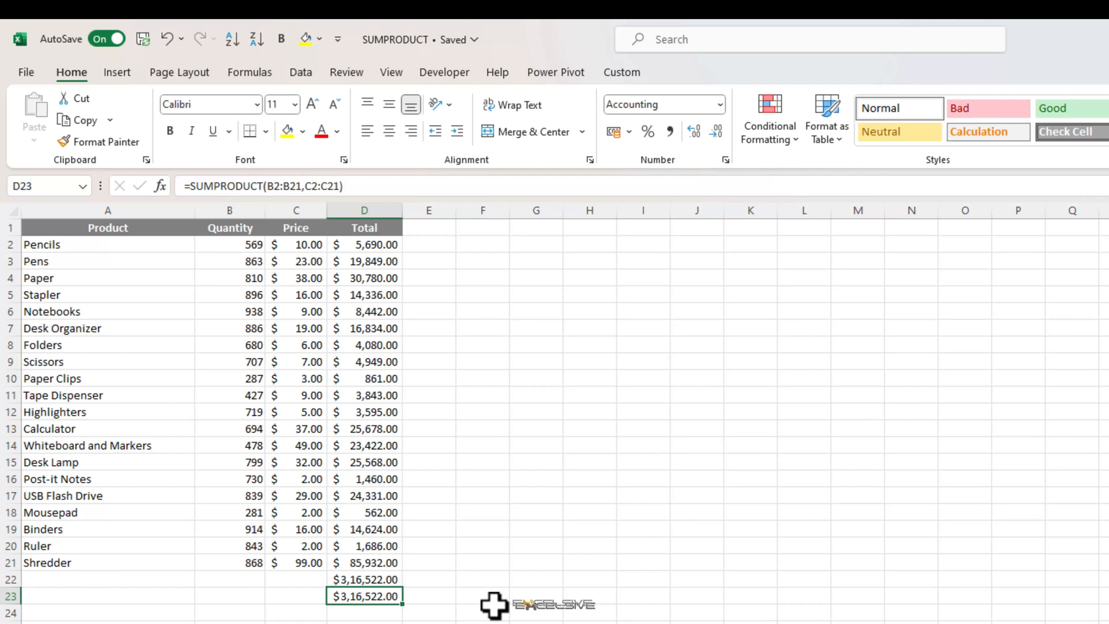
mouse_move(419, 478)
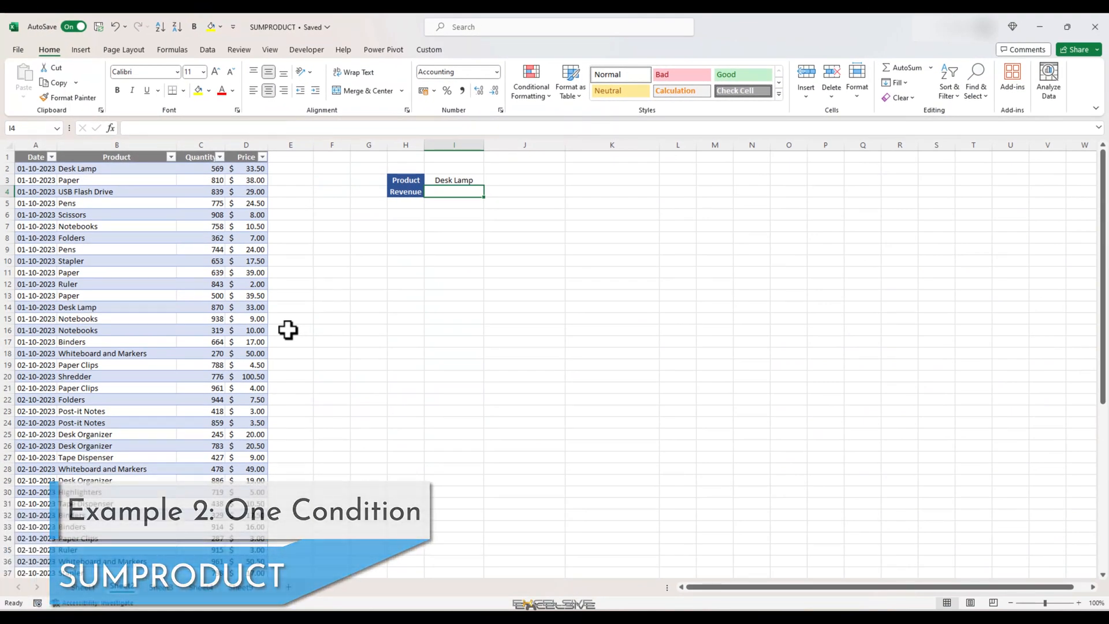
Step: Browse the dated sales table, viewing its date filter list without filtering
click(72, 214)
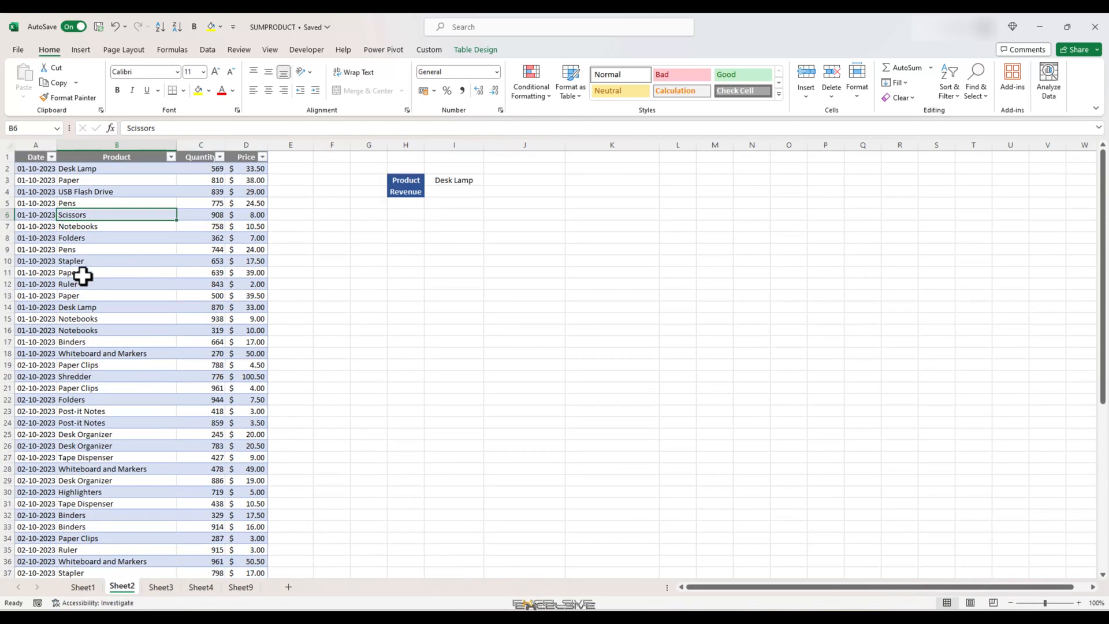
click(54, 156)
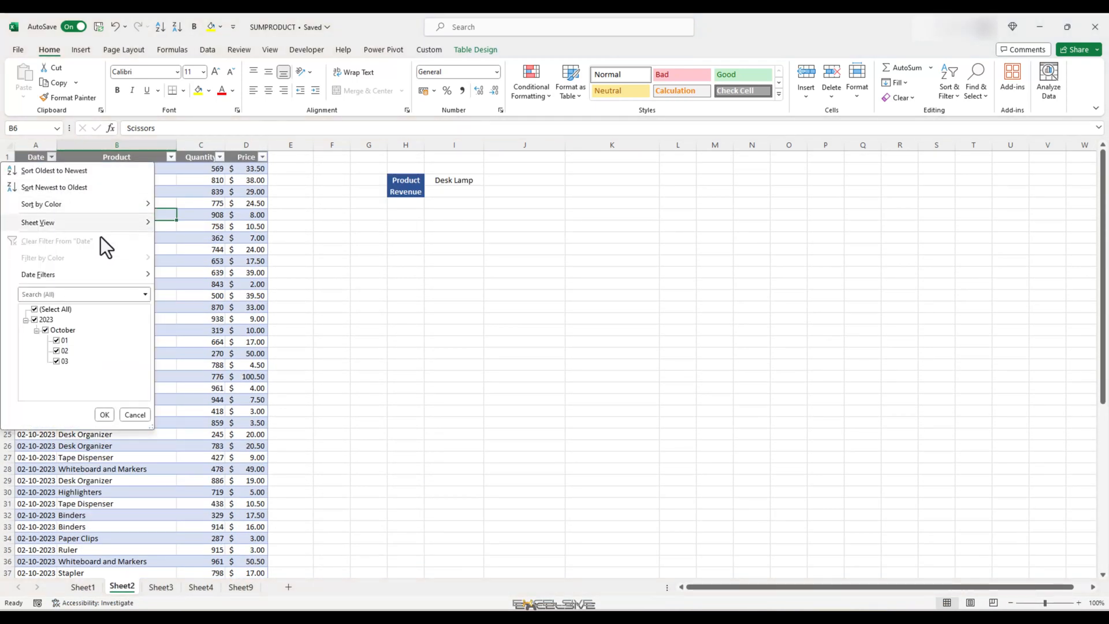
mouse_move(75, 383)
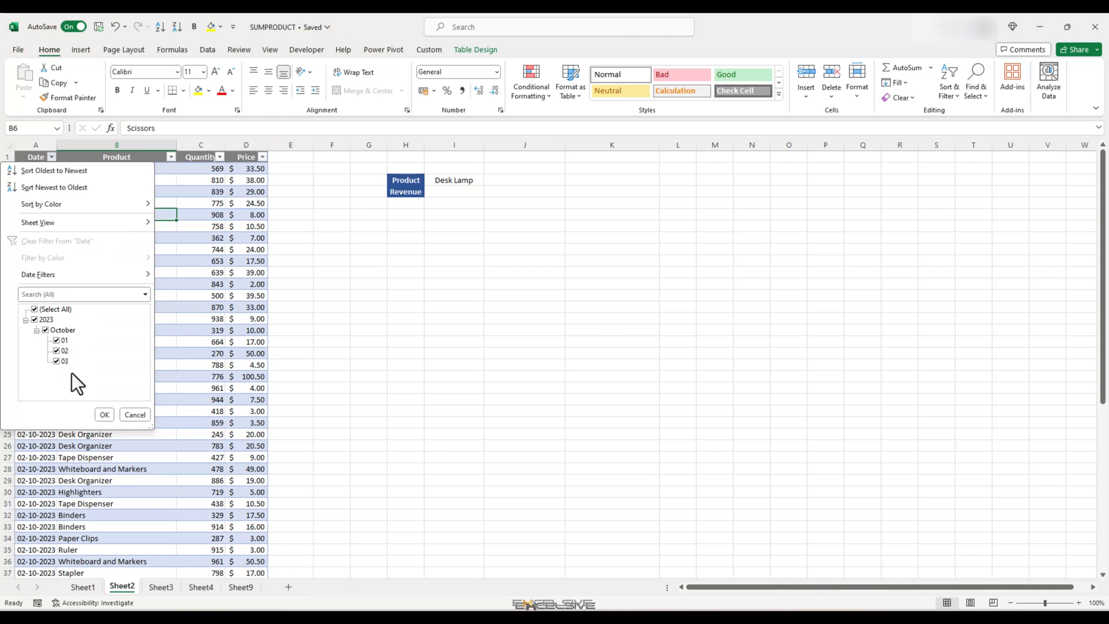
click(104, 415)
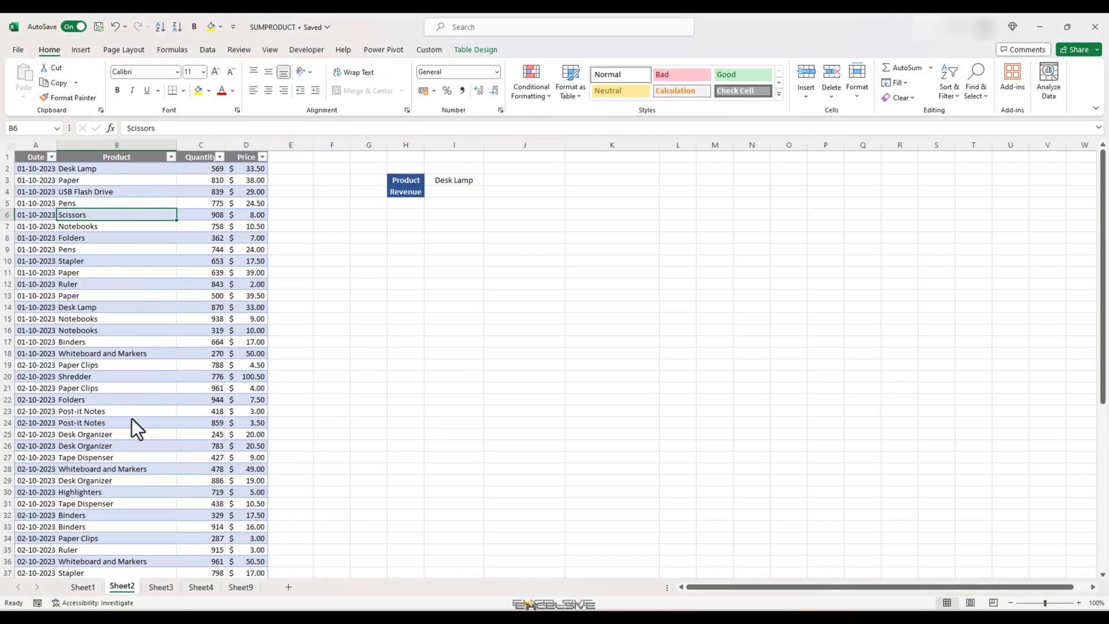
scroll(down, 3)
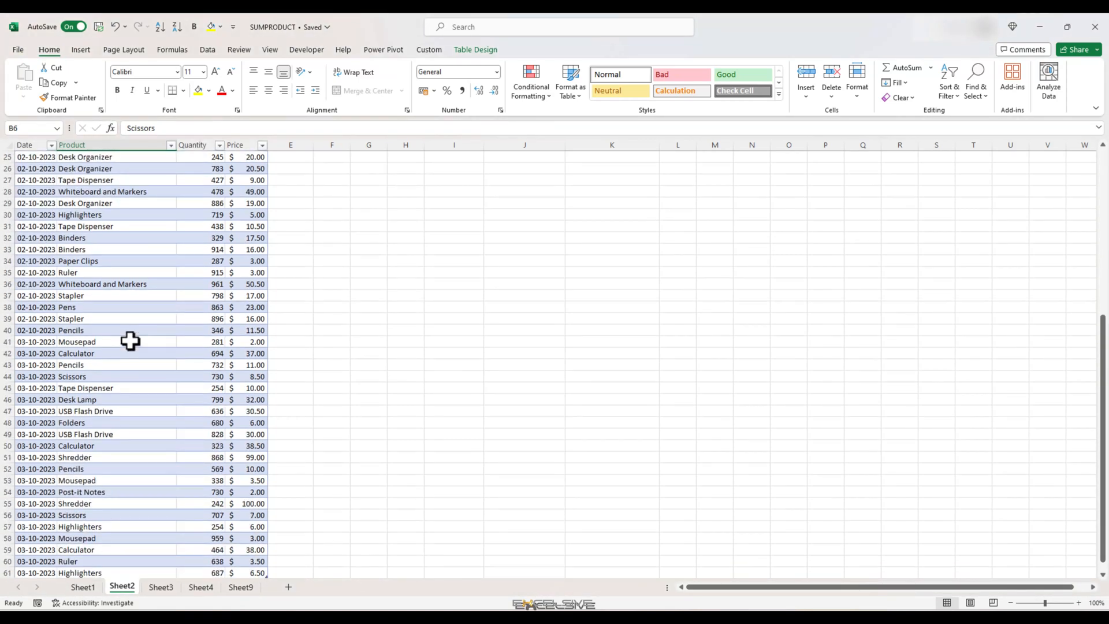
scroll(down, 3)
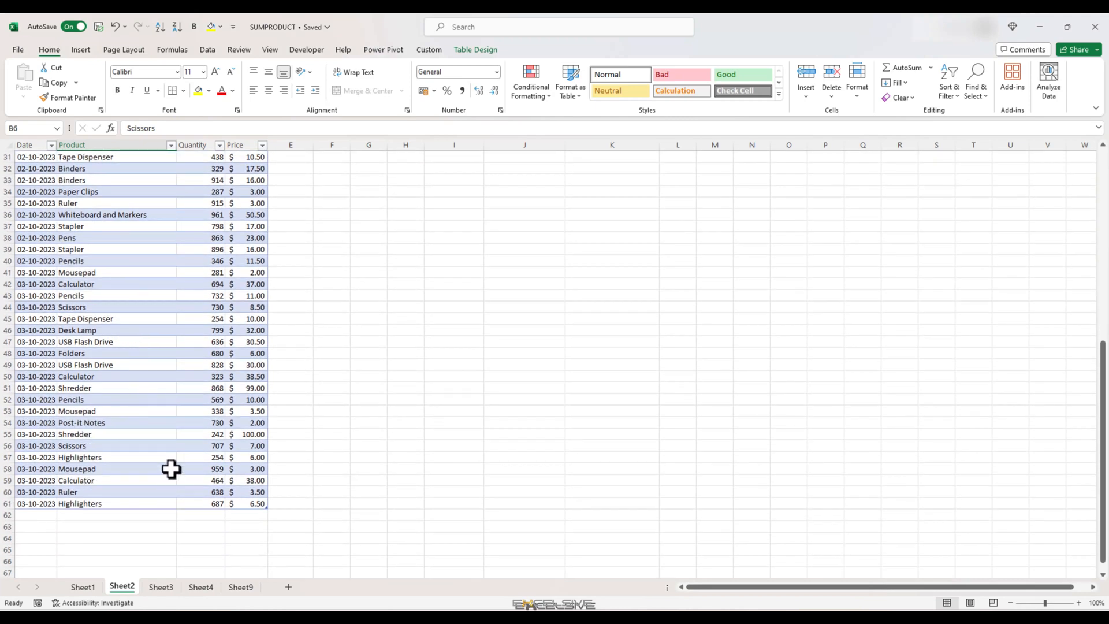
scroll(up, 3)
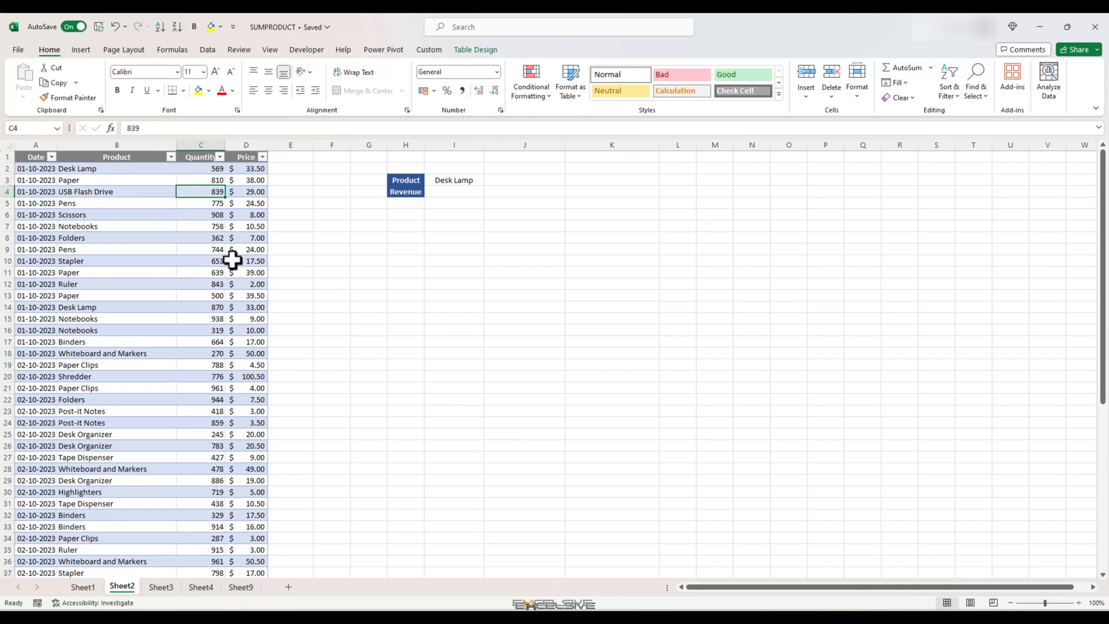
mouse_move(215, 237)
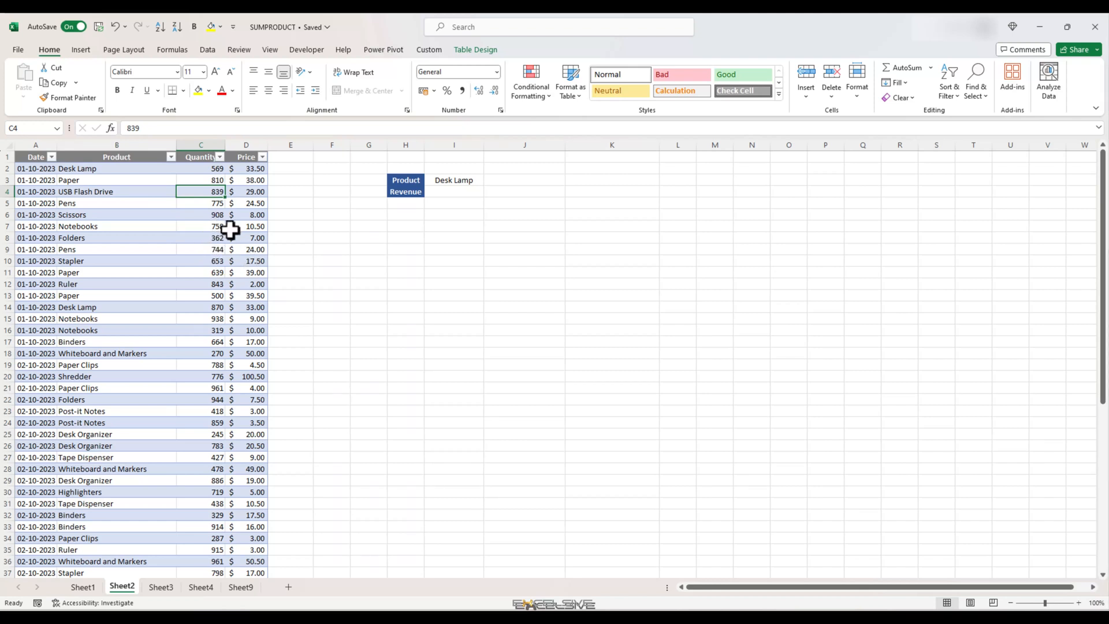
Step: Pick Pencils from the I3 product dropdown in place of Desk Lamp
click(246, 192)
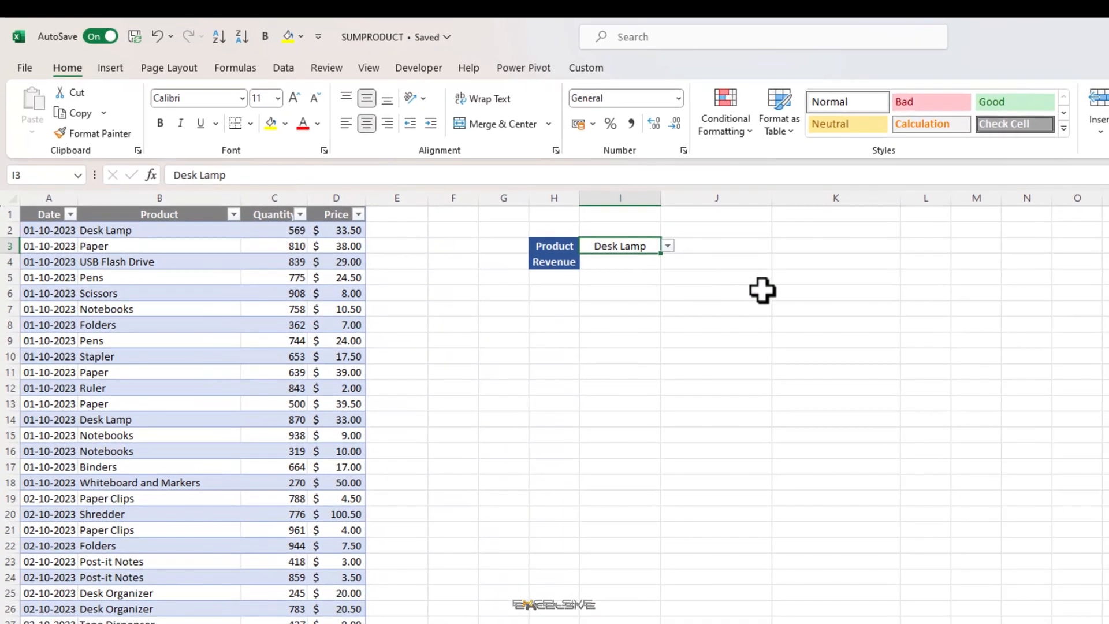
click(666, 246)
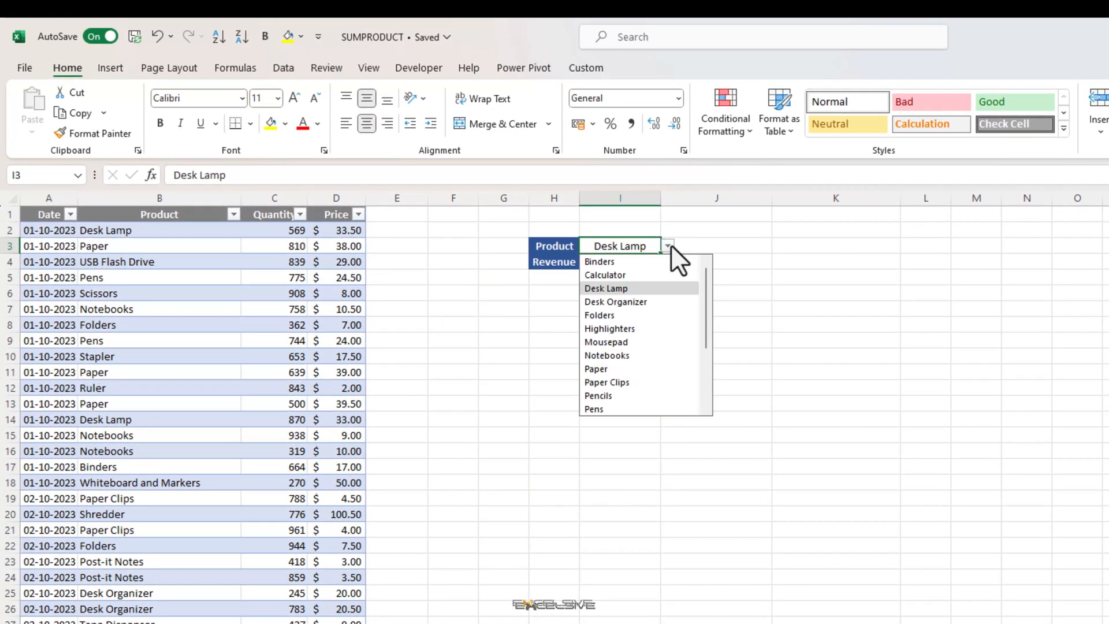
mouse_move(672, 407)
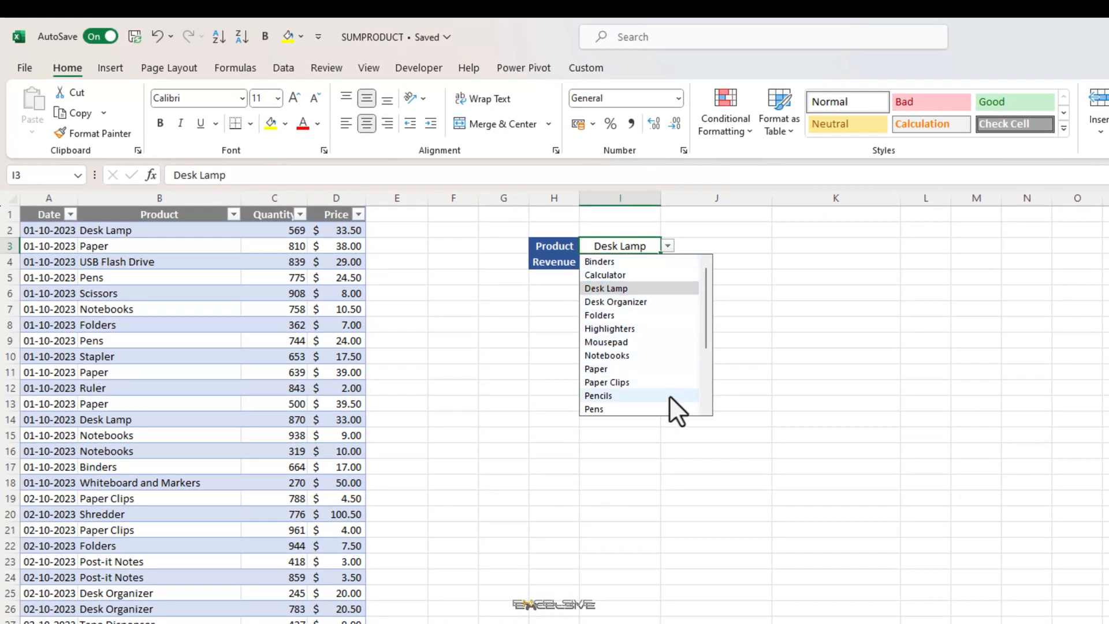
click(598, 395)
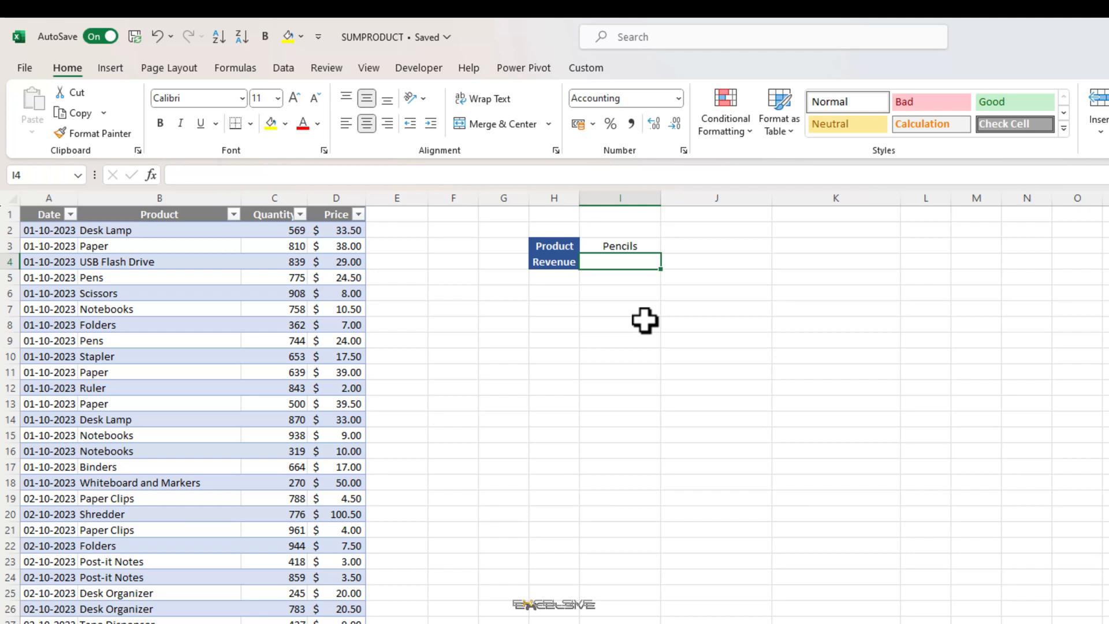
mouse_move(558, 341)
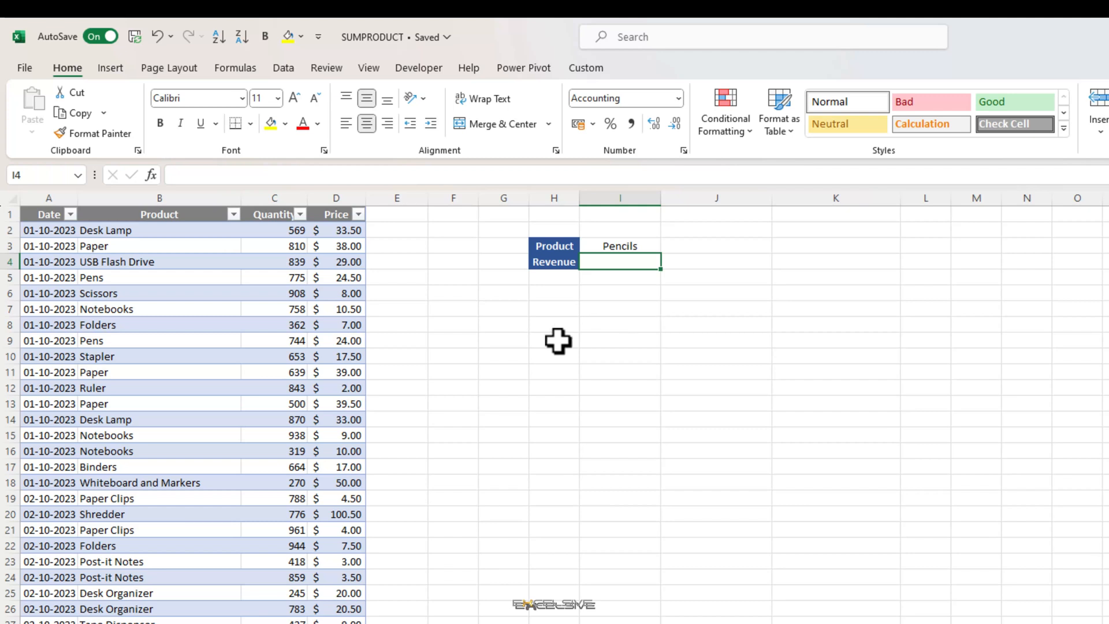
mouse_move(567, 308)
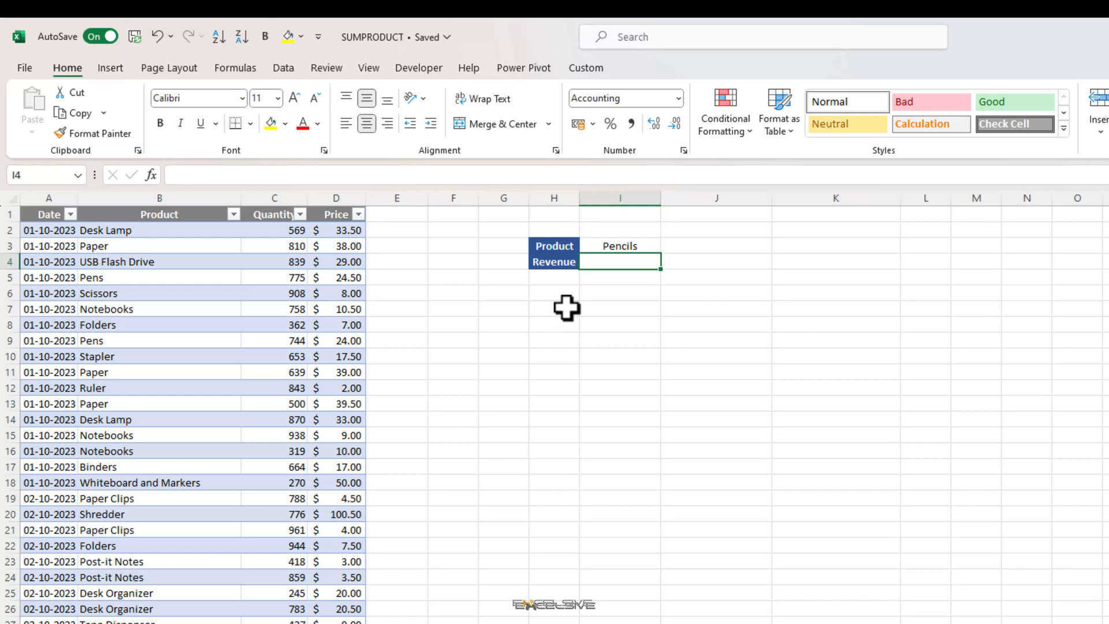
Step: Enter =SUMPRODUCT(--(Table1[Product]=I3),Table1[Quantity],Table1[Price]) in I4, returning $17,721.00
text(=)
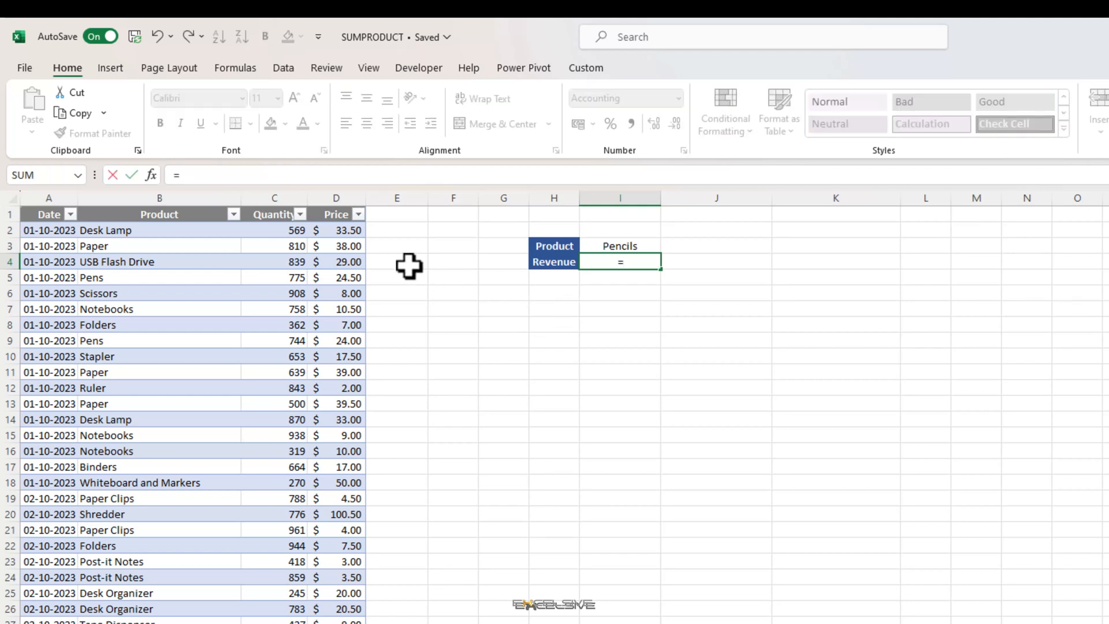
text(sumpr)
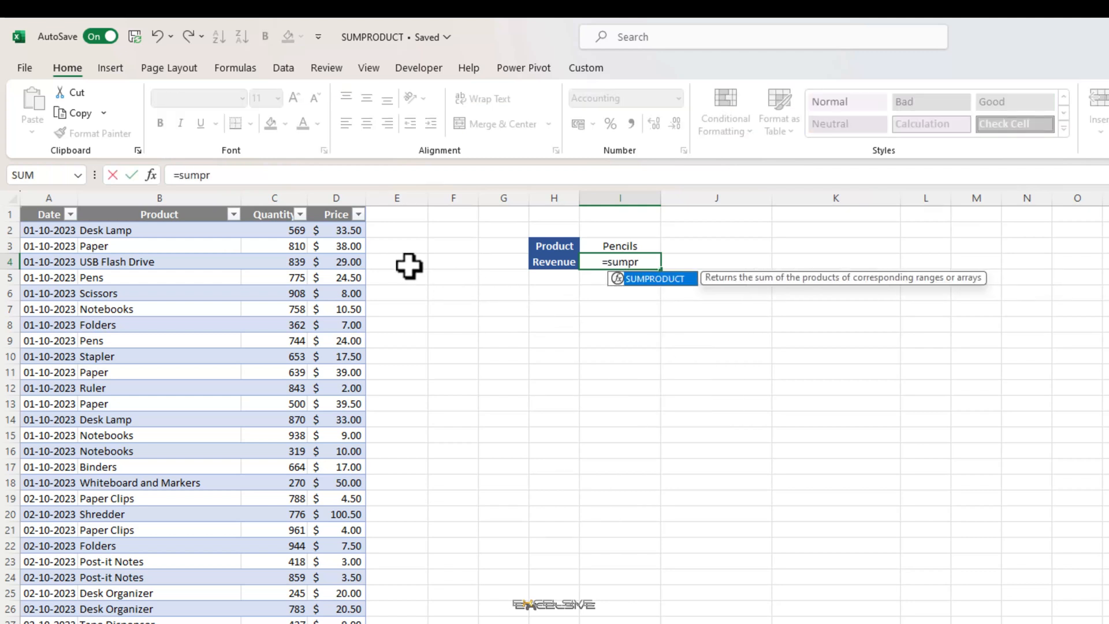
key(Tab)
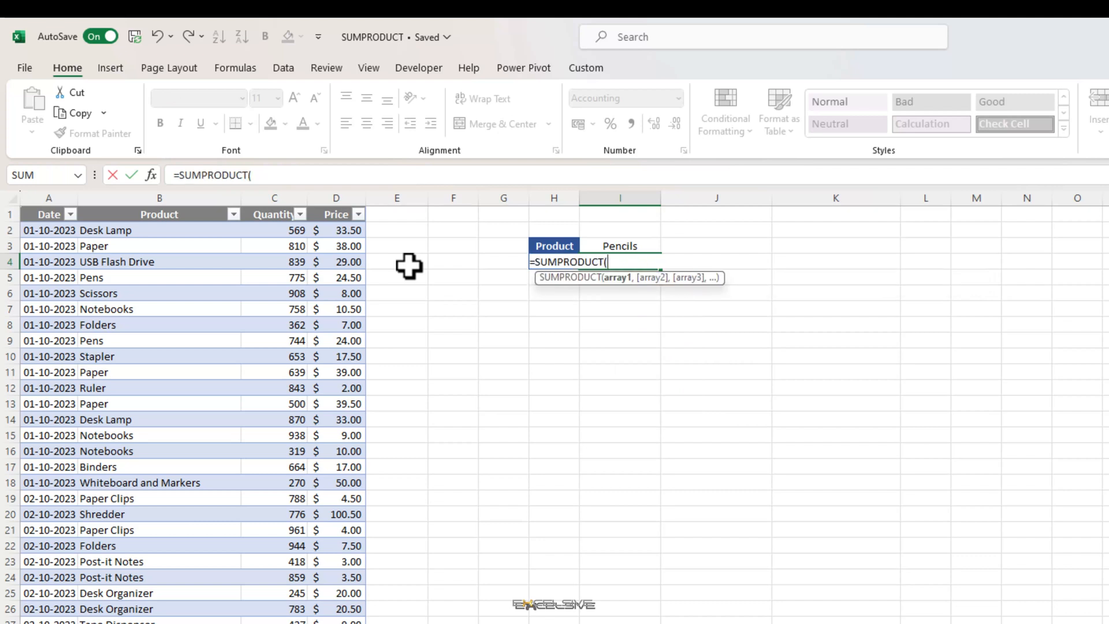
text(--()
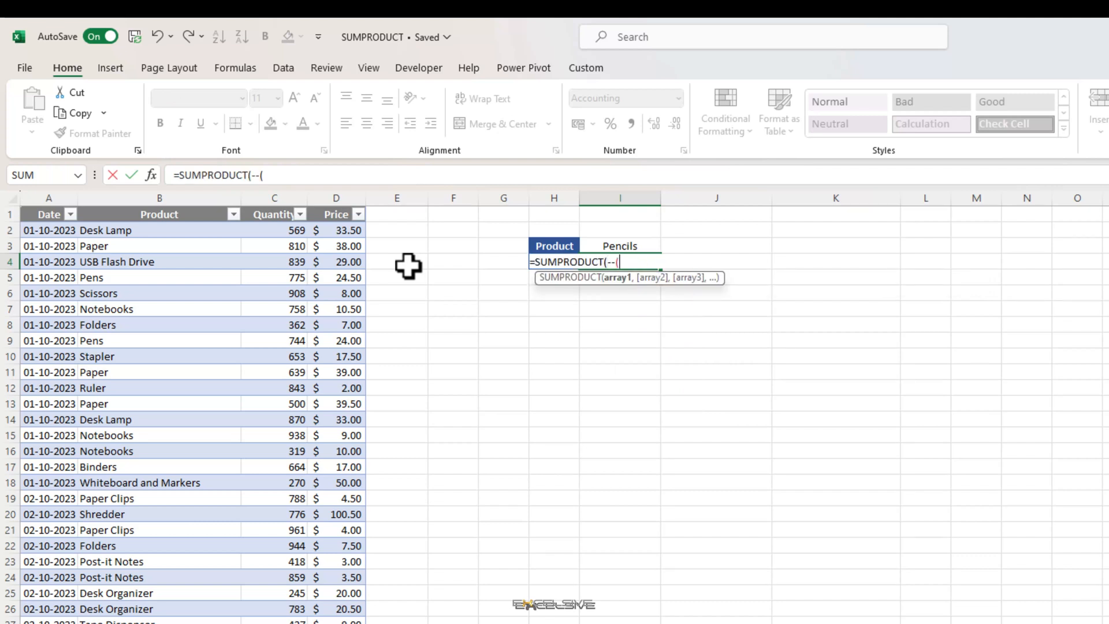
click(159, 215)
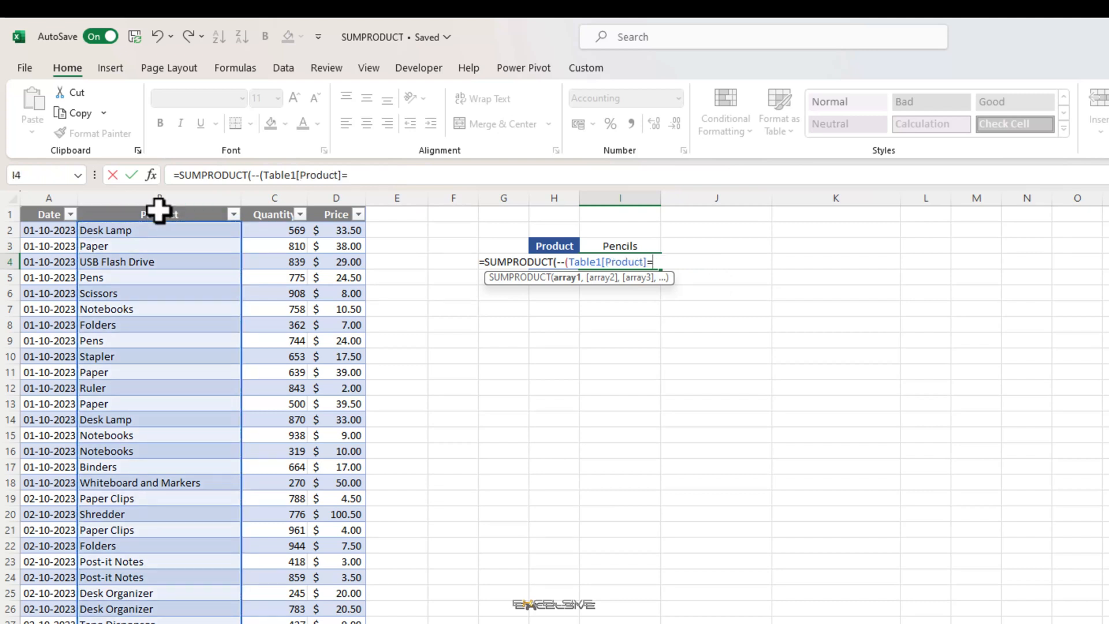
click(619, 245)
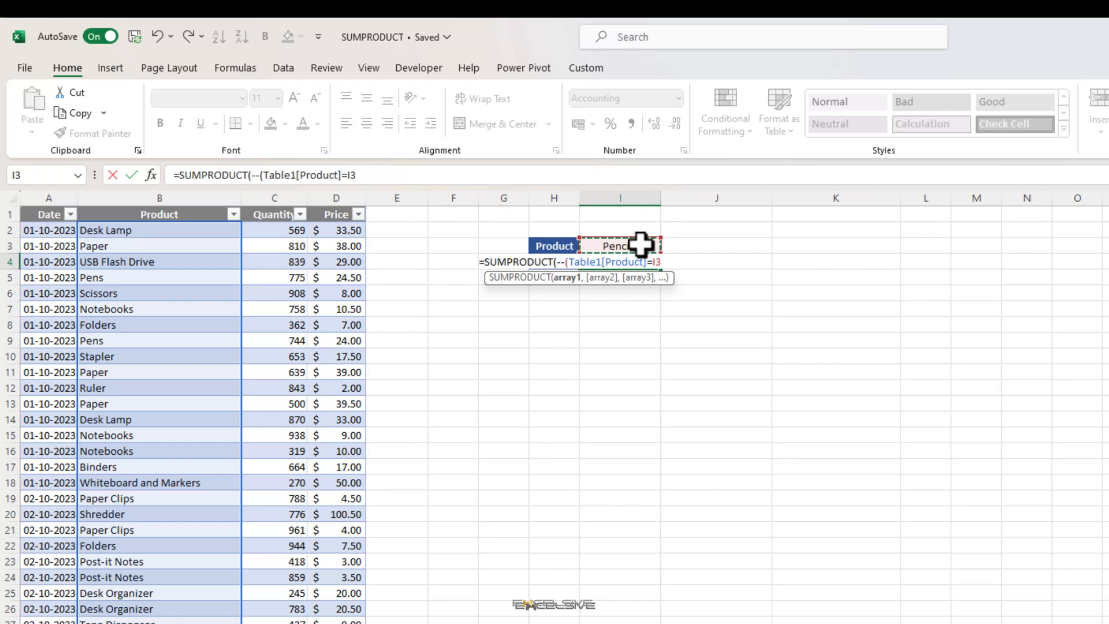
text(,)
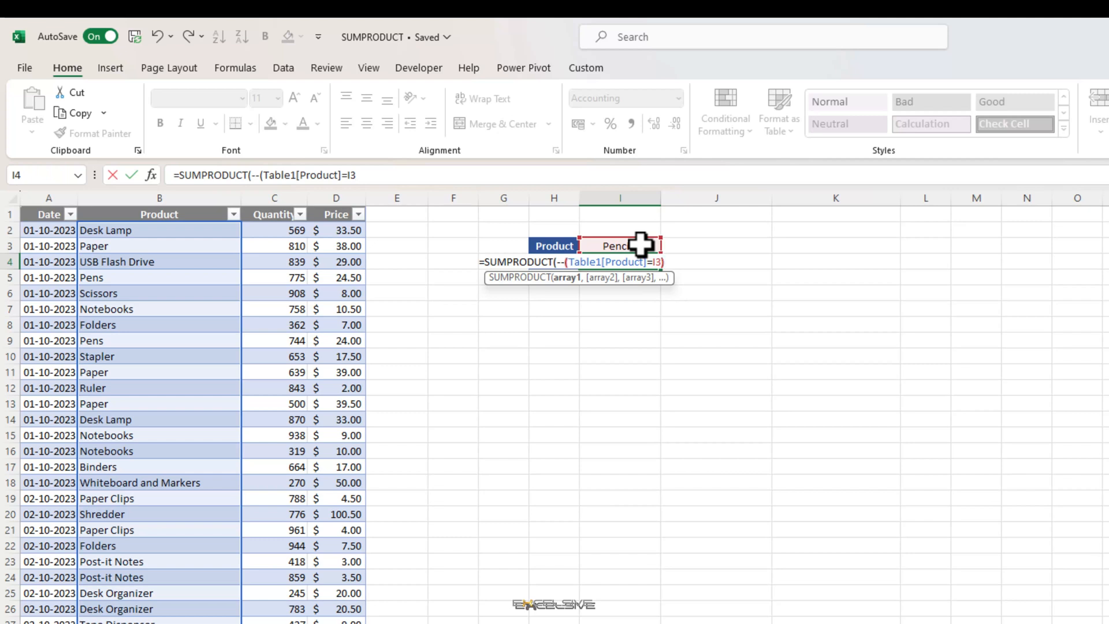
text(),)
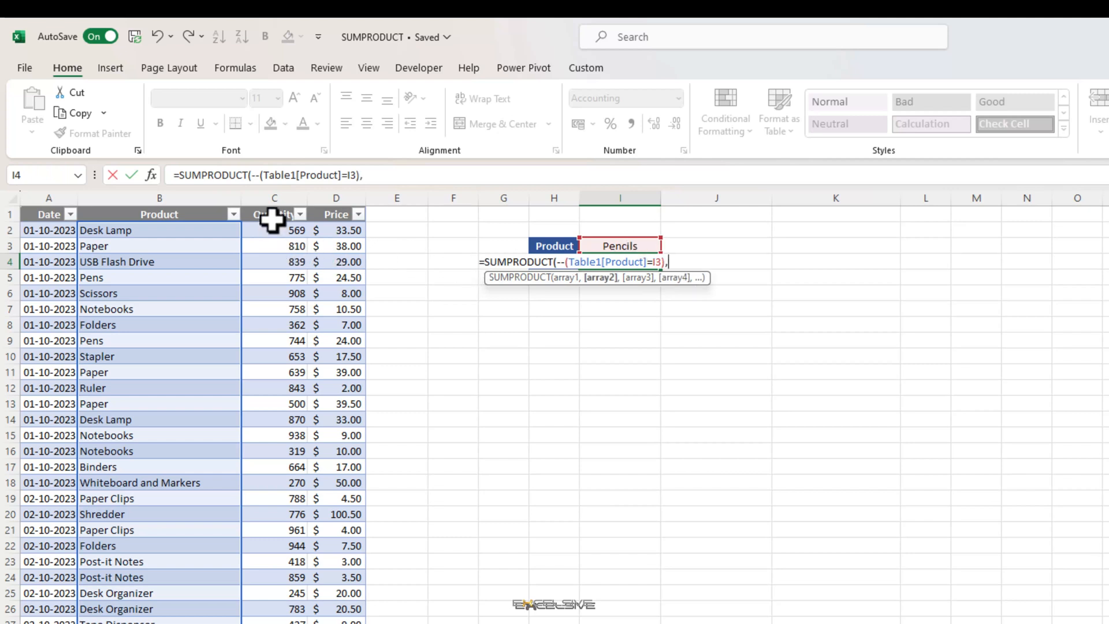
click(274, 214)
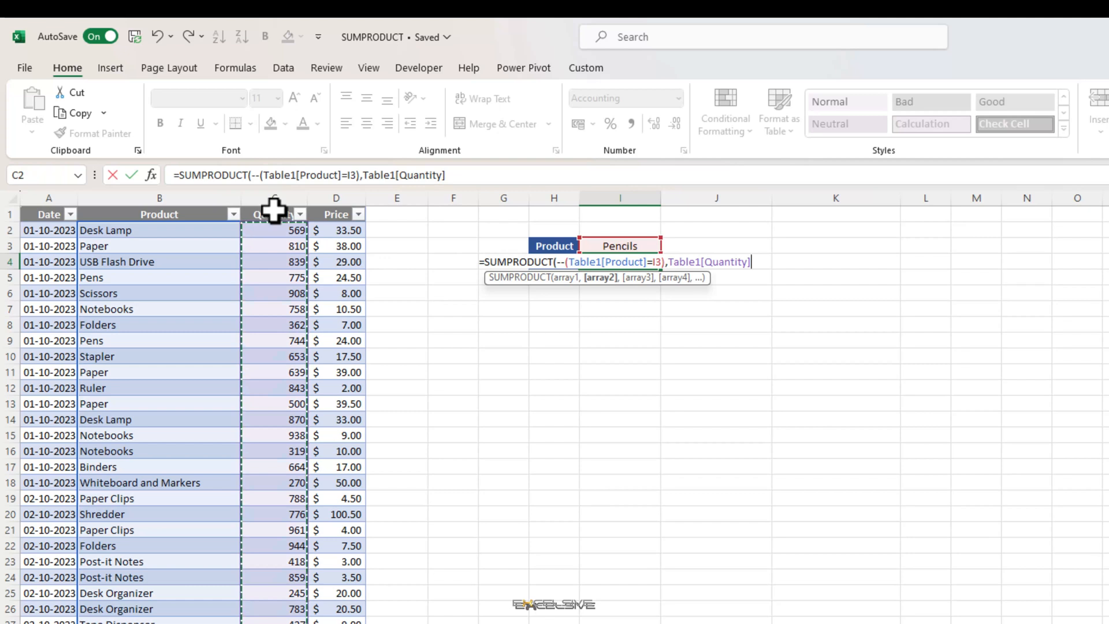
text(,)
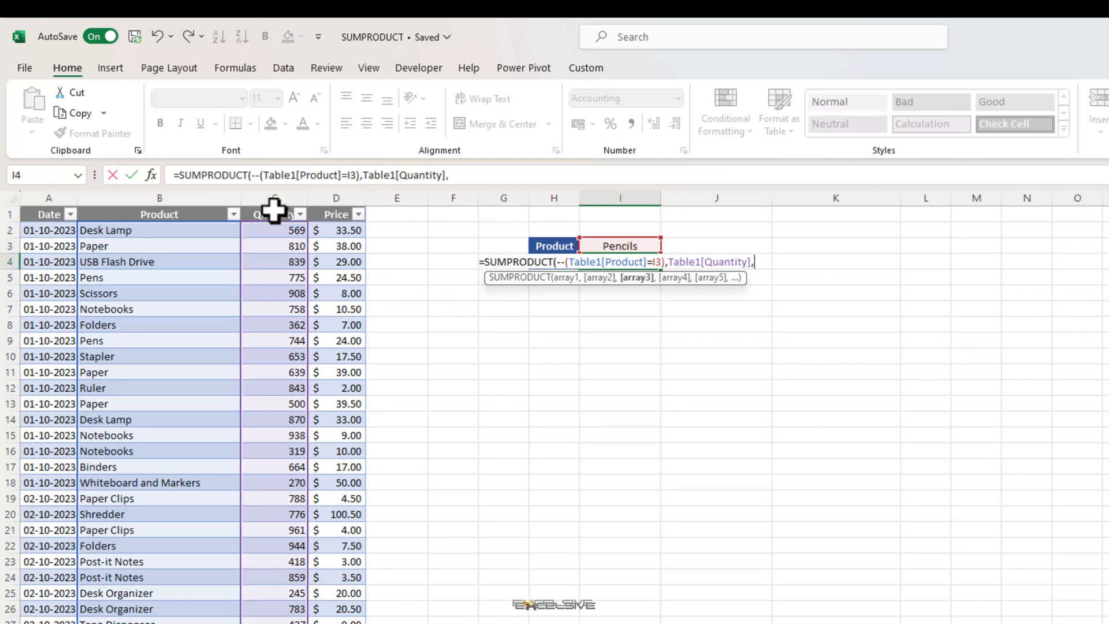
click(336, 213)
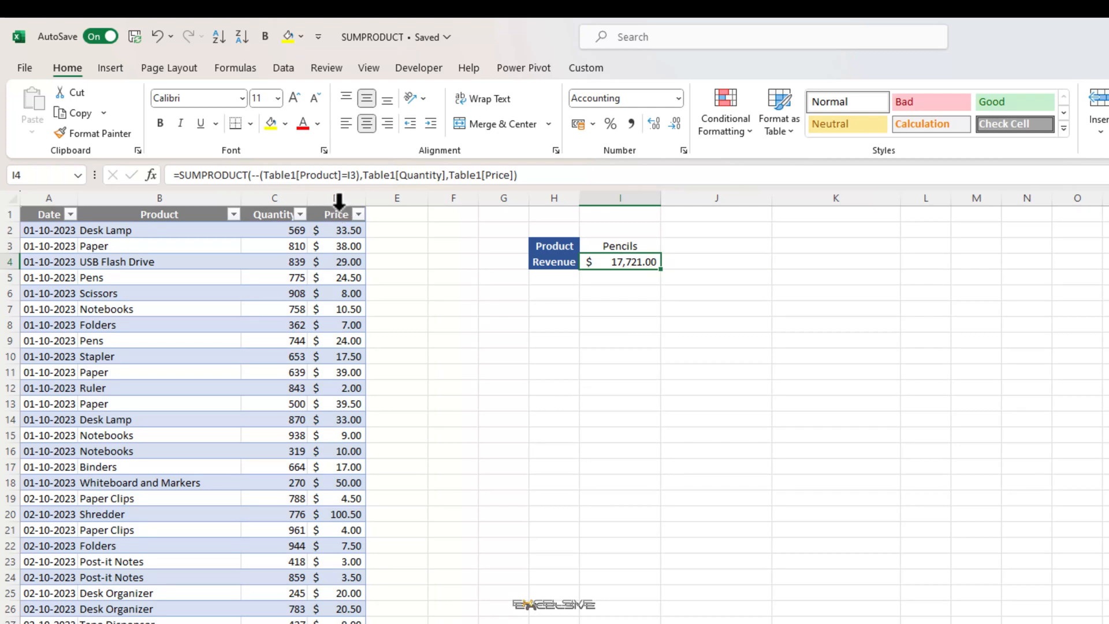
double_click(621, 262)
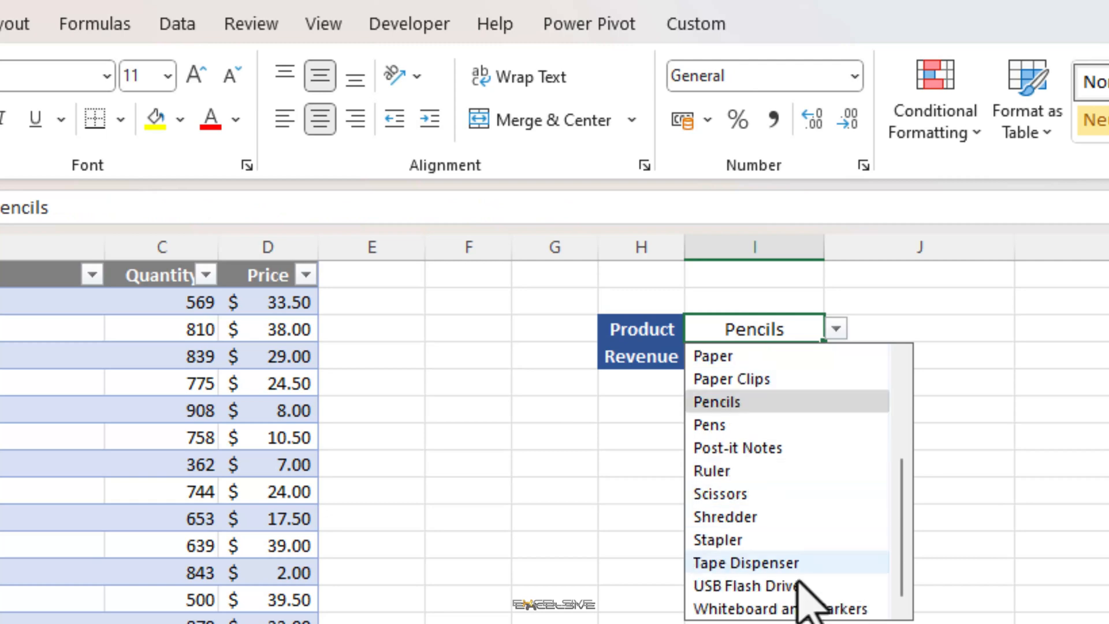
Step: Choose USB Flash Drive so Revenue recalculates to $68,569.00, leaving the formula unchanged
click(755, 599)
text(=SUMPRODUCT(--(Table1[Product]=I3),Table1[Quantity],Table1[Price]))
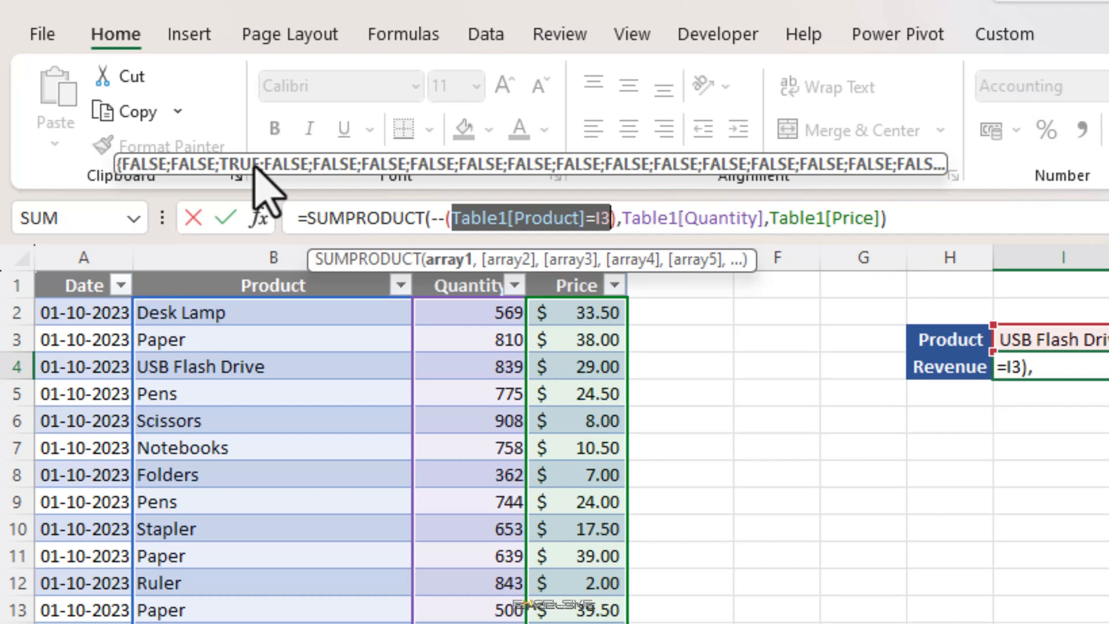
key(Enter)
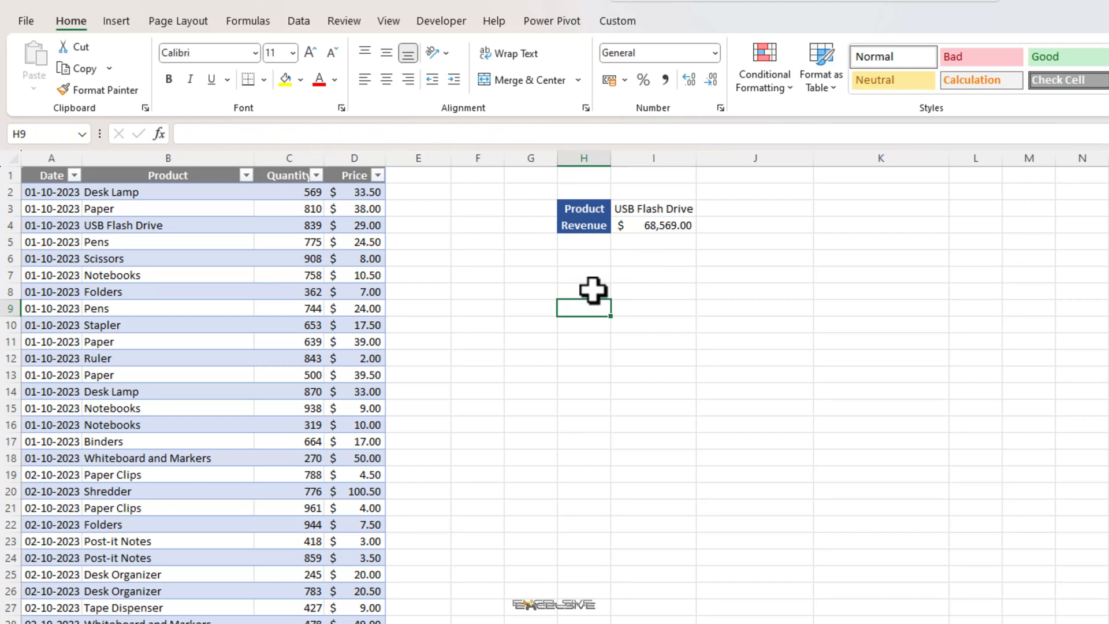
mouse_move(627, 295)
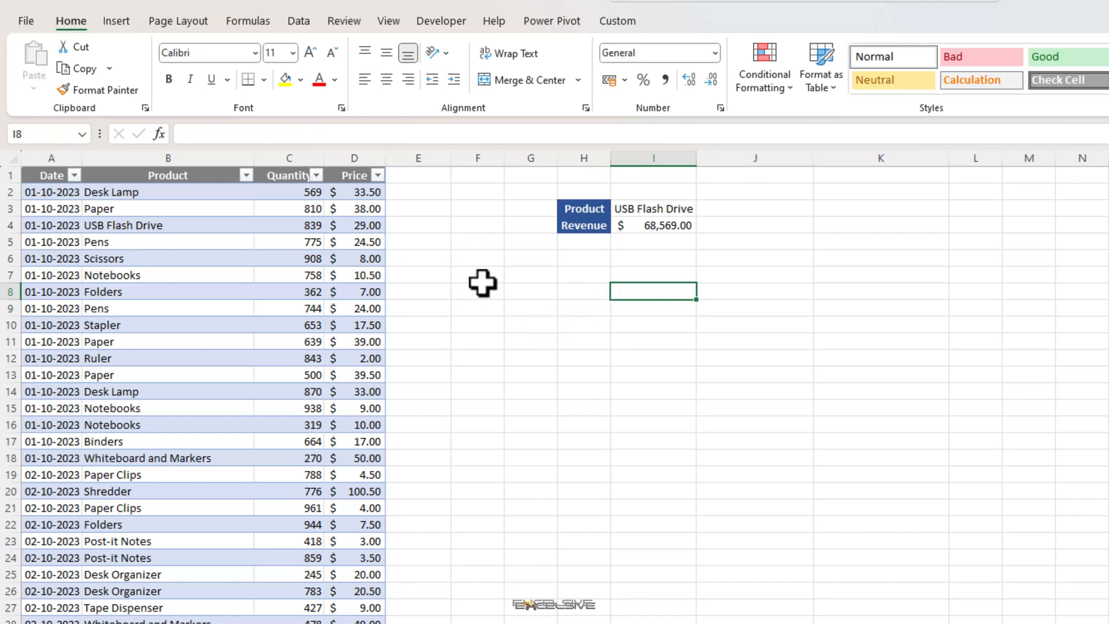
mouse_move(525, 334)
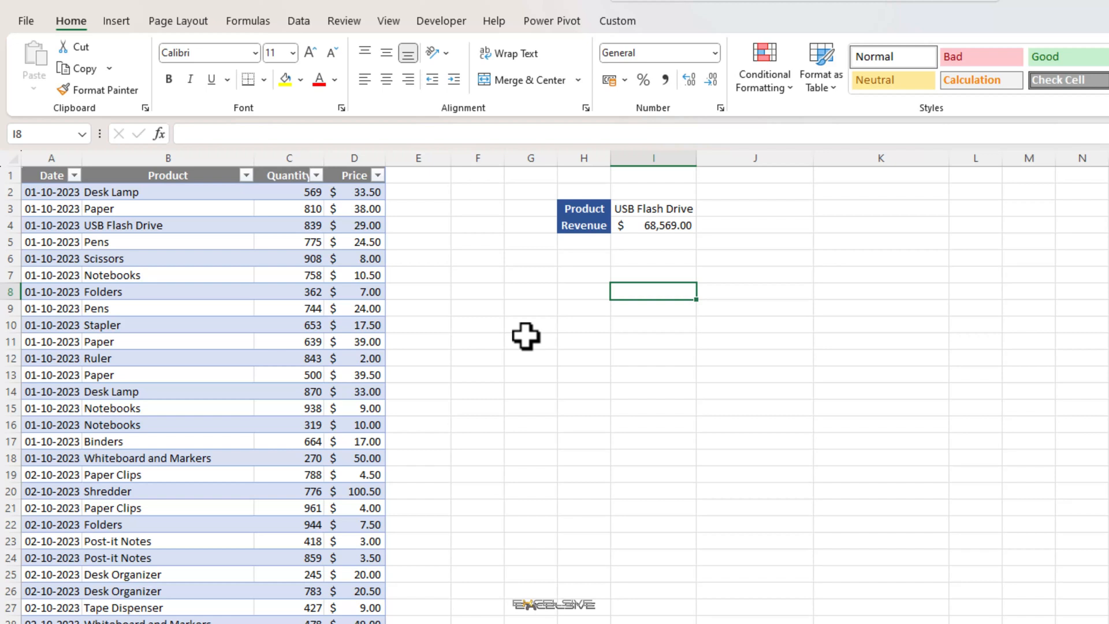
Step: Begin the I8 formula =SUMPRODUCT(--(Table1[Date]> using the Date column
text(=)
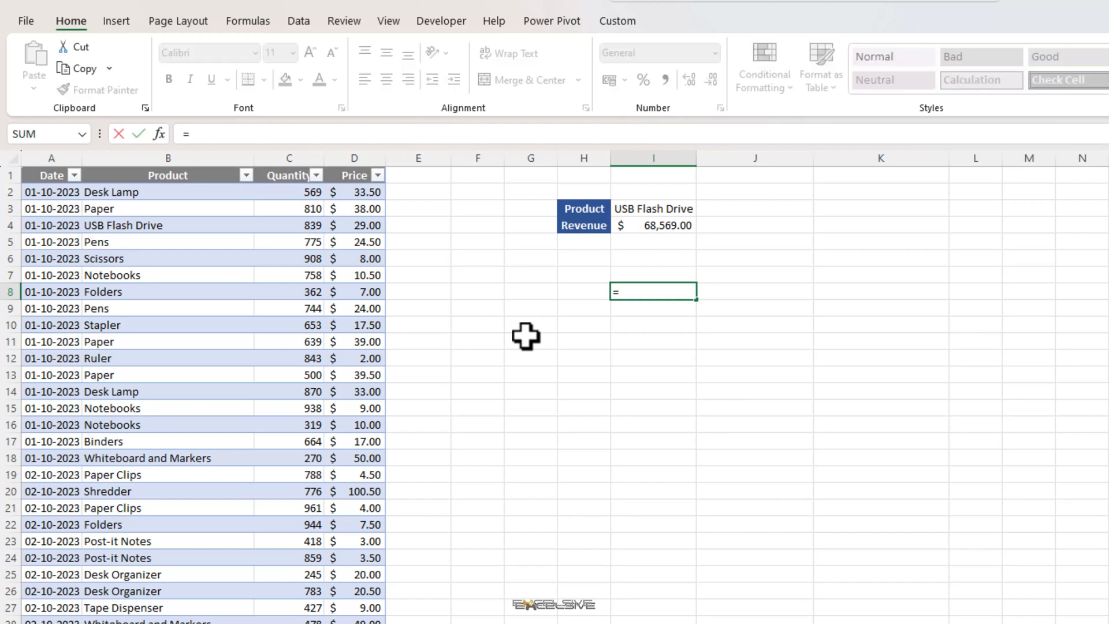
text(SUMPRODUCT()
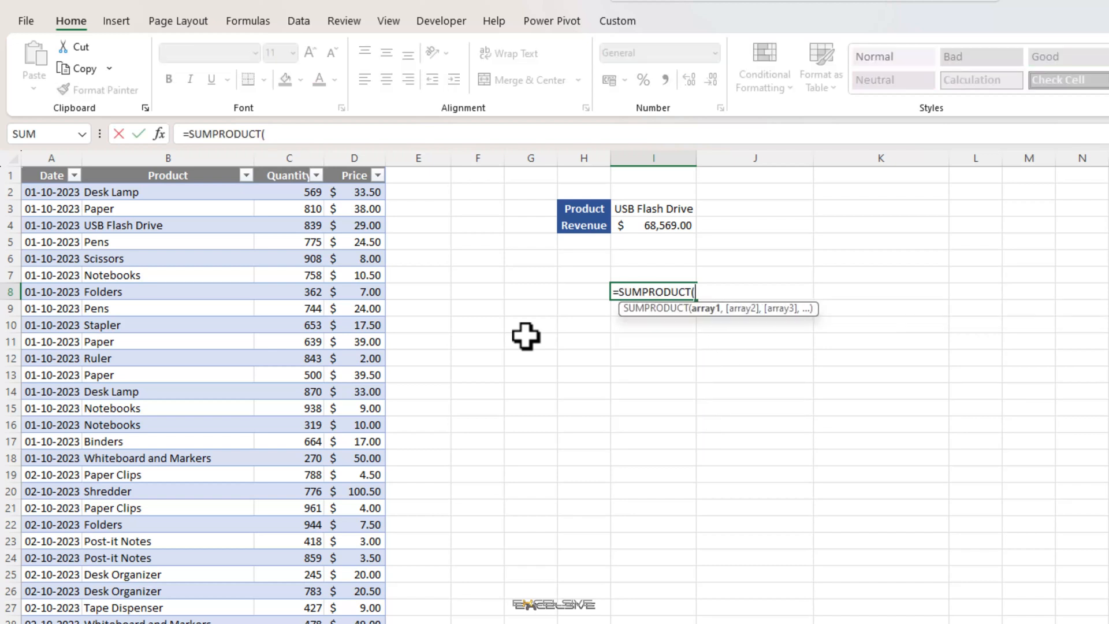
text(--()
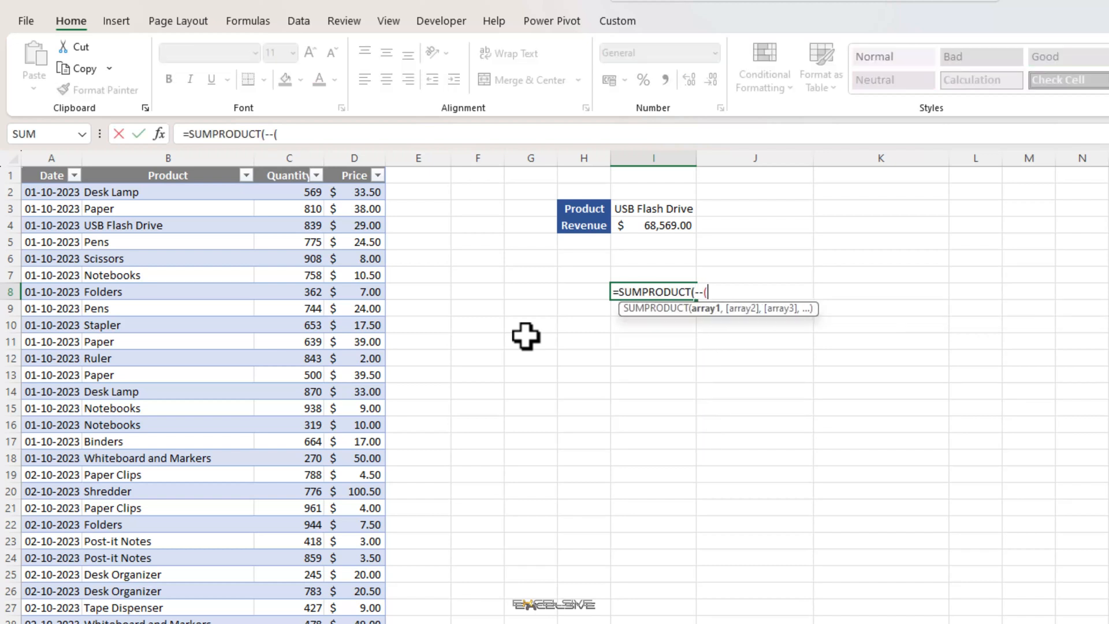
mouse_move(37, 184)
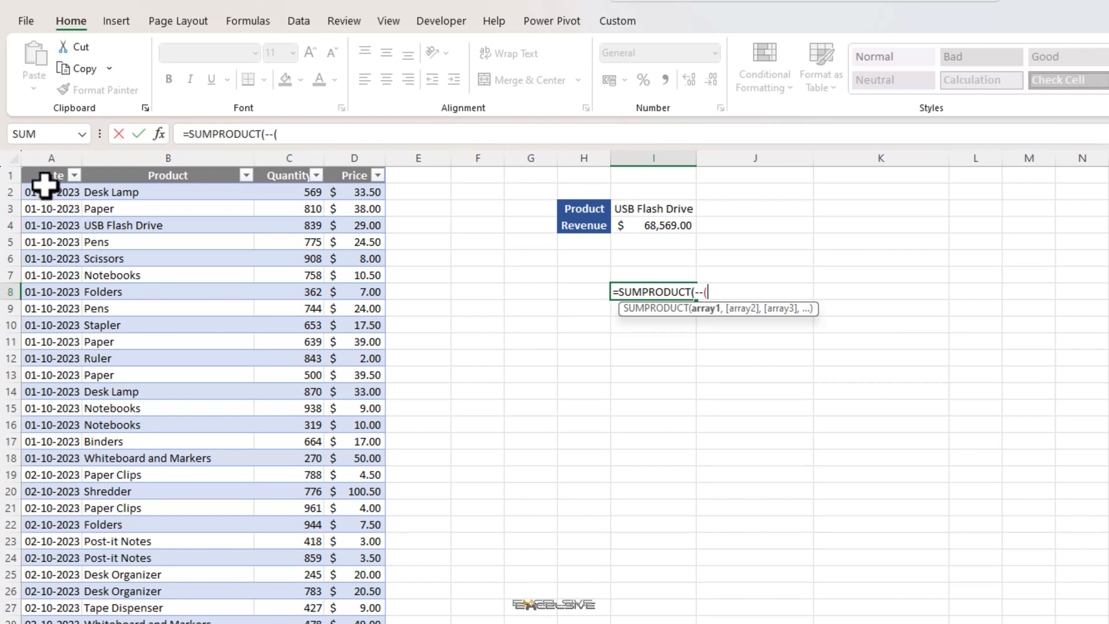
click(51, 175)
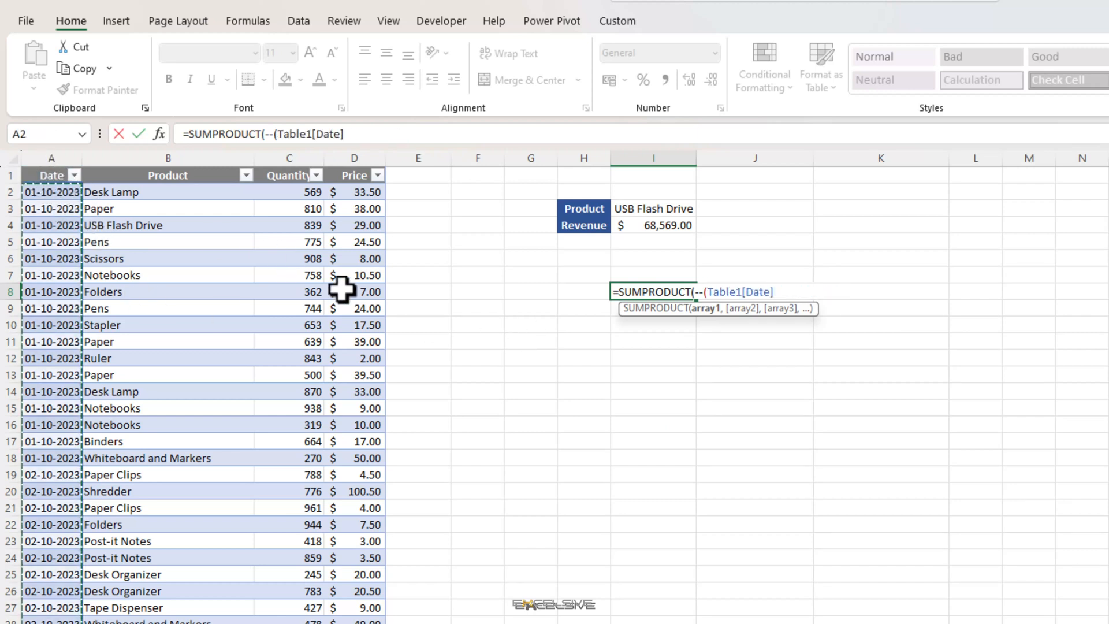
mouse_move(347, 293)
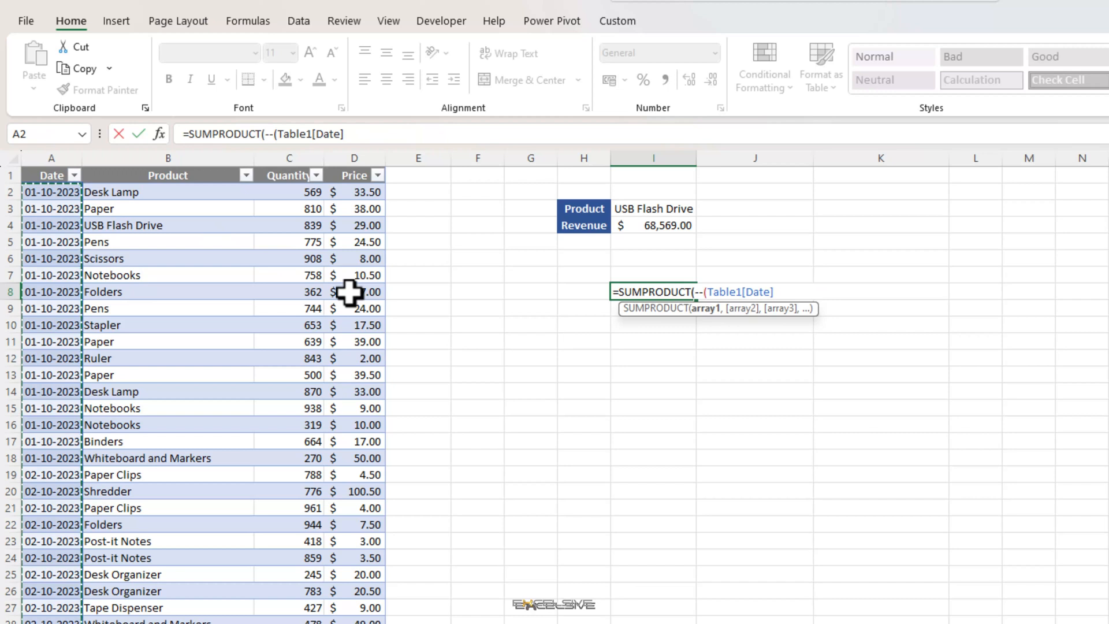
text(>)
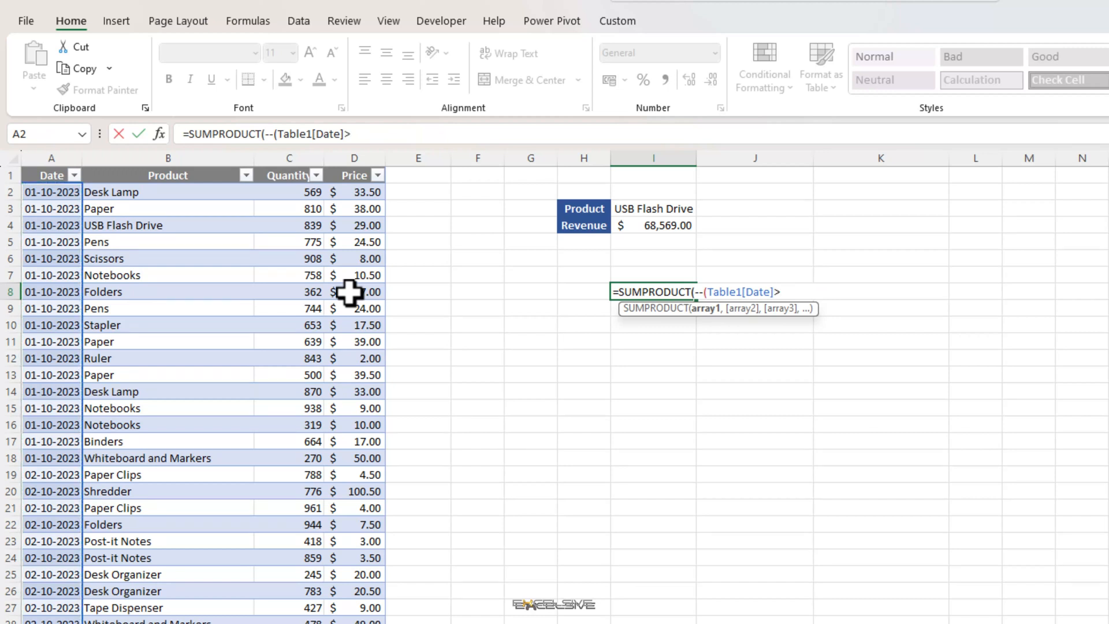
Step: Complete the condition with DATE(2023,10,1), add Quantity and Price arrays, returning 575715
text(DATE()
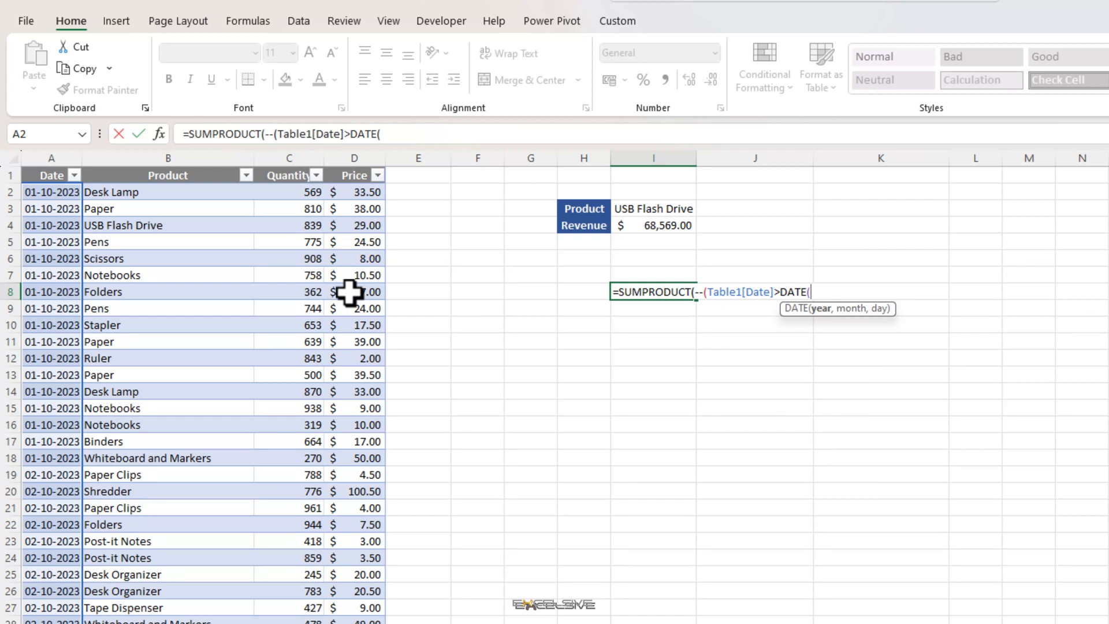
text(2023)
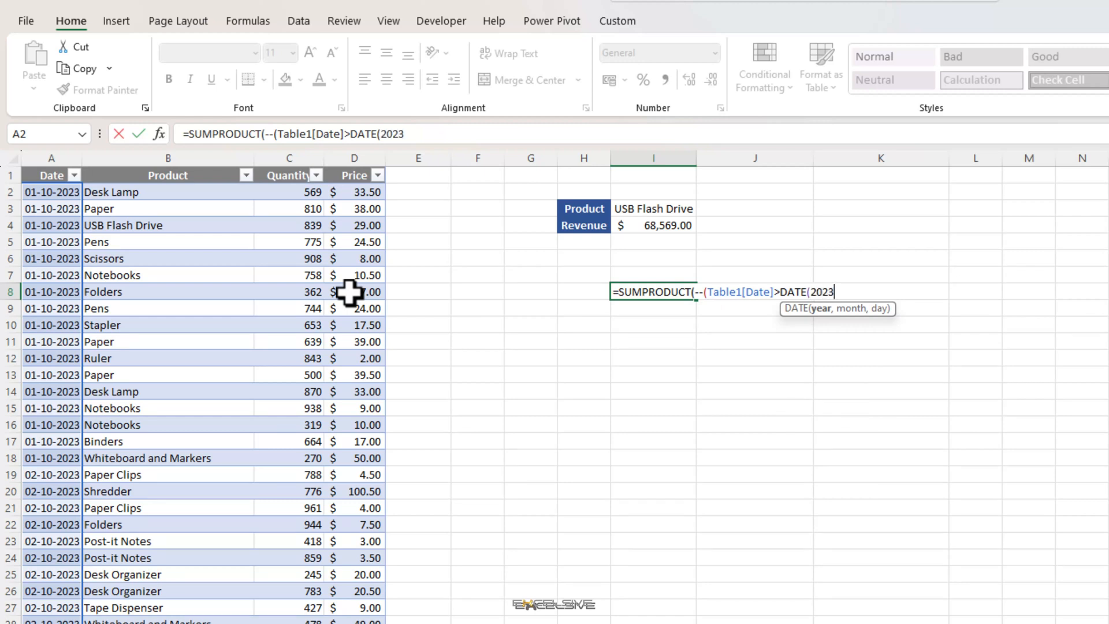
text(,1)
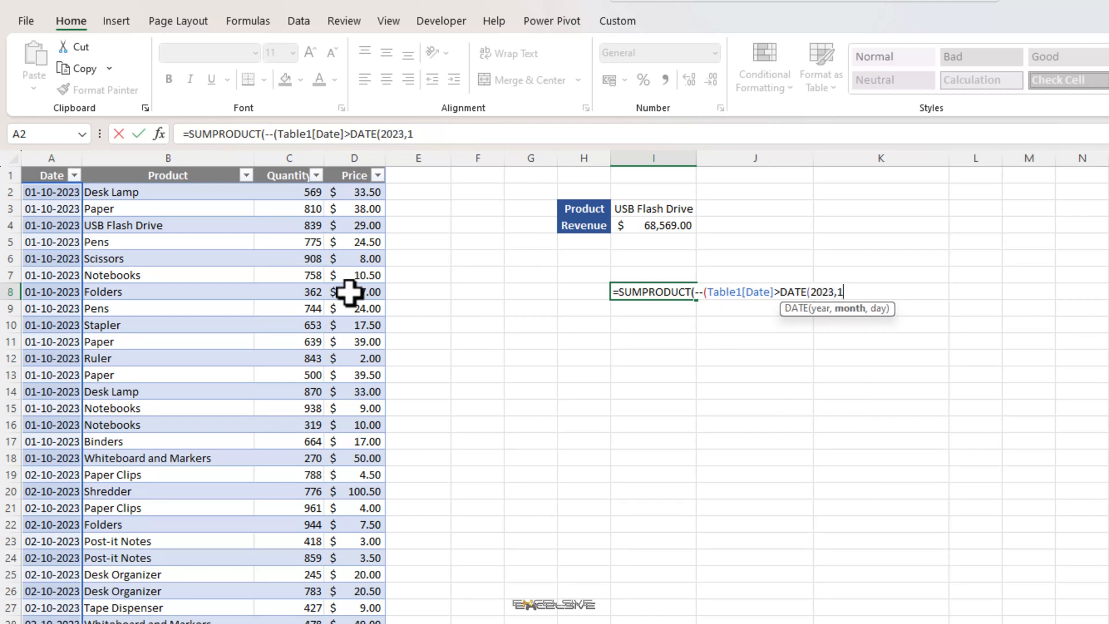
text(0,)
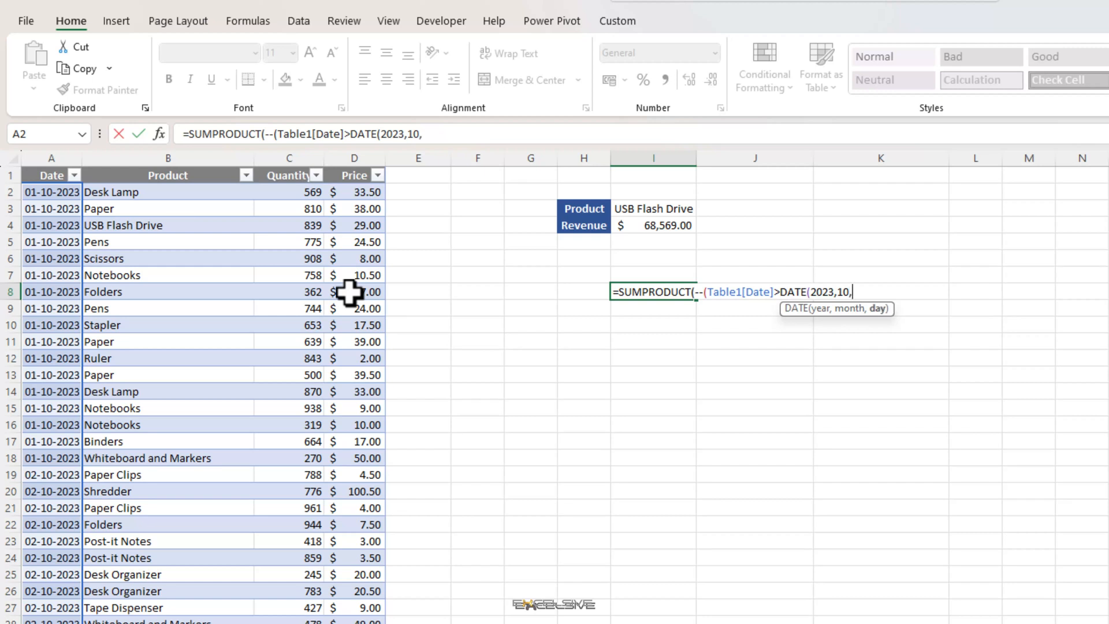
text(1)
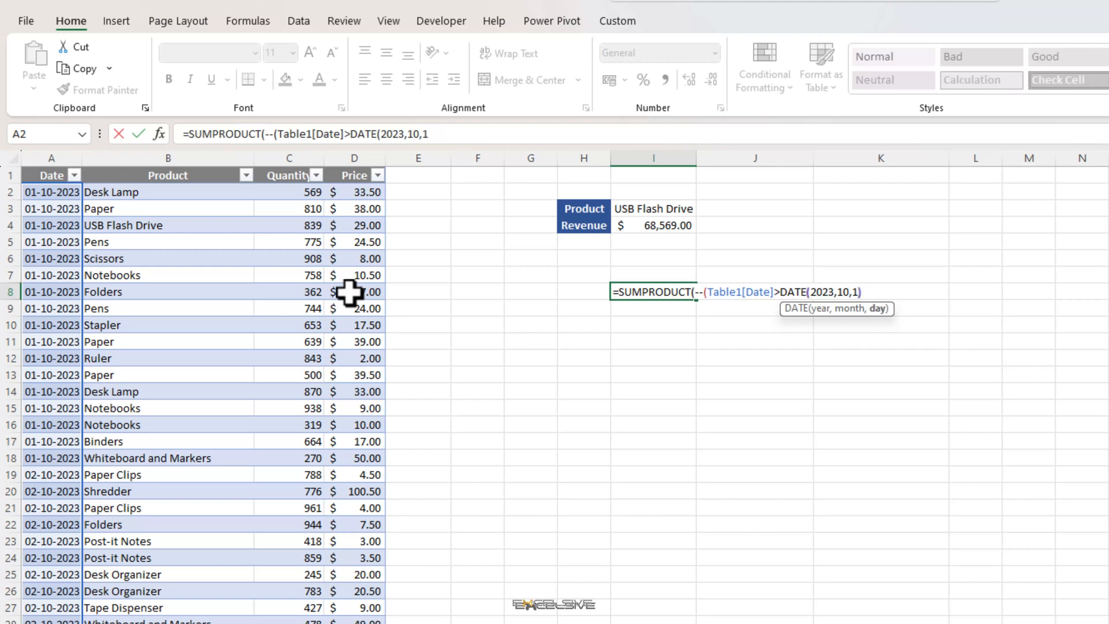
text(),)
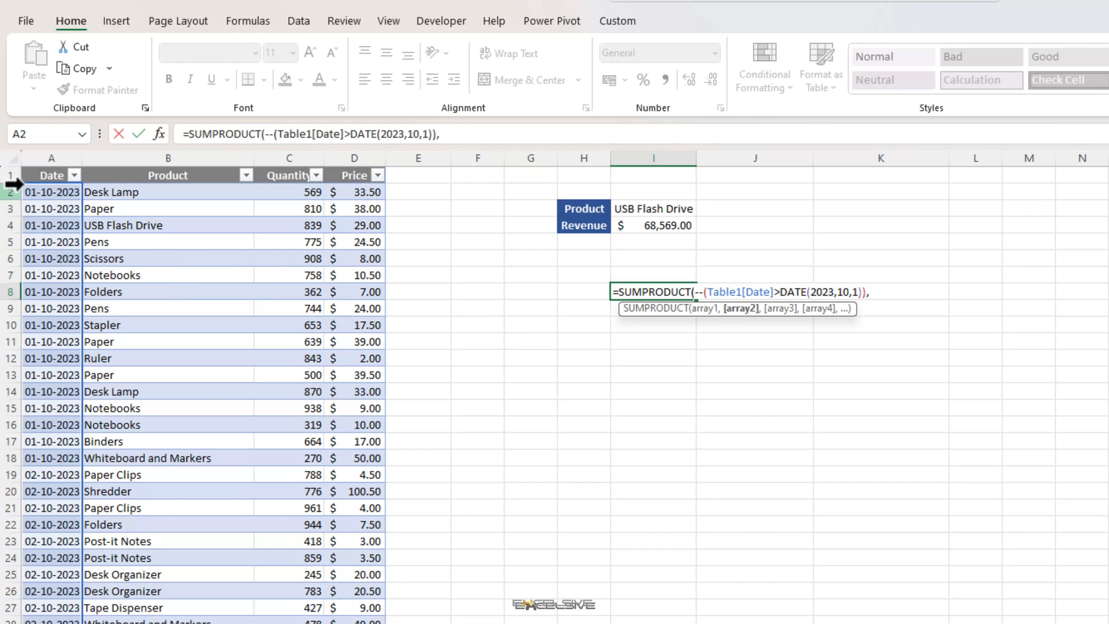
click(289, 175)
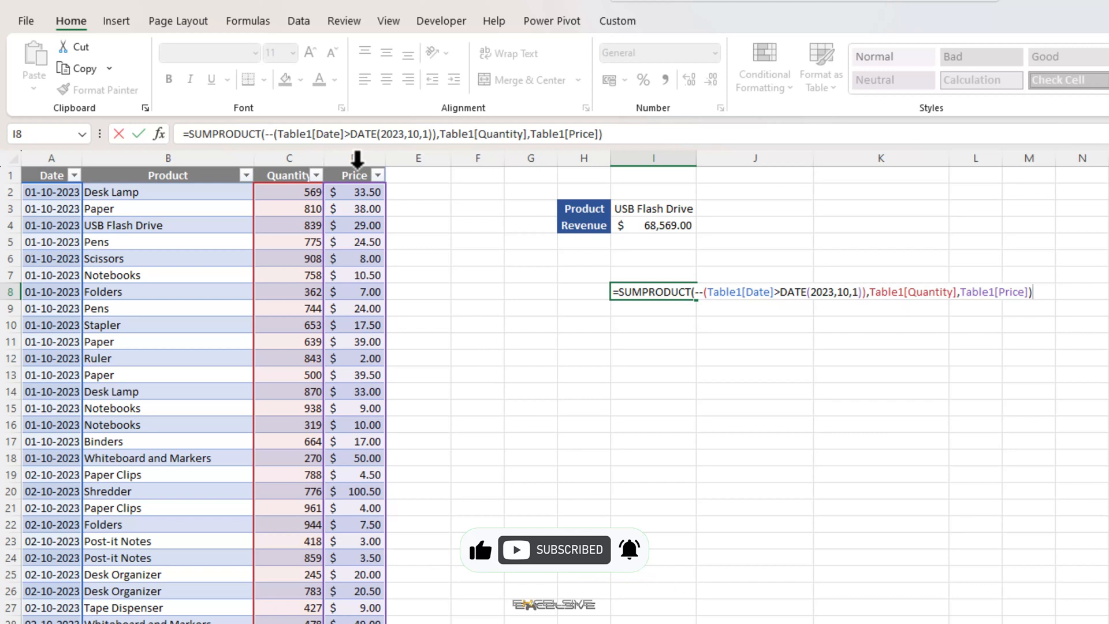
key(Enter)
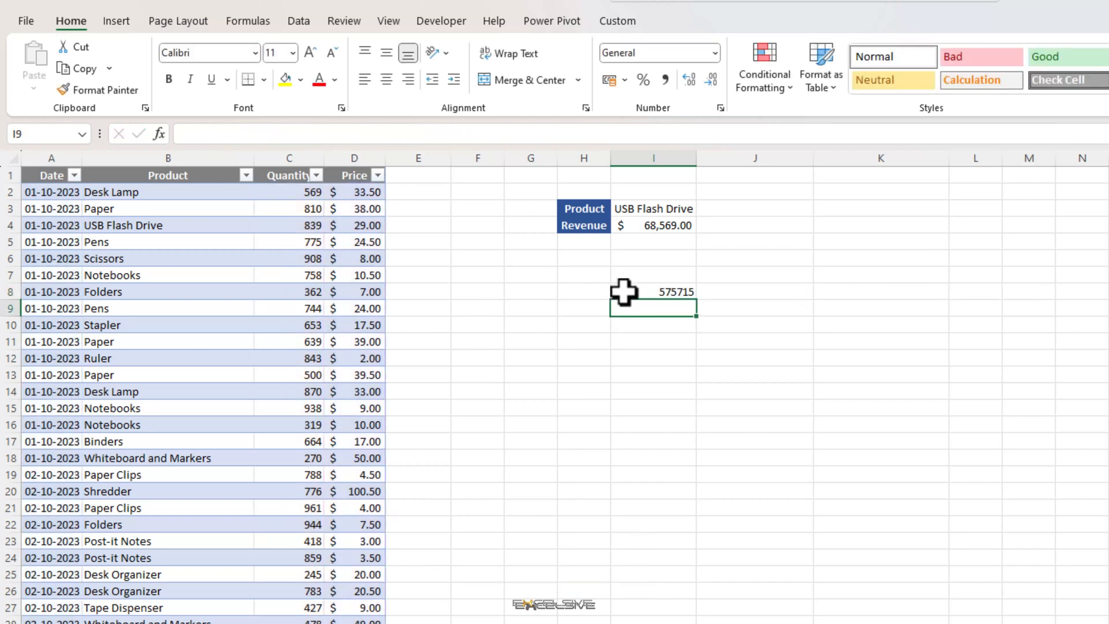
Step: Switch to the Paper/01-10-2023 sheet, review the Date list, and select Revenue cell J4
click(653, 291)
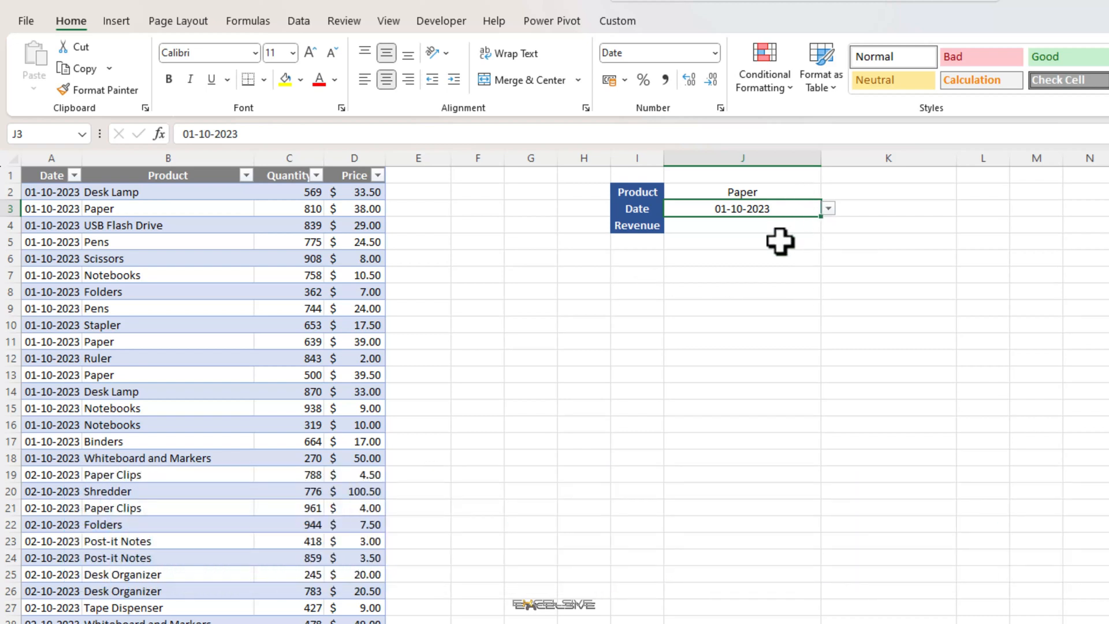
mouse_move(164, 207)
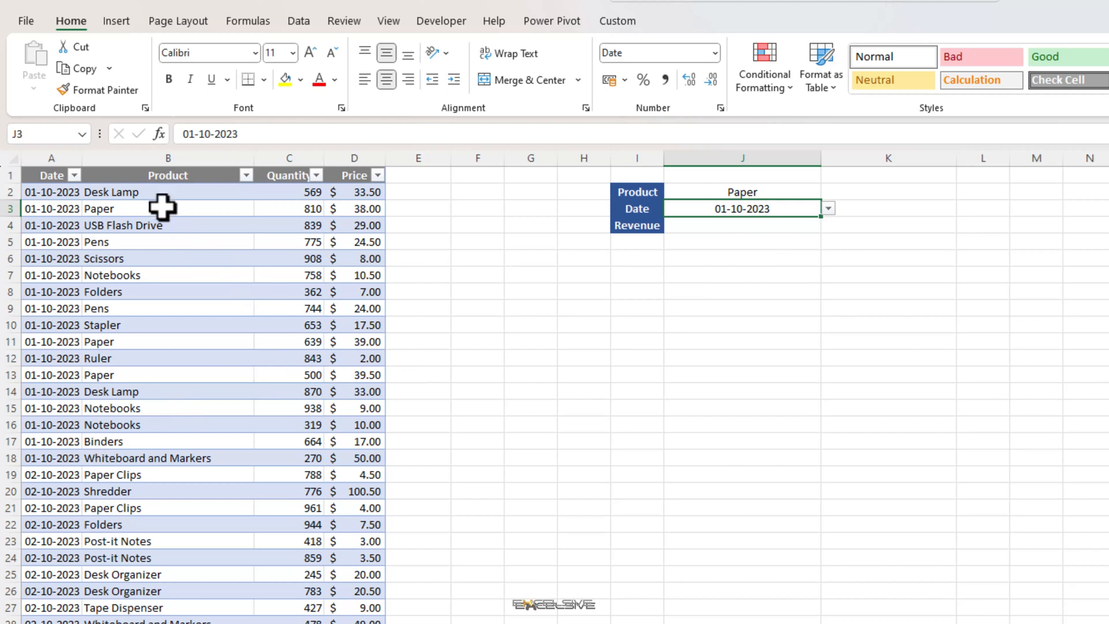
click(52, 275)
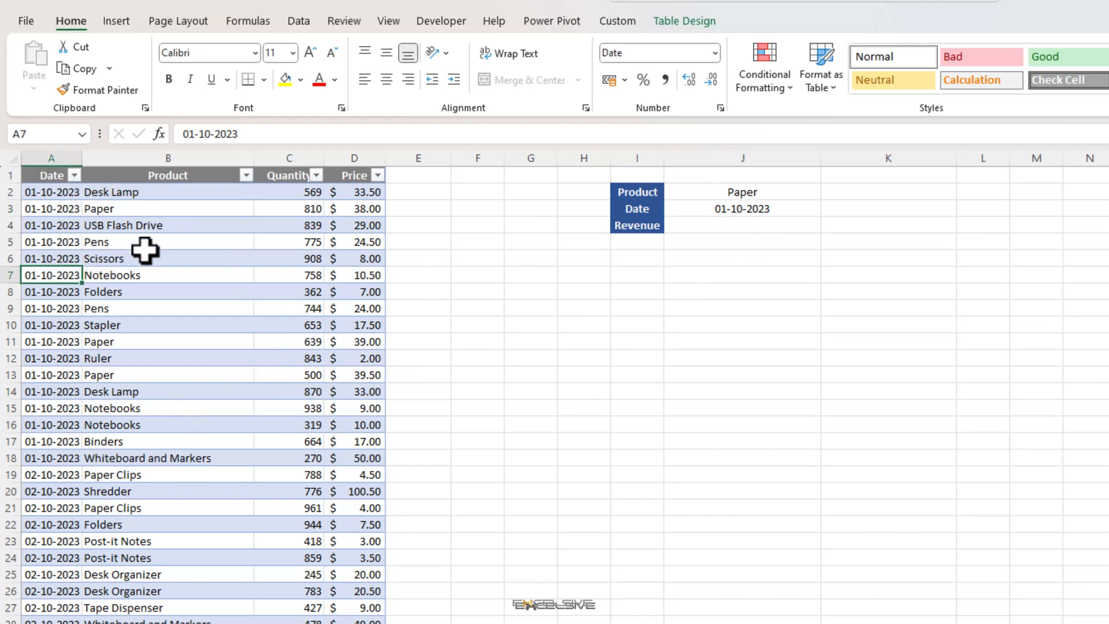
mouse_move(69, 182)
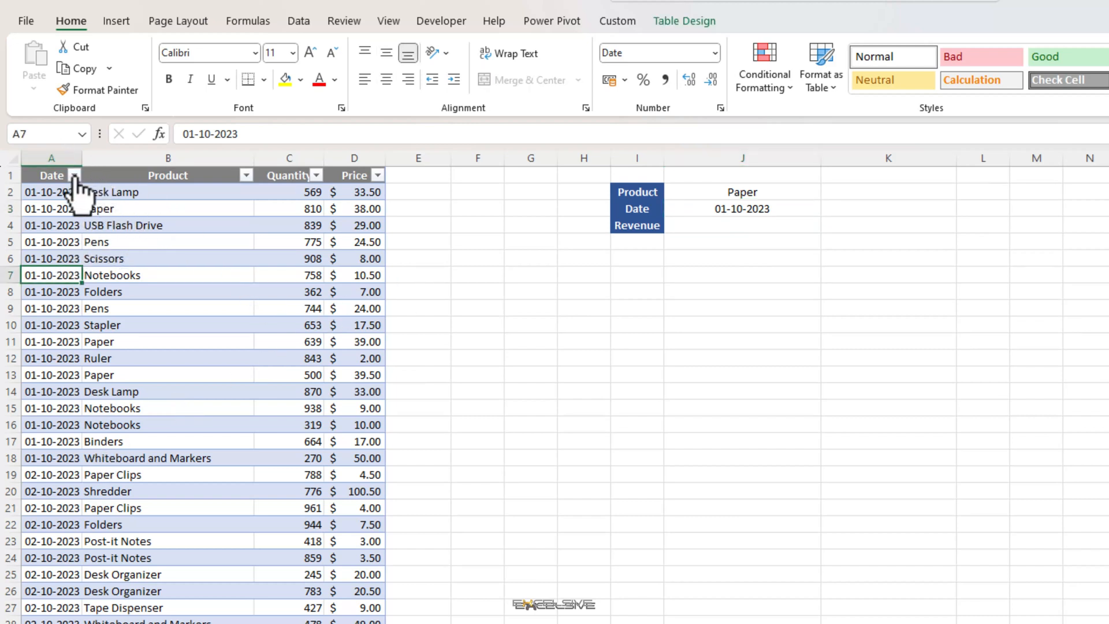
click(71, 175)
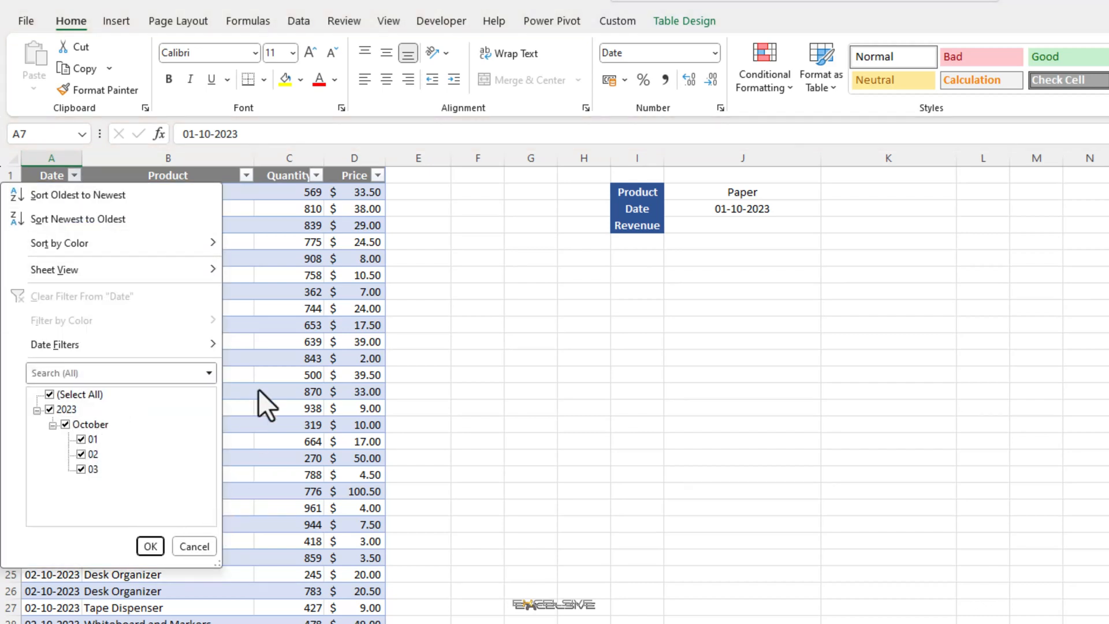
click(150, 546)
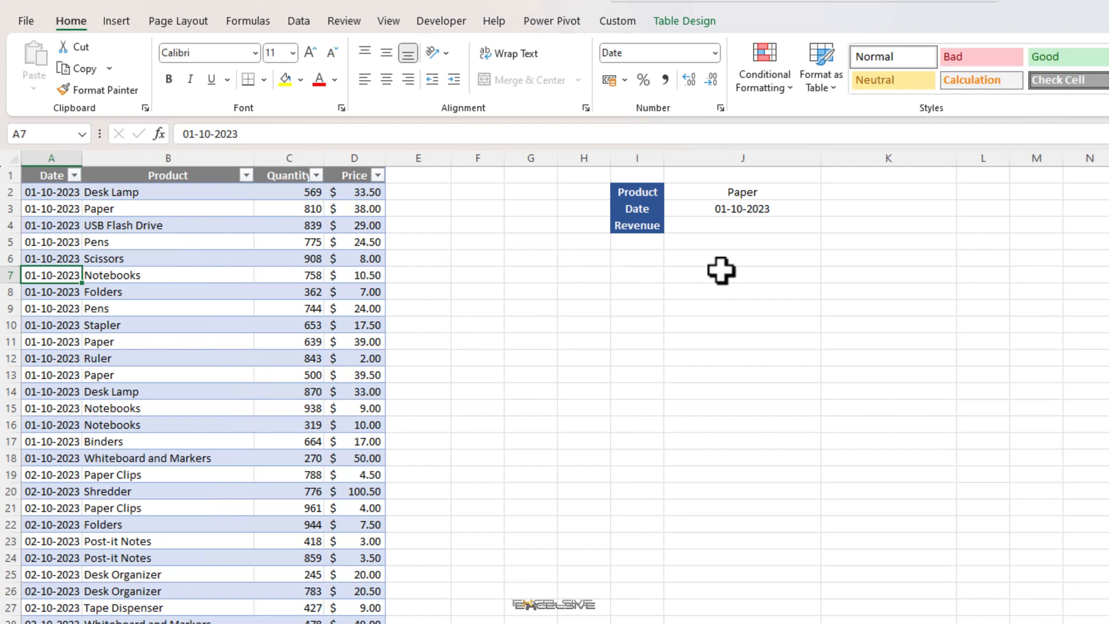
mouse_move(699, 243)
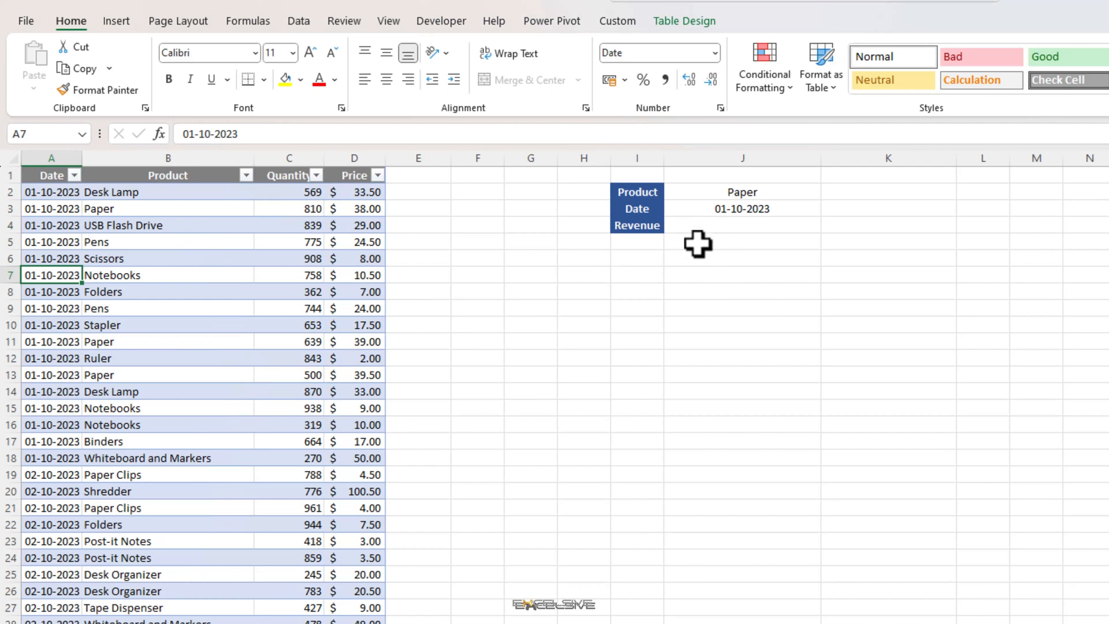
click(743, 226)
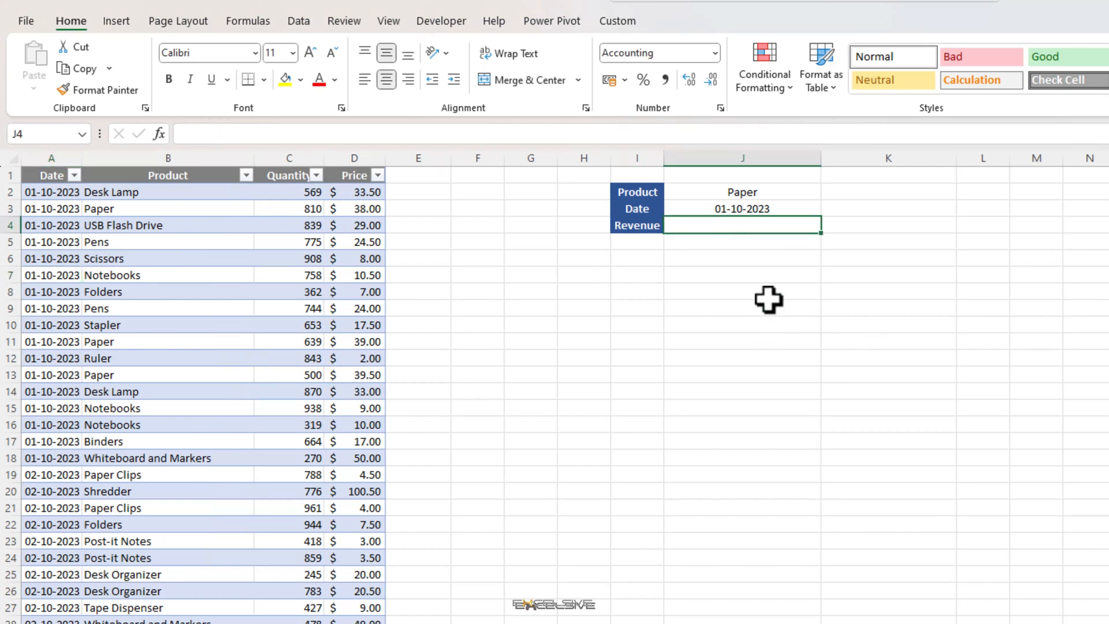
mouse_move(785, 270)
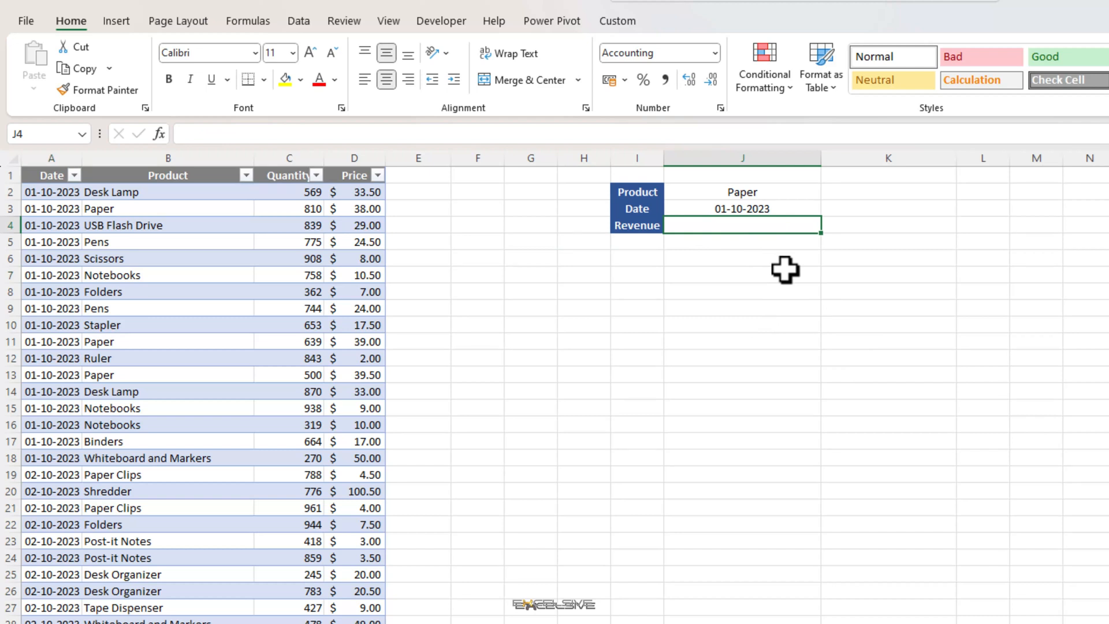
Step: Start the J4 SUMPRODUCT with the condition (Table13[Product]=J2)
text(=)
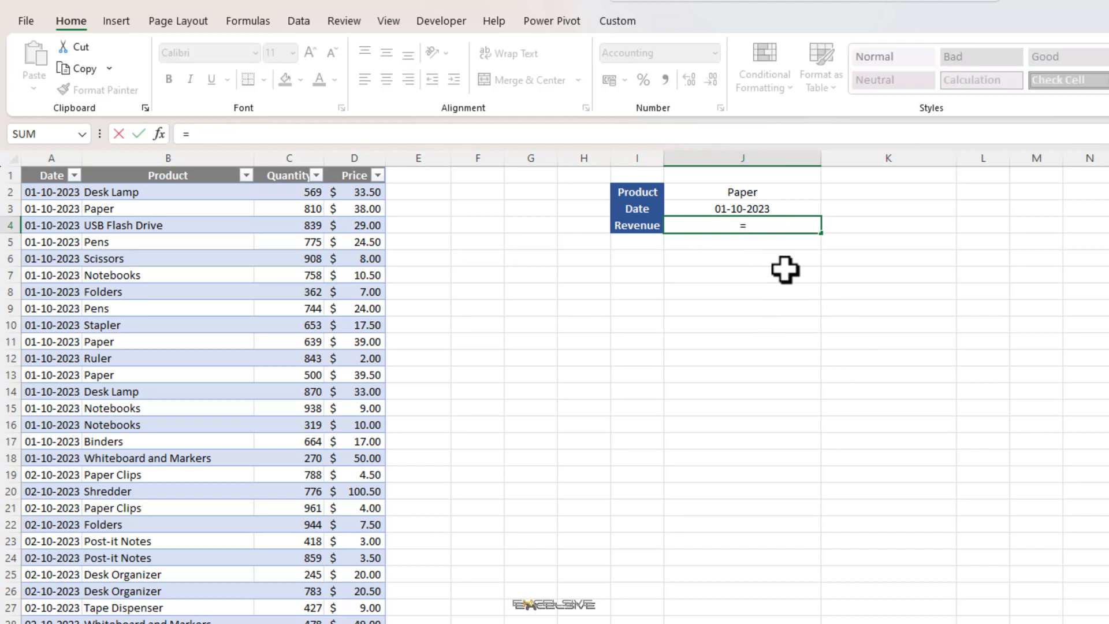
text(sumpro)
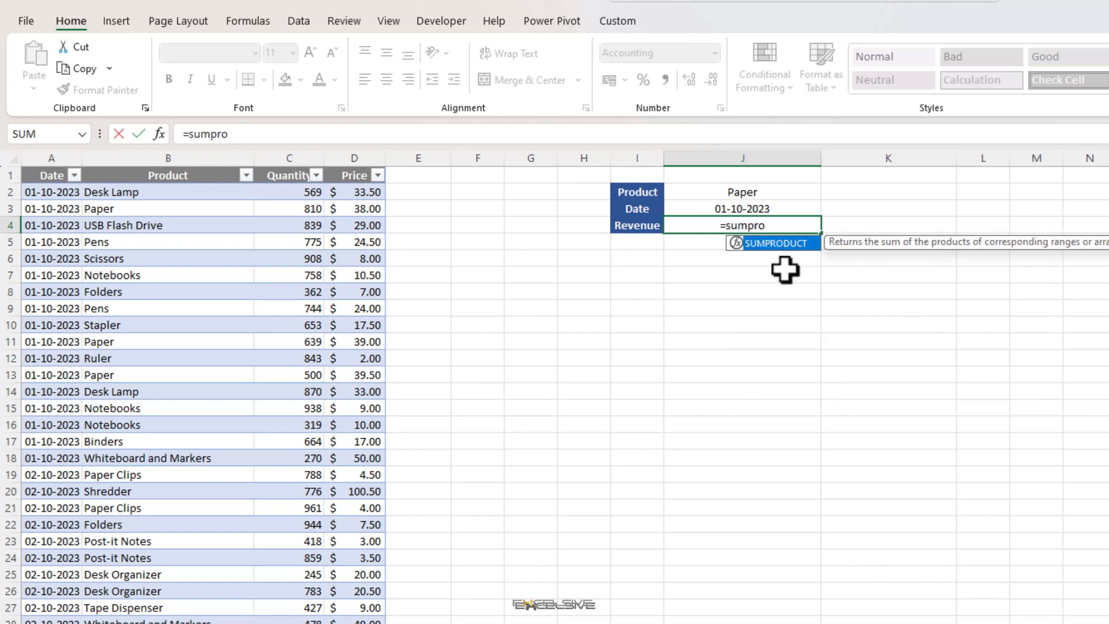
text(SUMPRODUCT(()
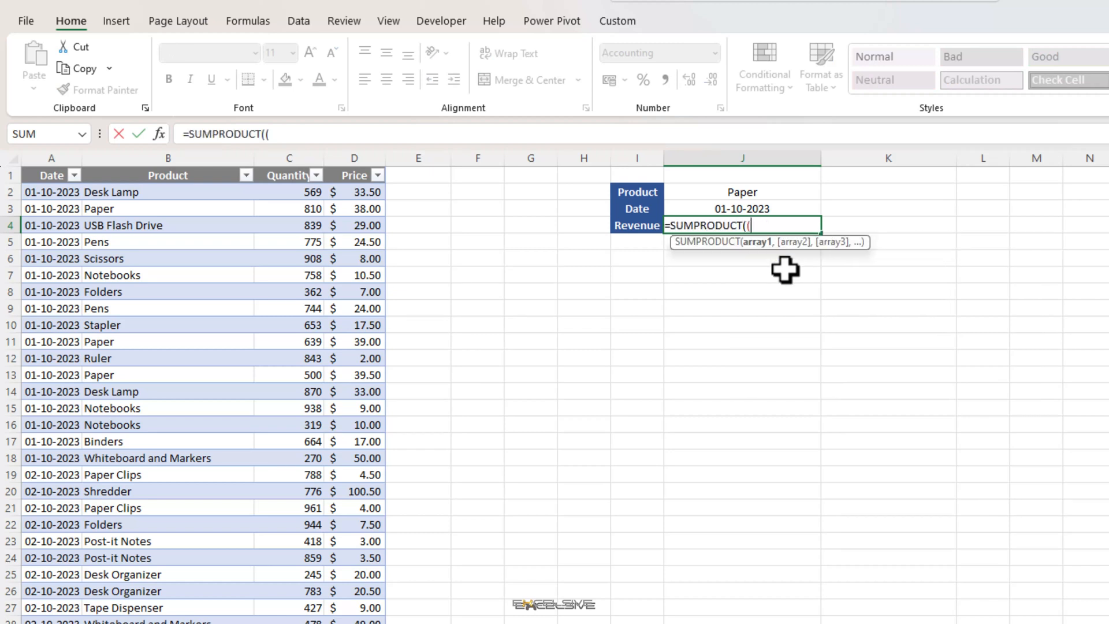
click(167, 192)
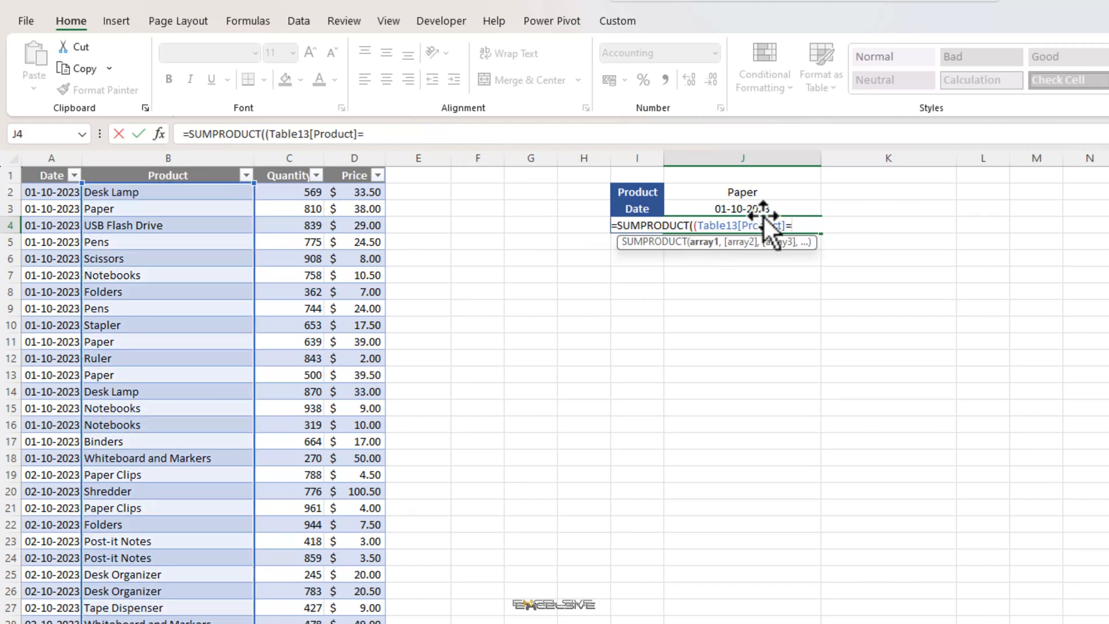
click(742, 192)
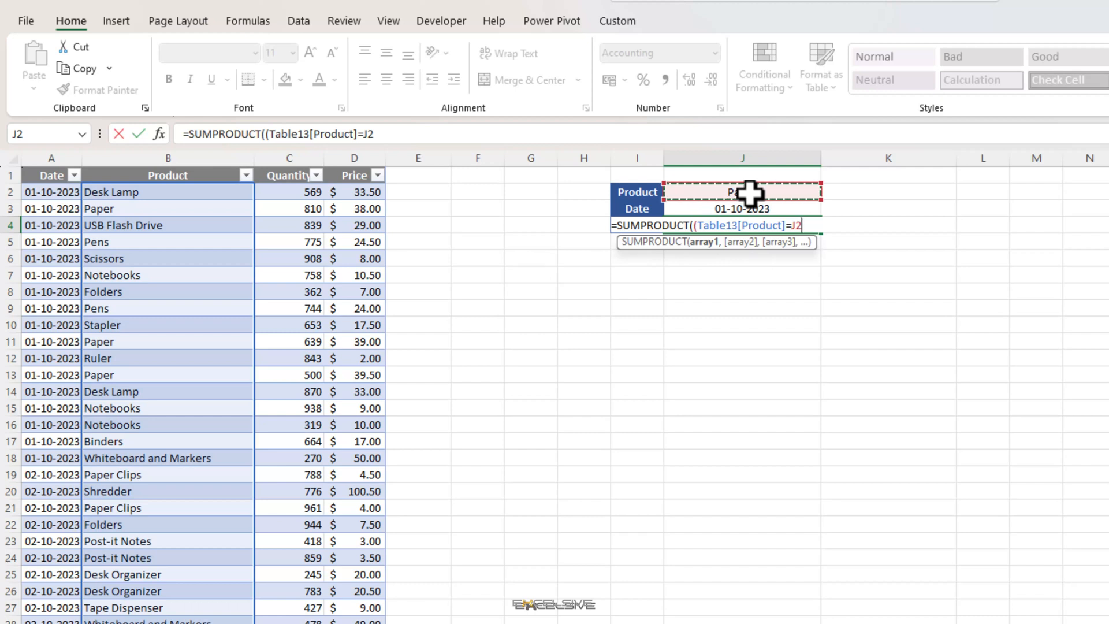
text())
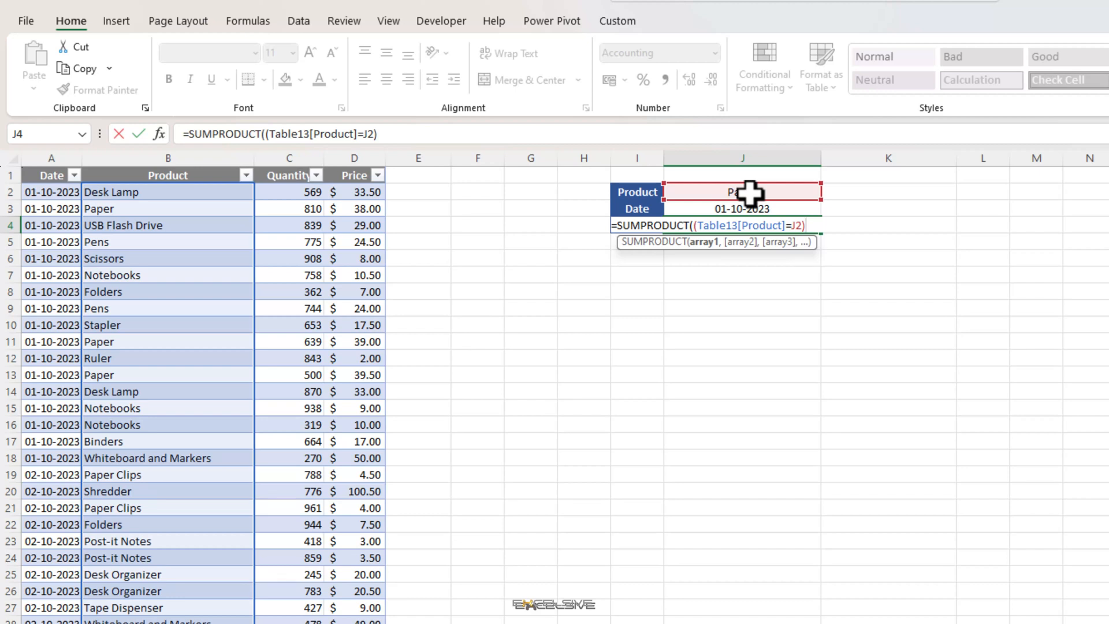
Step: Multiply by (Table13[Date]=J3) and add Quantity and Price arrays, giving $75,451.00
text(*)
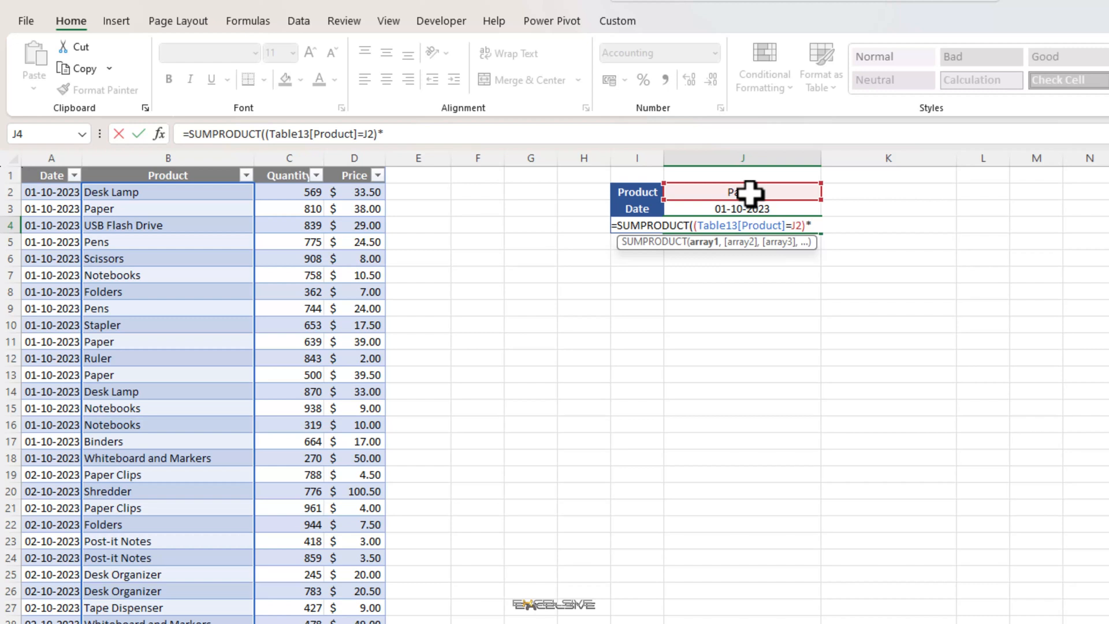
text((Table13[Date)
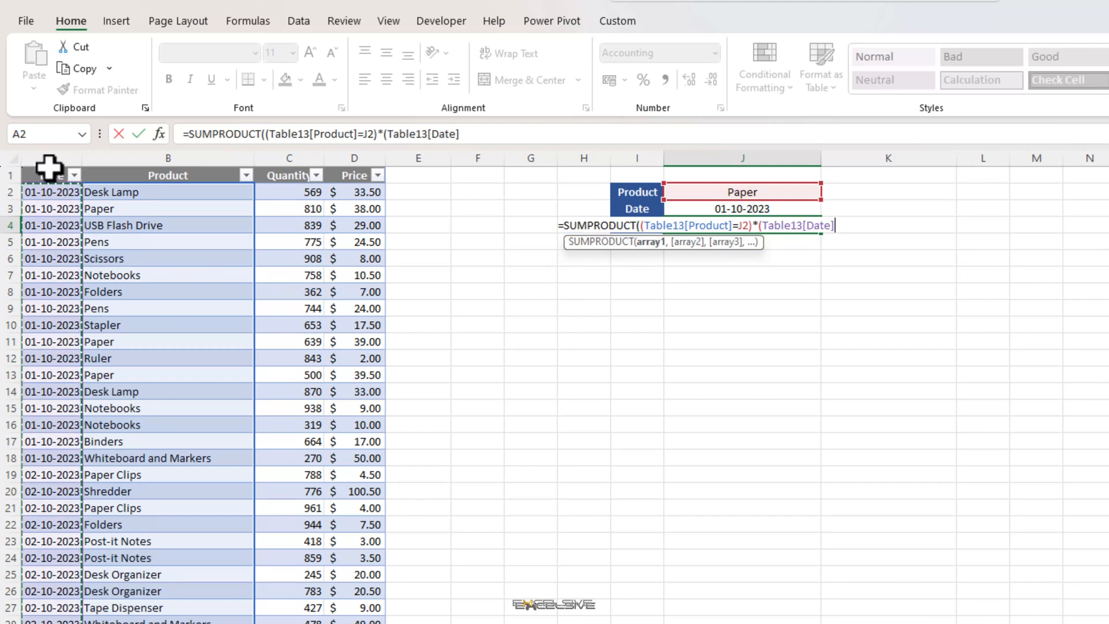
text(=)
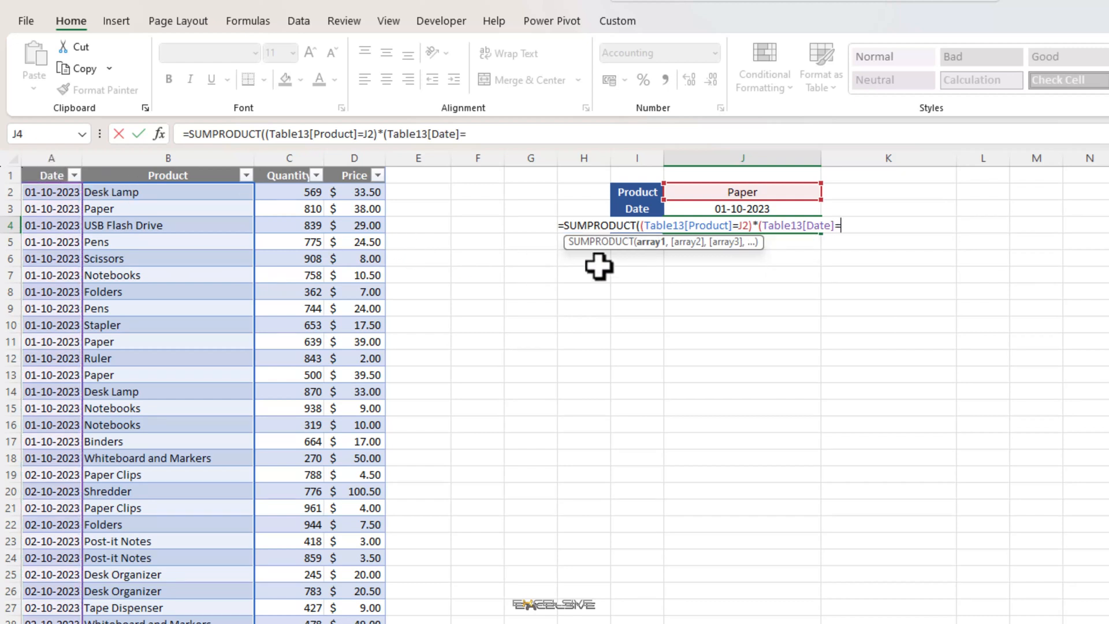
click(743, 209)
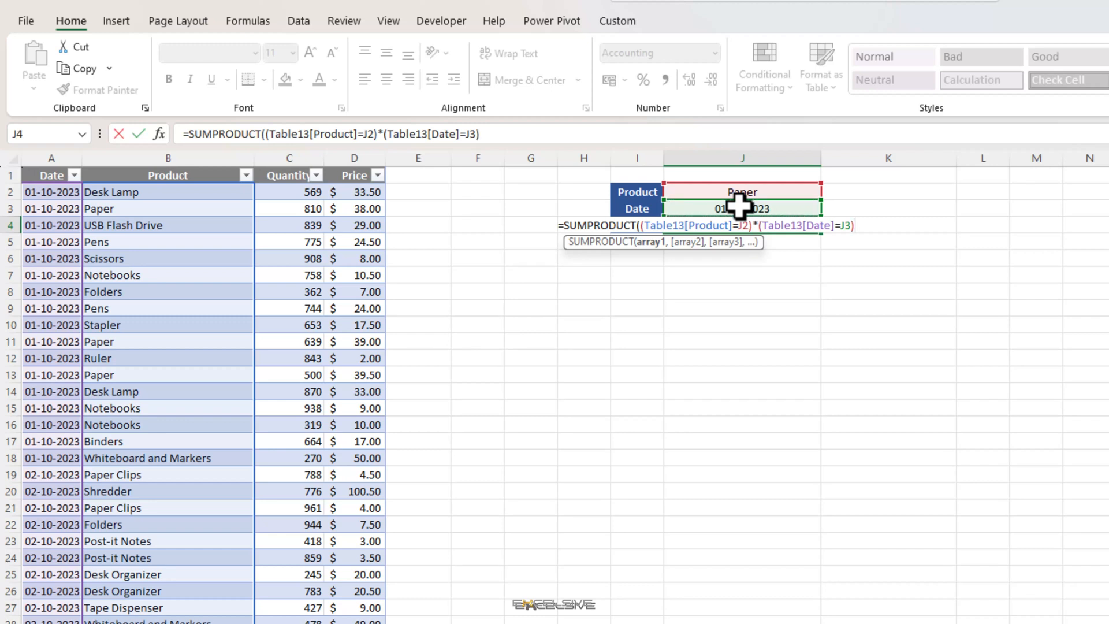
text(,)
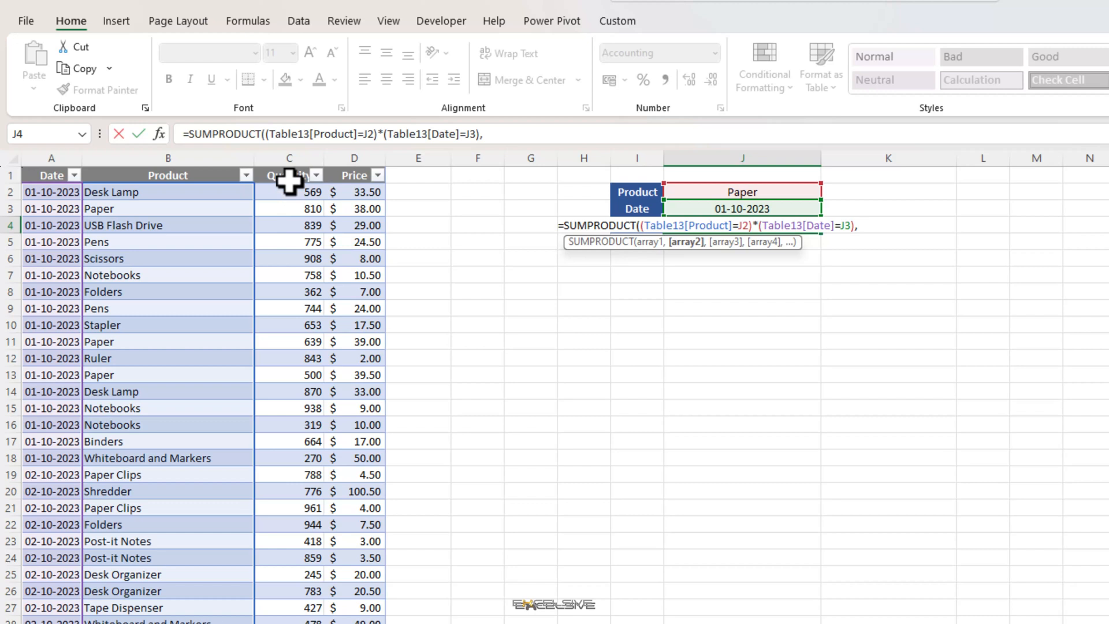
click(289, 175)
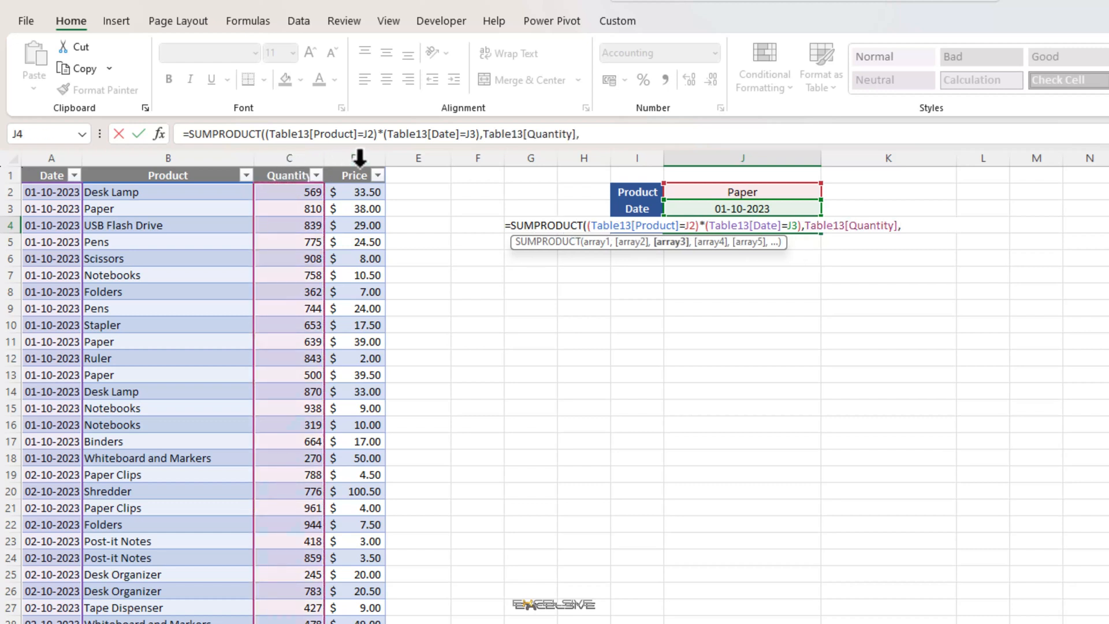
click(355, 175)
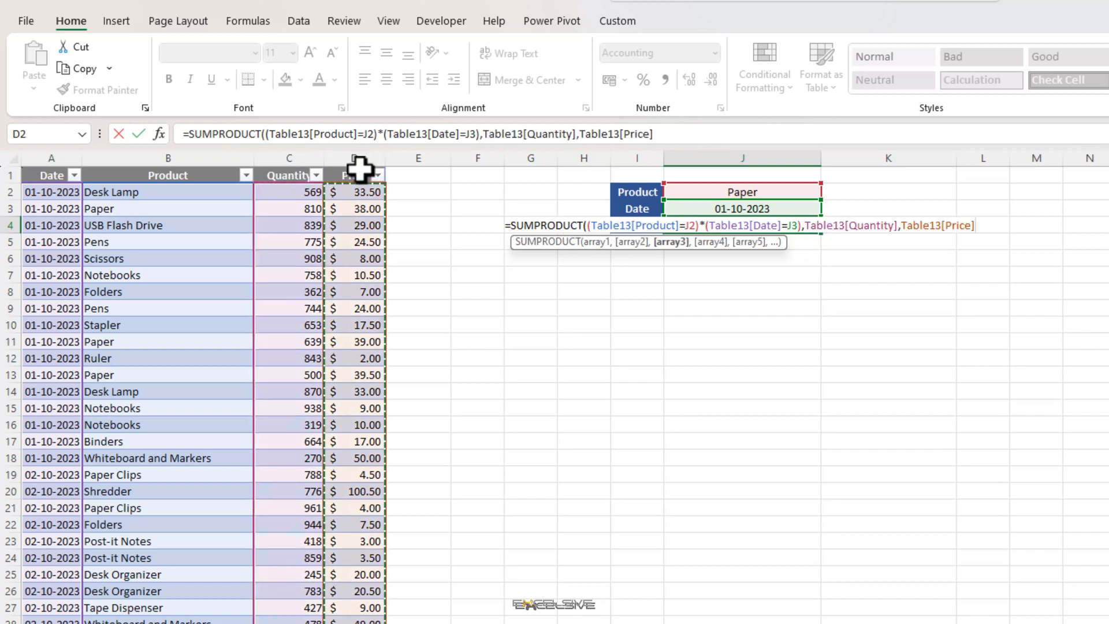
key(Enter)
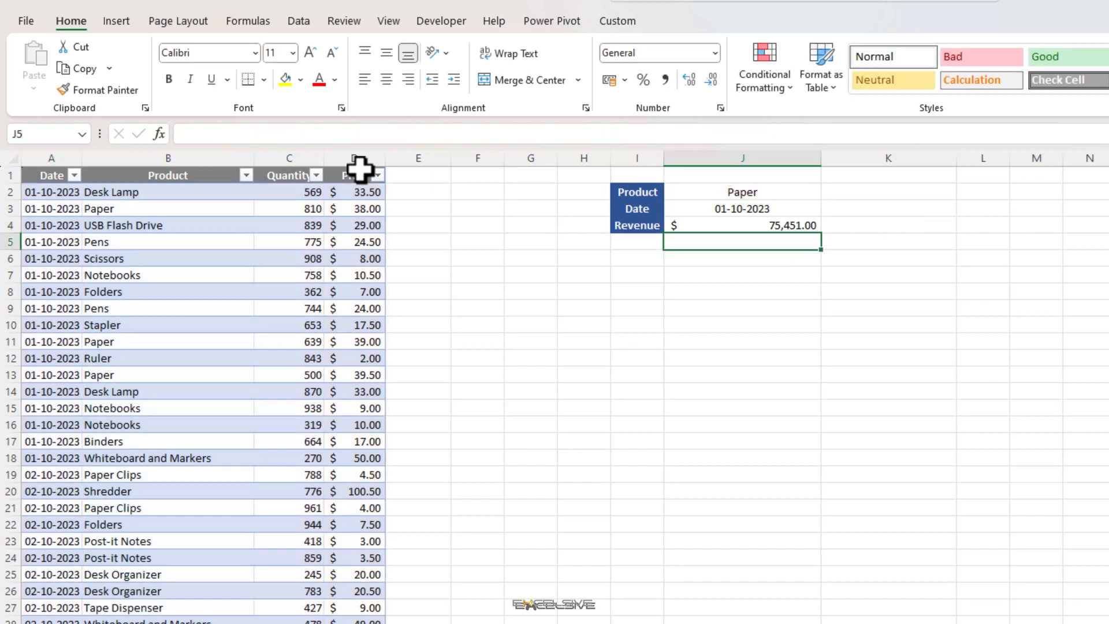
click(743, 225)
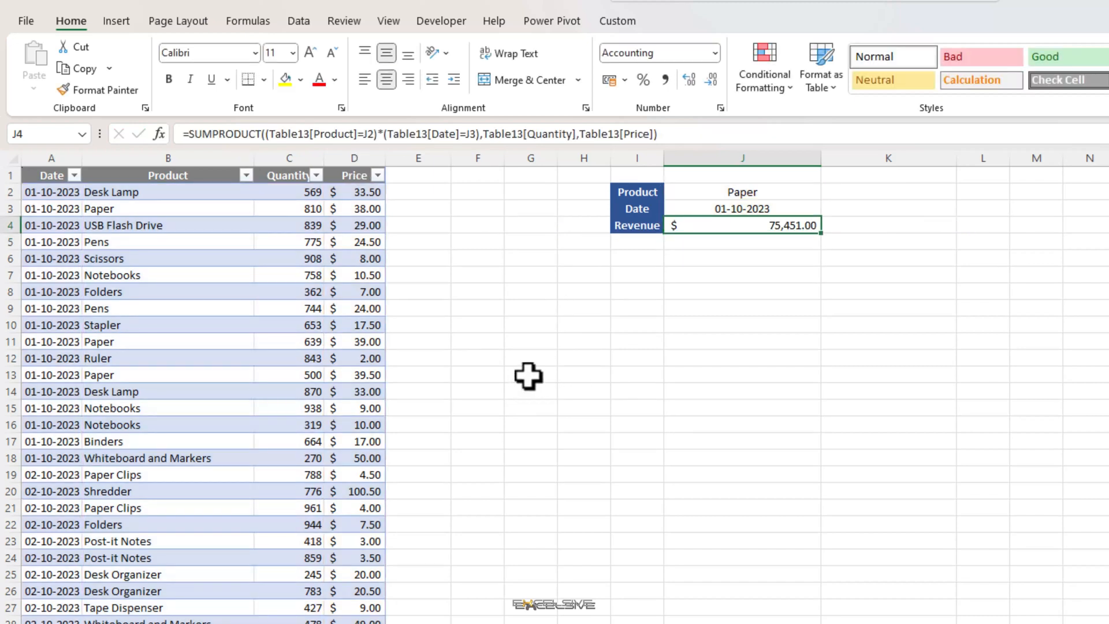
mouse_move(143, 234)
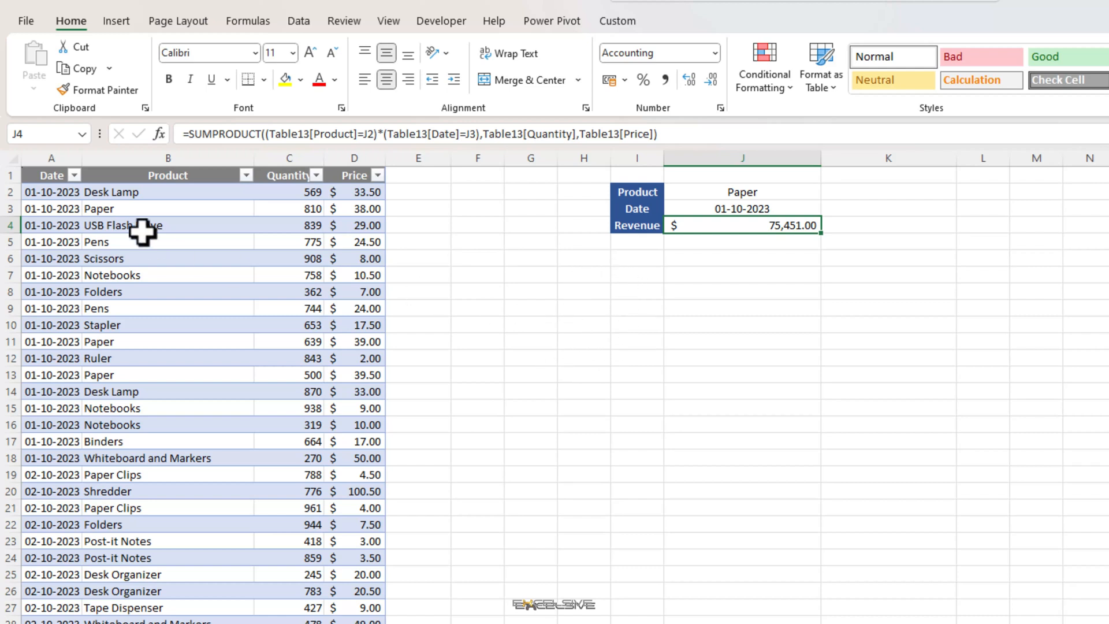
Step: Filter the table's Date column to show only the 01 October 2023 rows
click(144, 225)
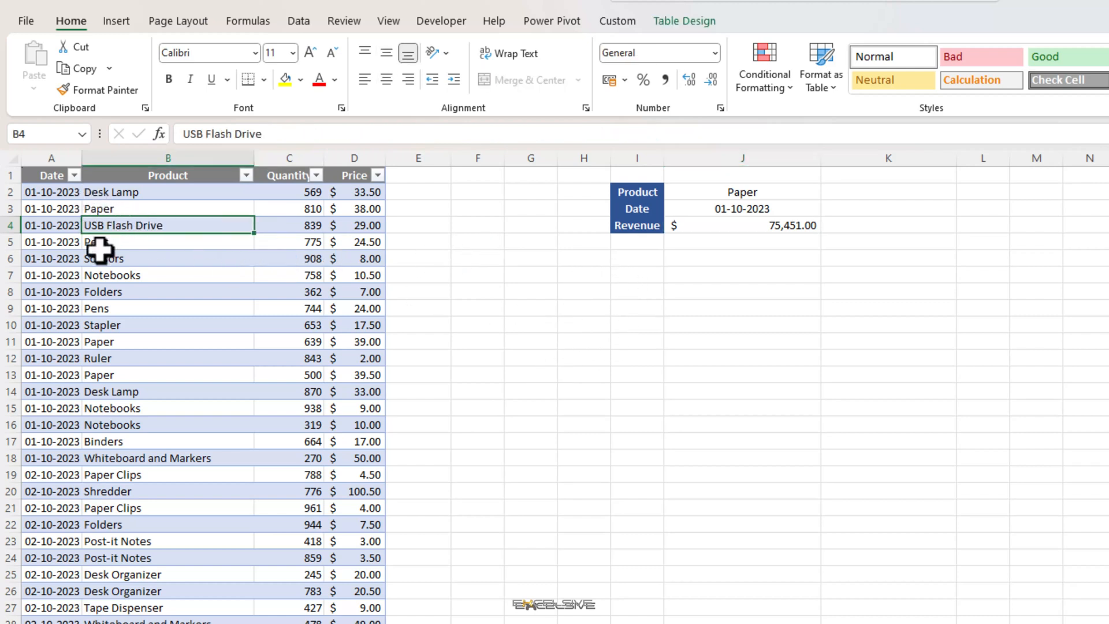
click(71, 175)
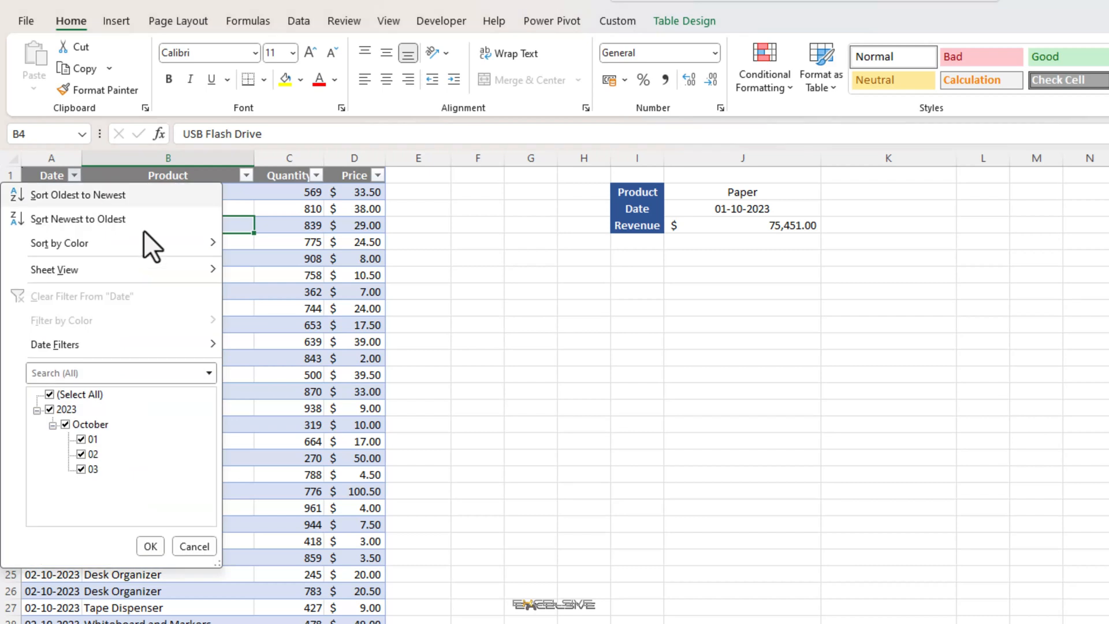
click(49, 395)
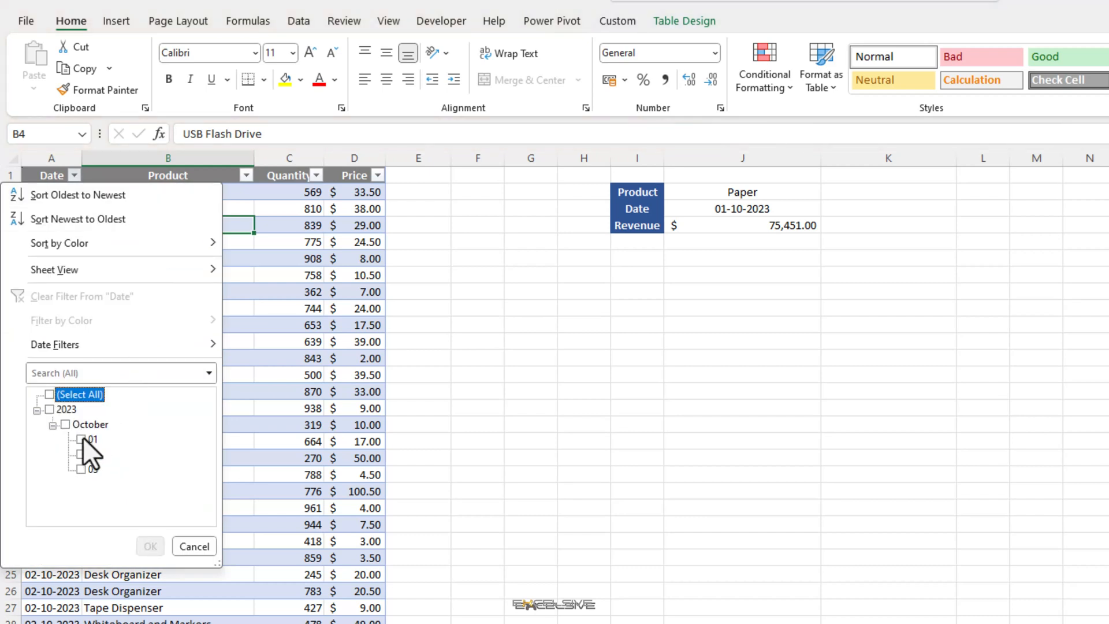
click(150, 546)
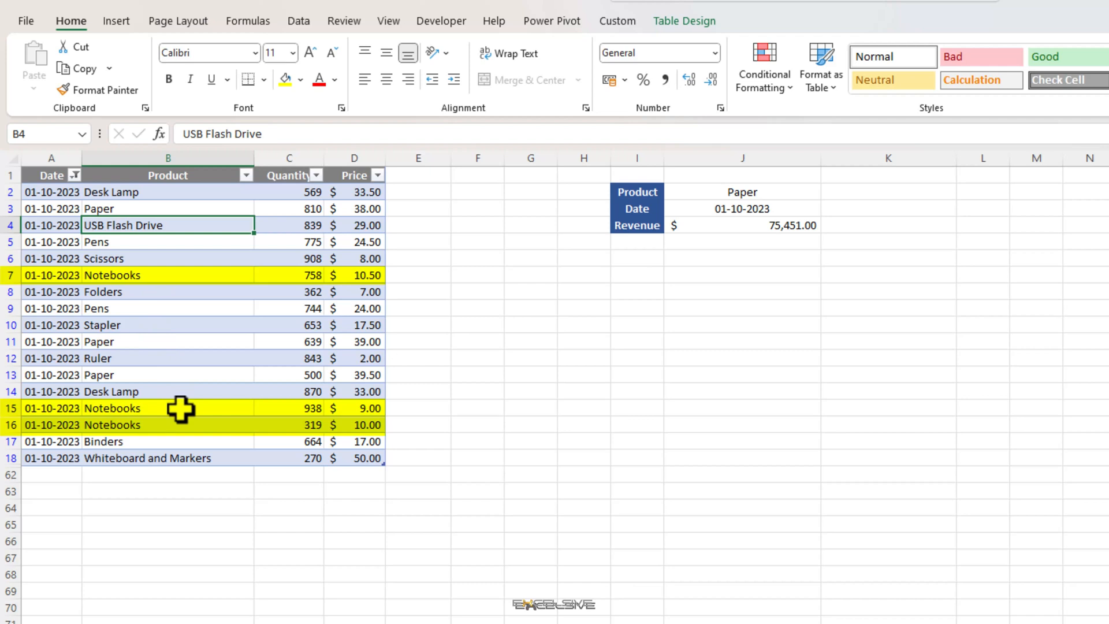
mouse_move(676, 199)
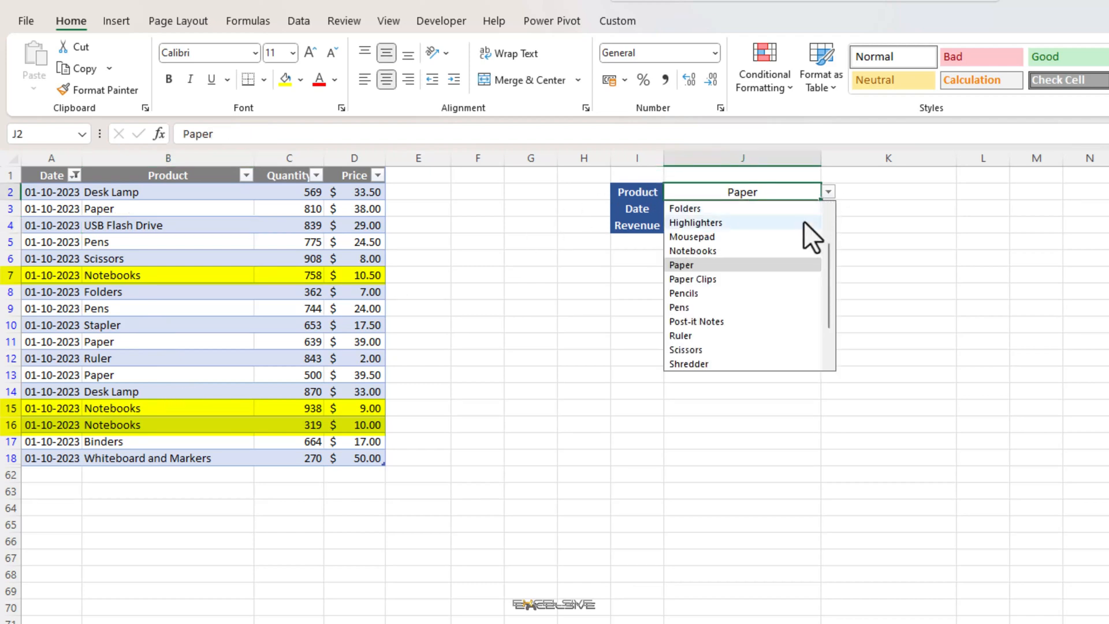
mouse_move(752, 291)
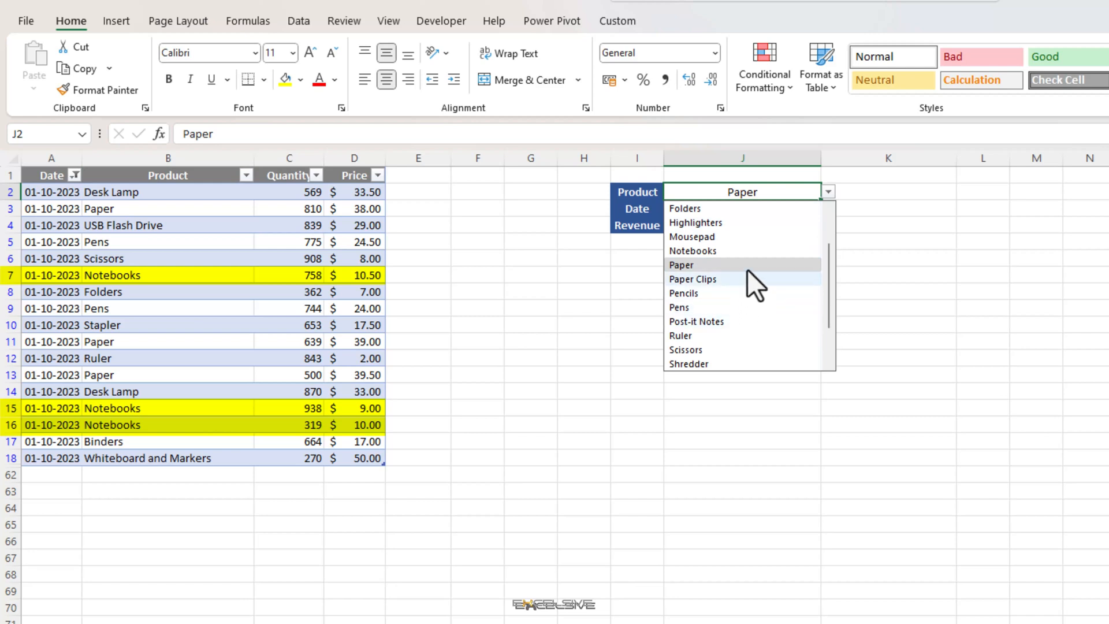
Step: For Notebooks, enter row revenues =C7*D7, =C15*D15, =C16*D16 in J8:J10 and total them
click(693, 250)
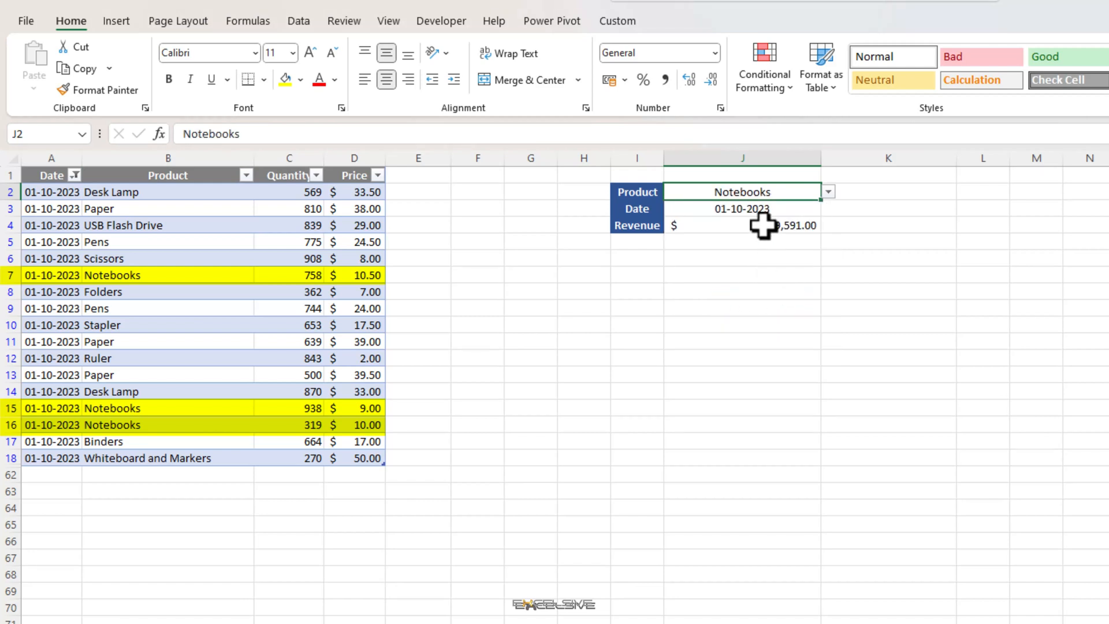
mouse_move(773, 281)
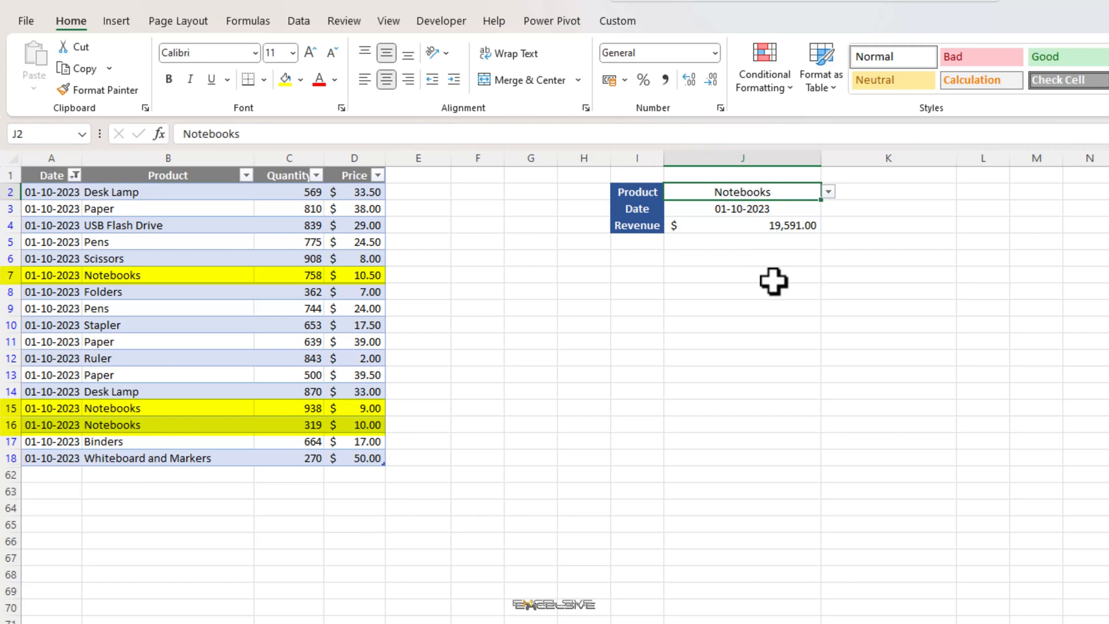
click(741, 290)
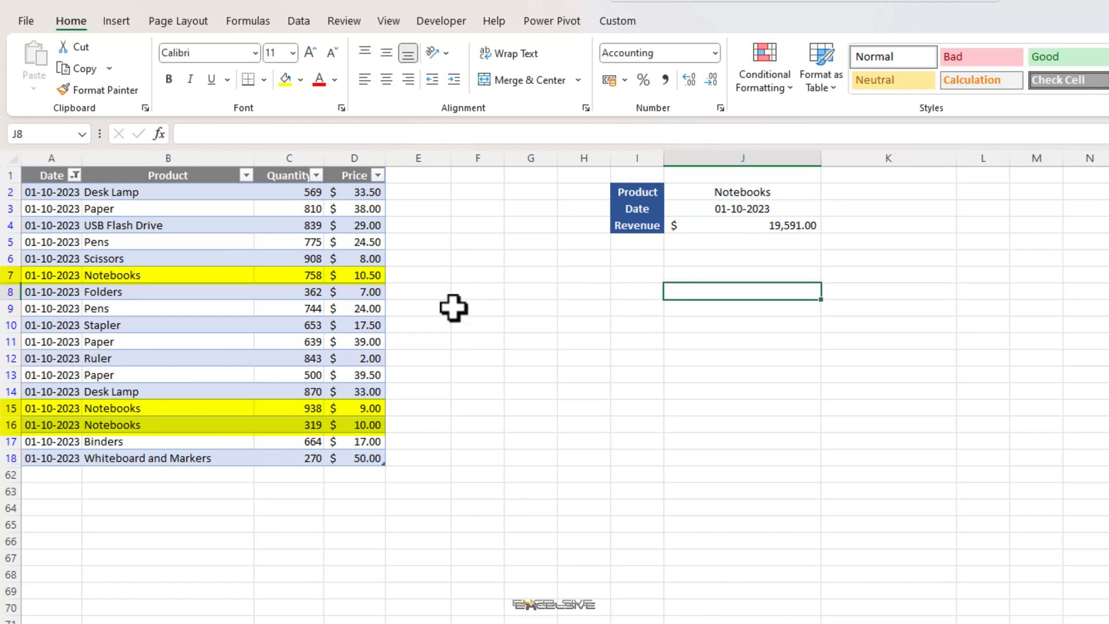
text(=)
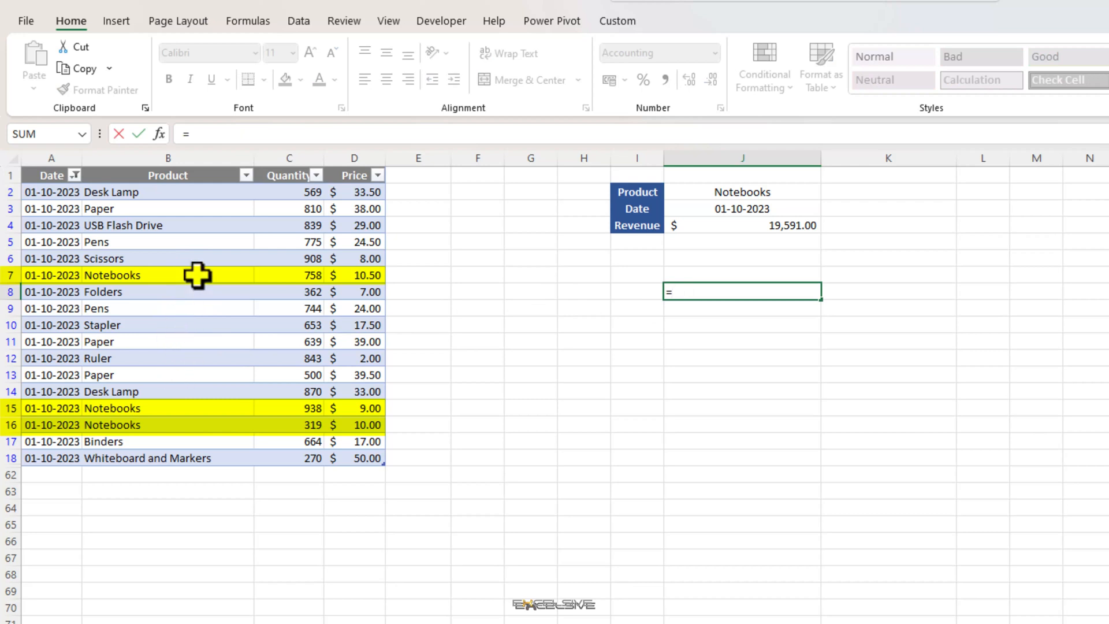
key(Enter)
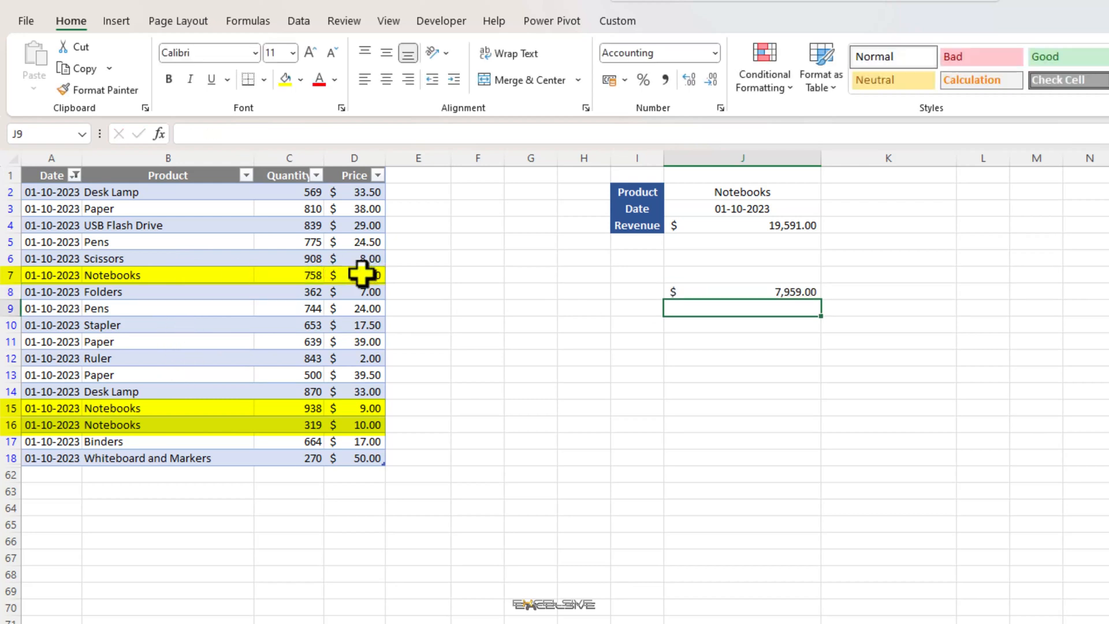
click(359, 407)
text(=C16*D16)
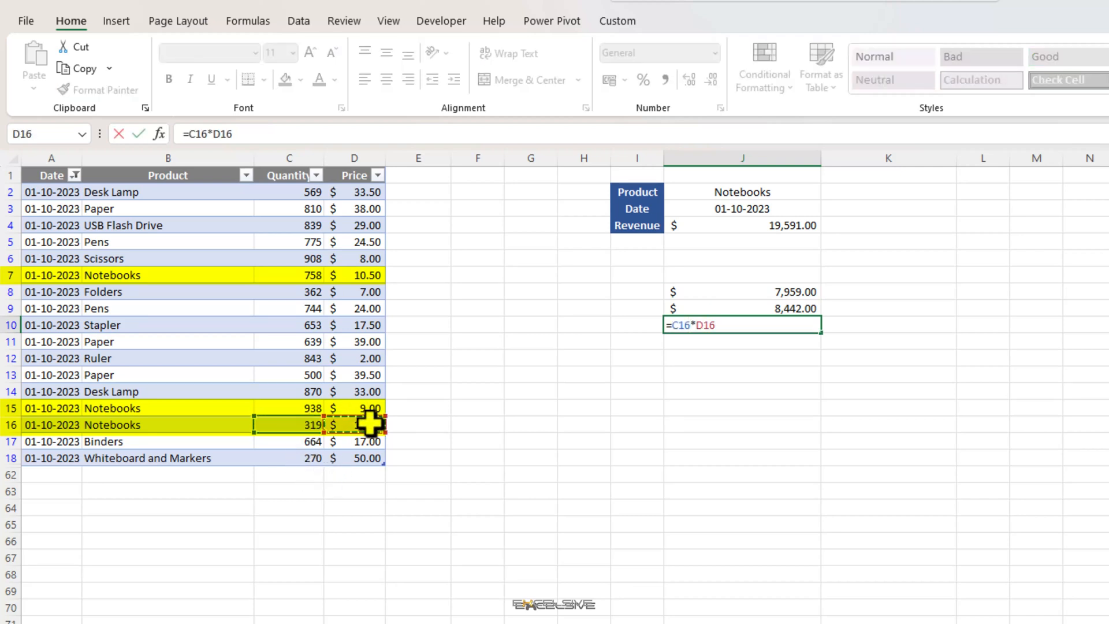
key(Enter)
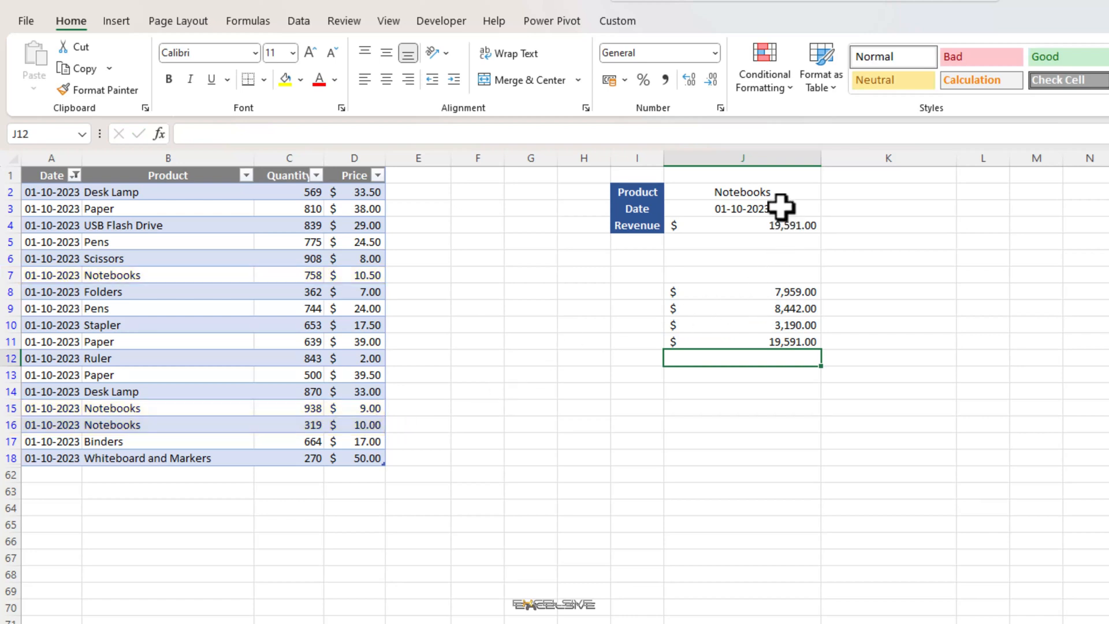
click(827, 191)
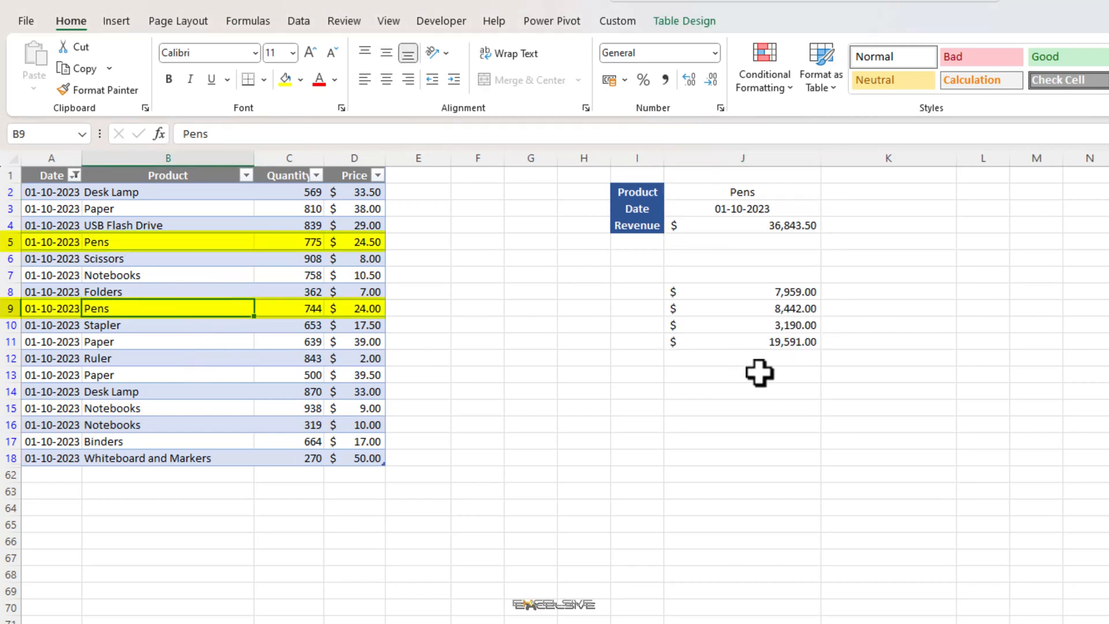
mouse_move(696, 379)
text(=C5)
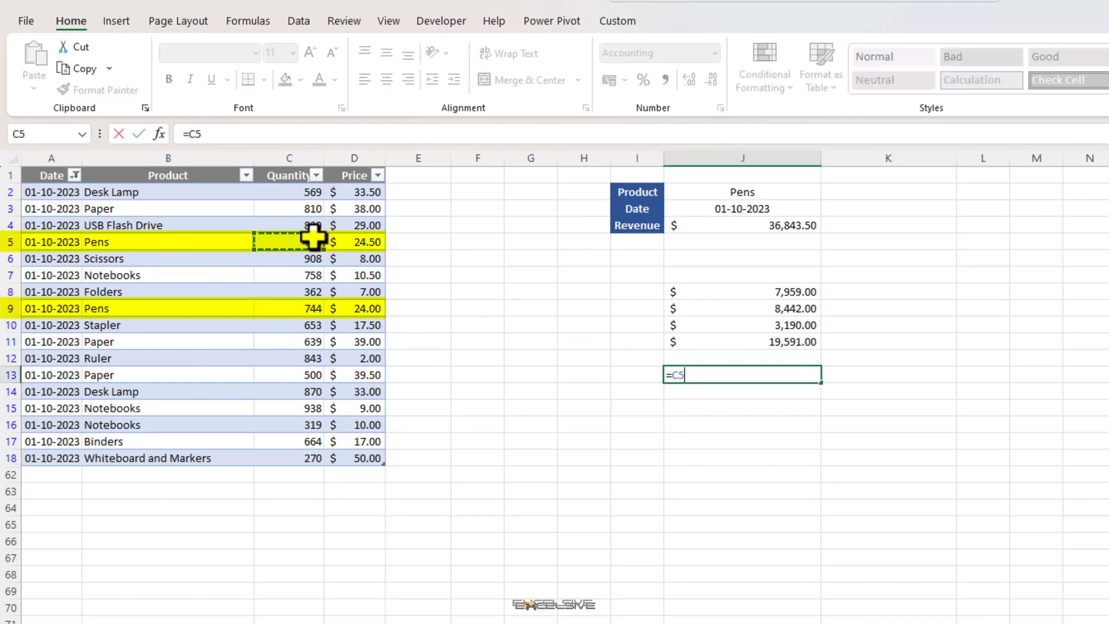
Step: Enter Pens row revenues $18,987.50 and $17,856.00 with a SUM formula beneath them
key(Enter)
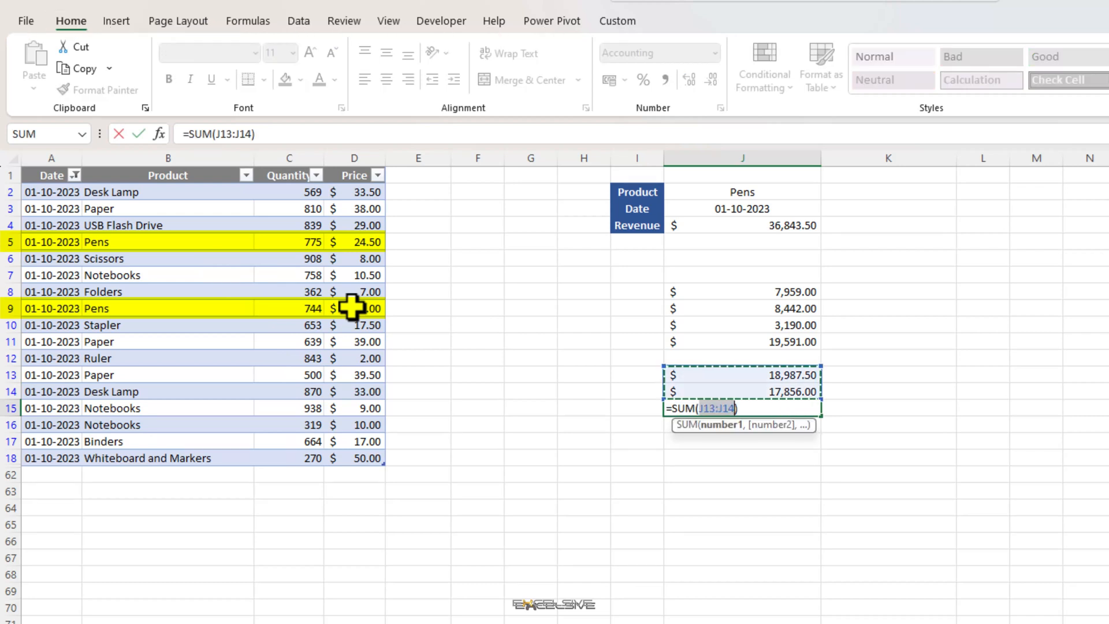
key(Enter)
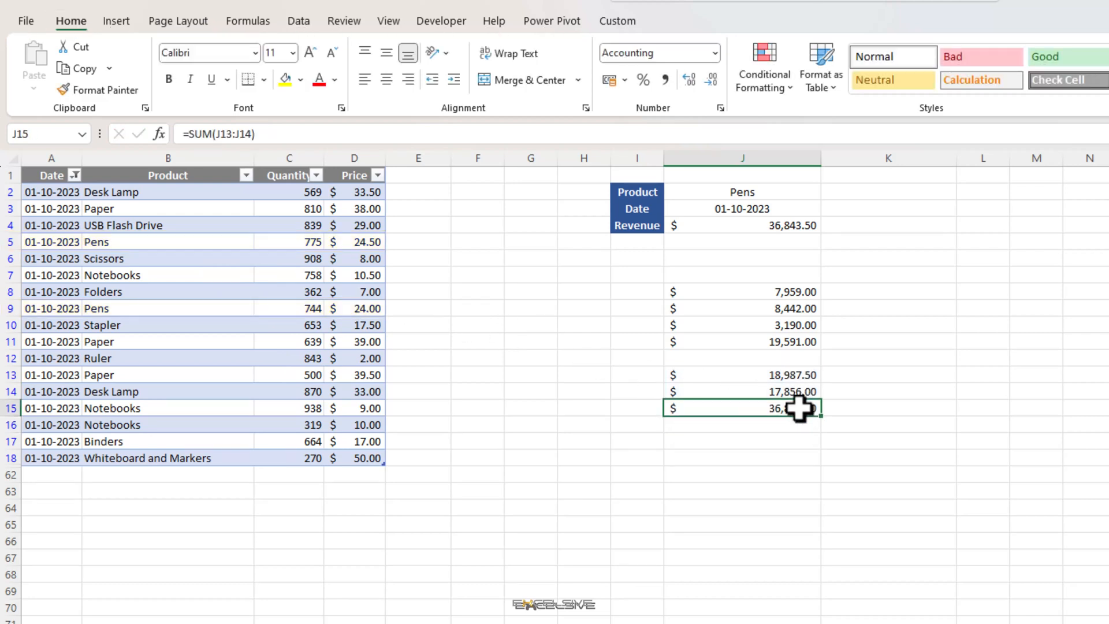
mouse_move(856, 436)
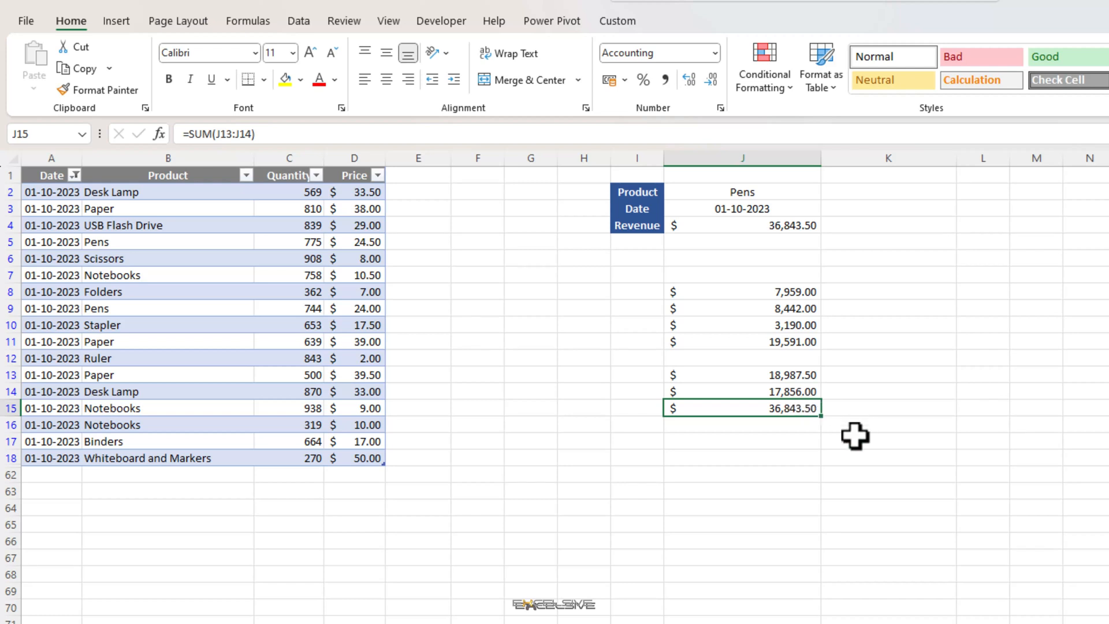
mouse_move(847, 451)
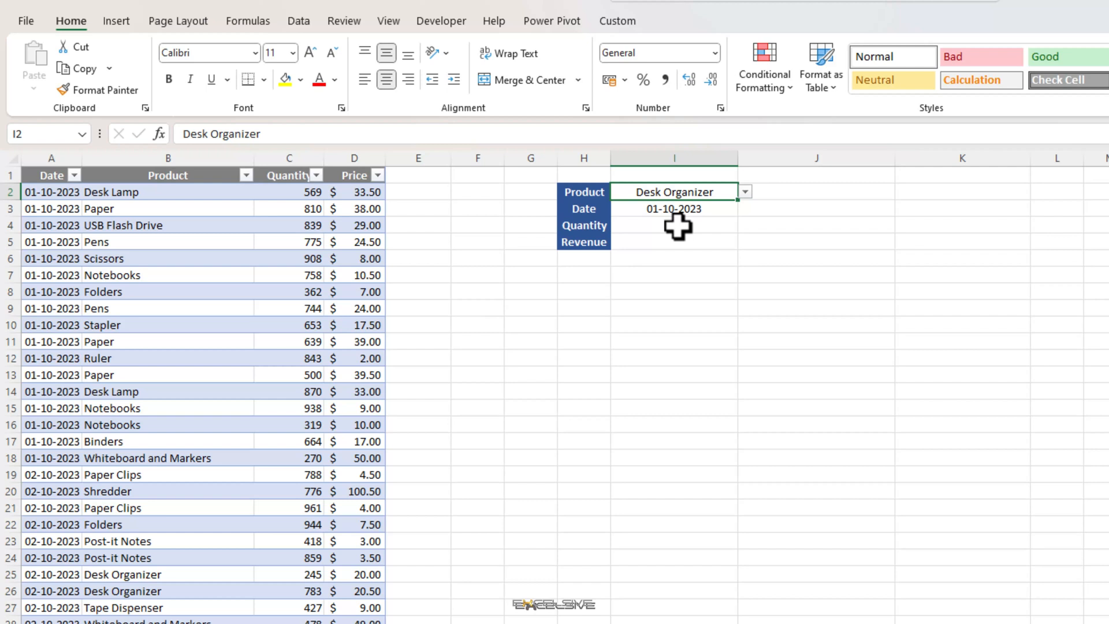
mouse_move(685, 222)
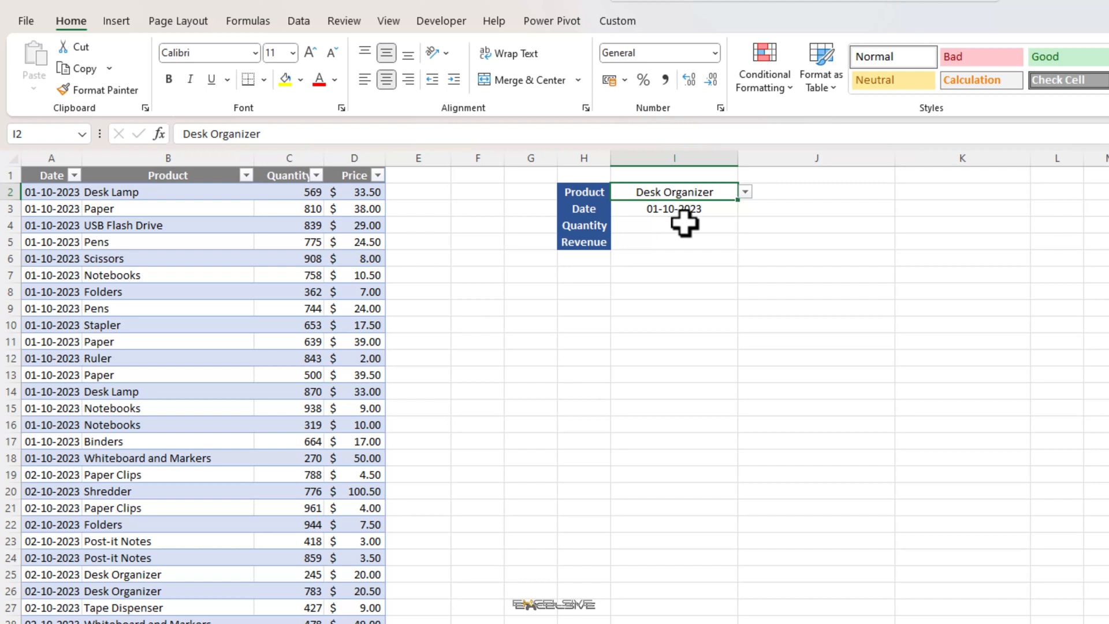
Step: Set the criteria cells to Notebooks, 01-10-2023 and quantity 500
click(684, 225)
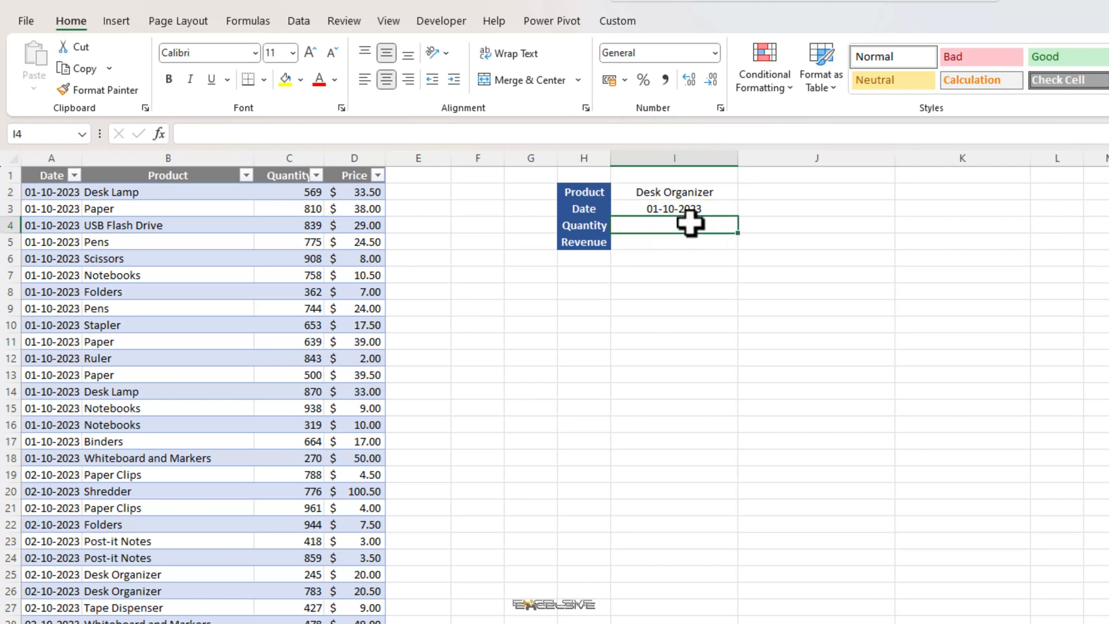
click(674, 209)
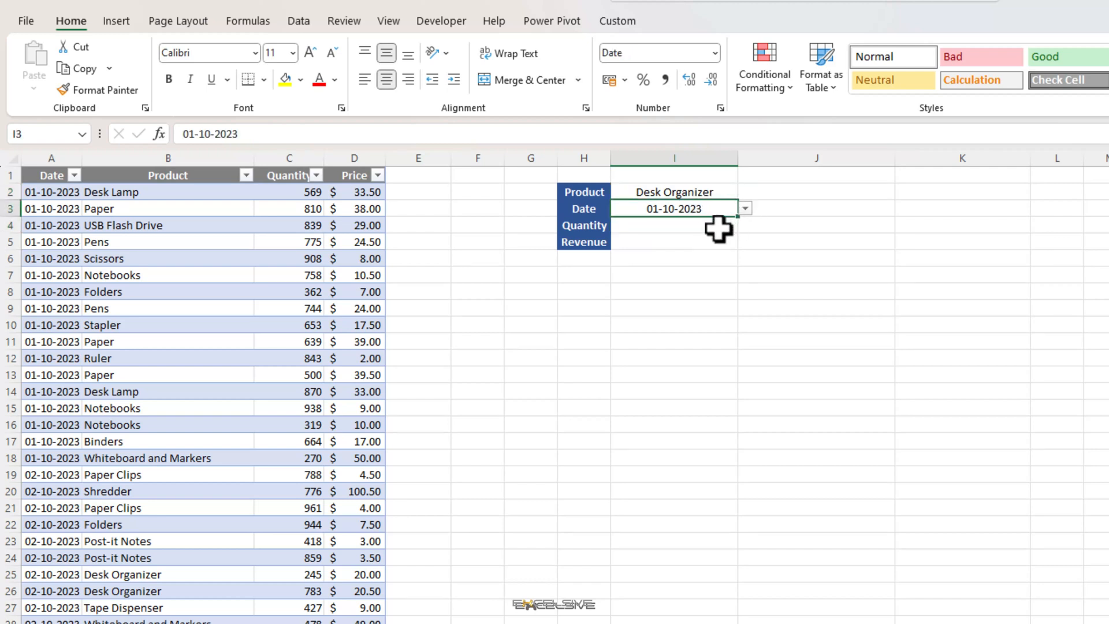
click(673, 192)
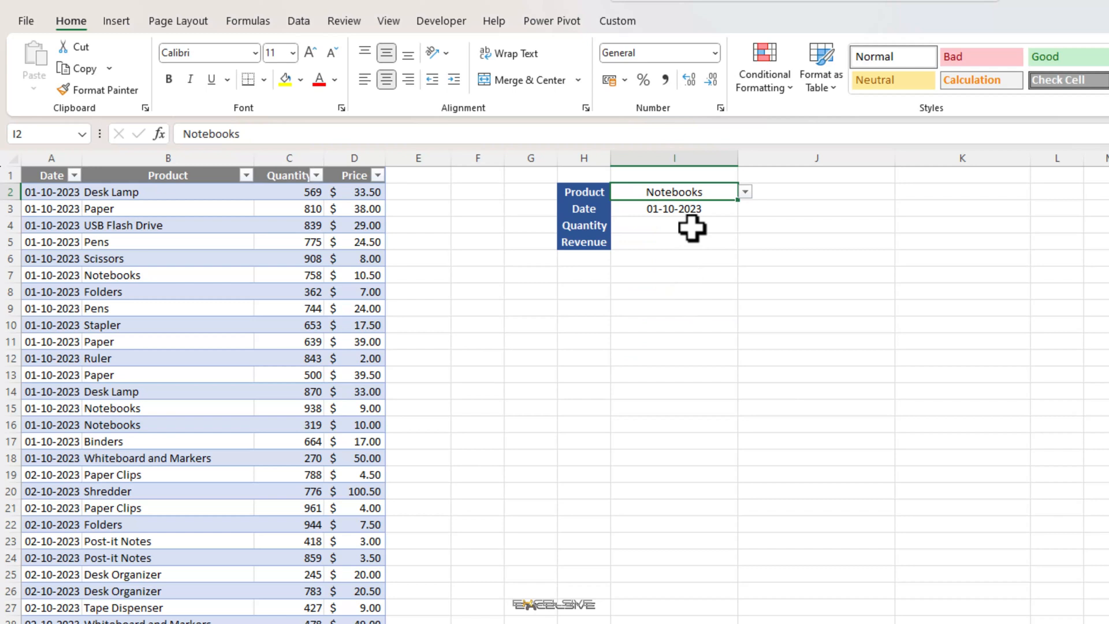
text(500)
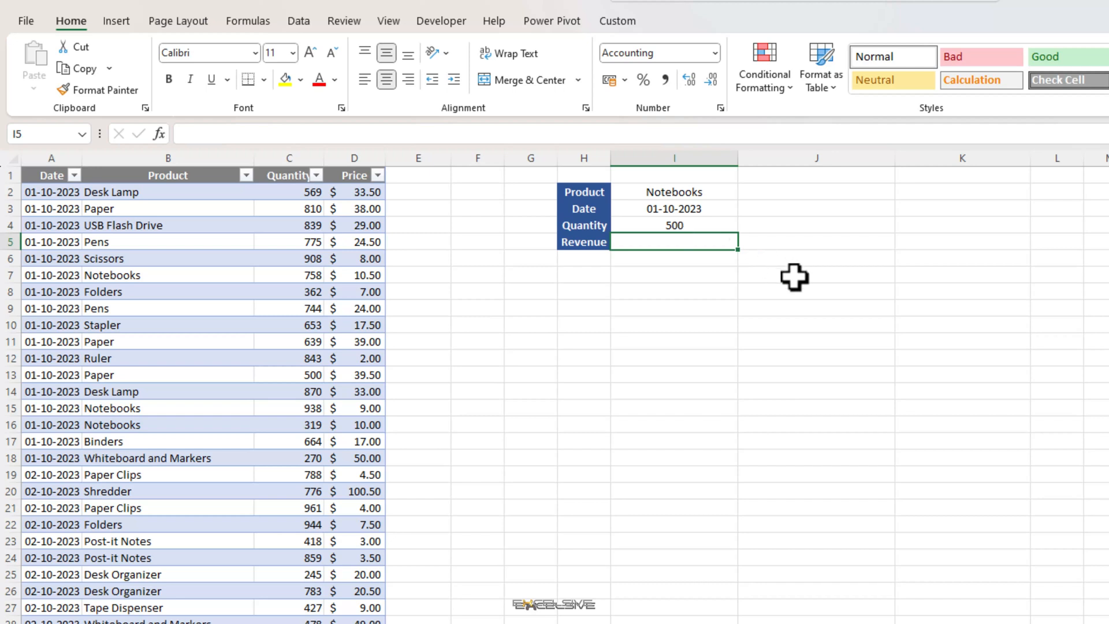
text(=sump)
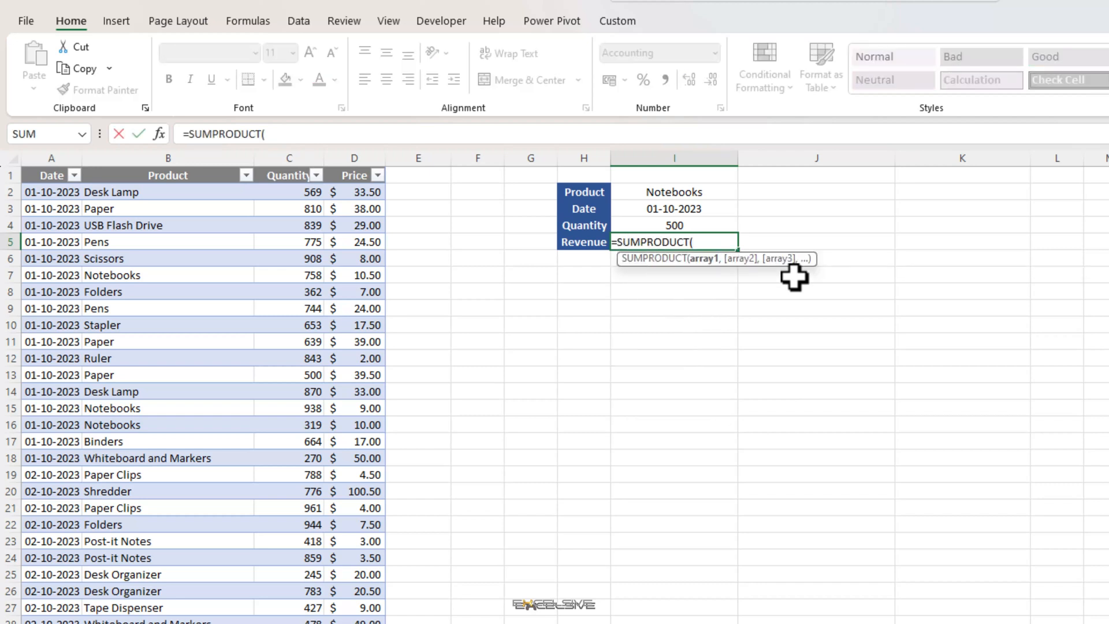
Step: Enter a SUMPRODUCT in I5 for product, date and quantity>500, giving $16,401.00
text((Table134[Product)
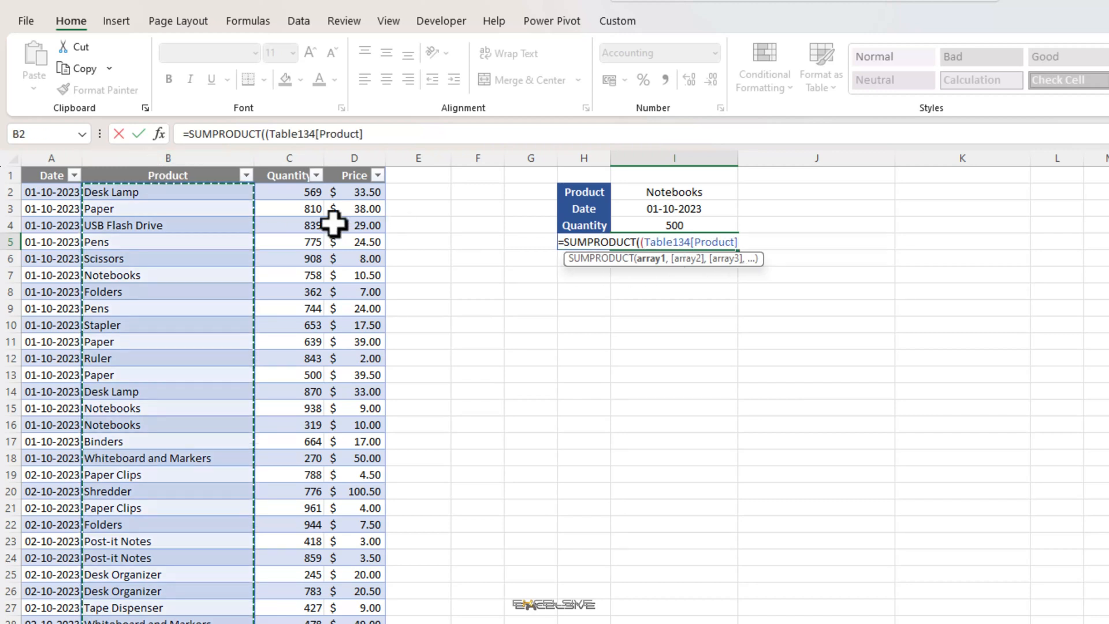
click(674, 191)
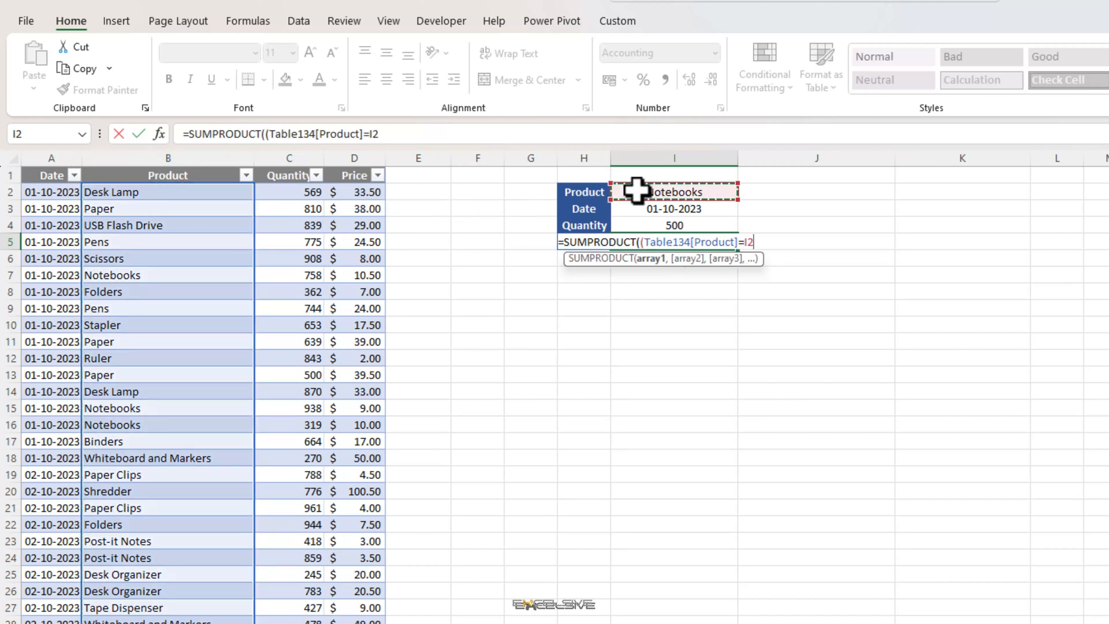
text())
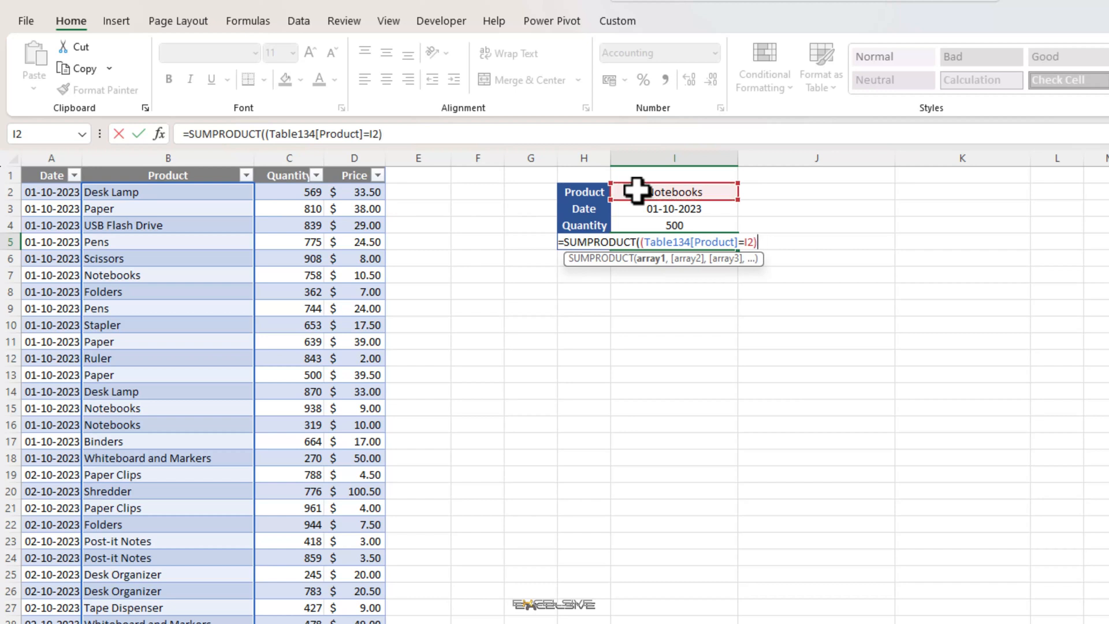
text(*)
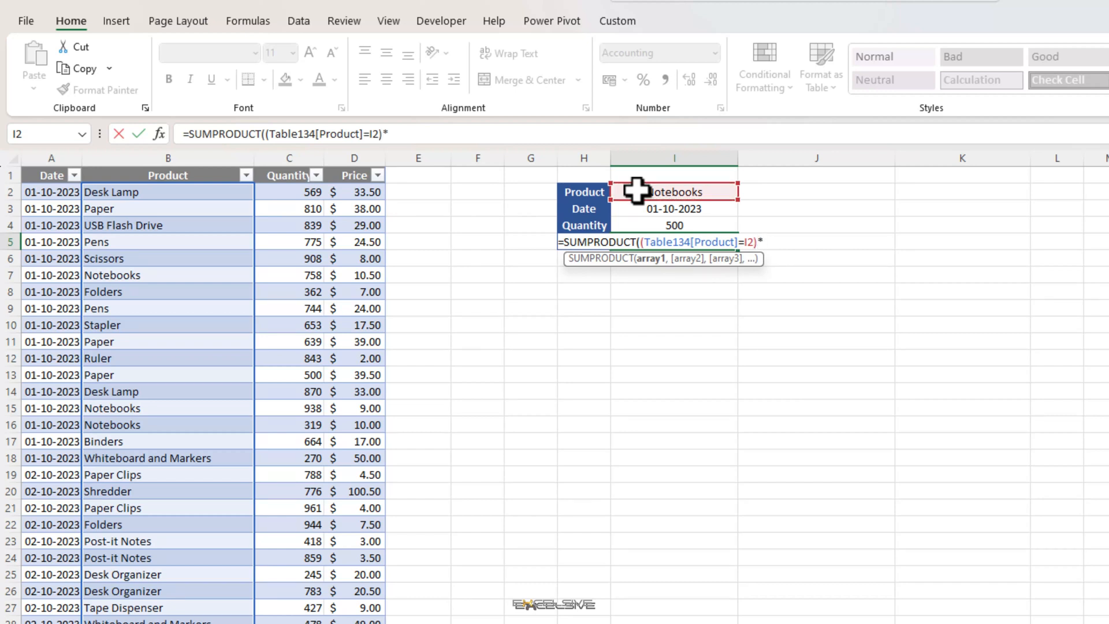
text(()
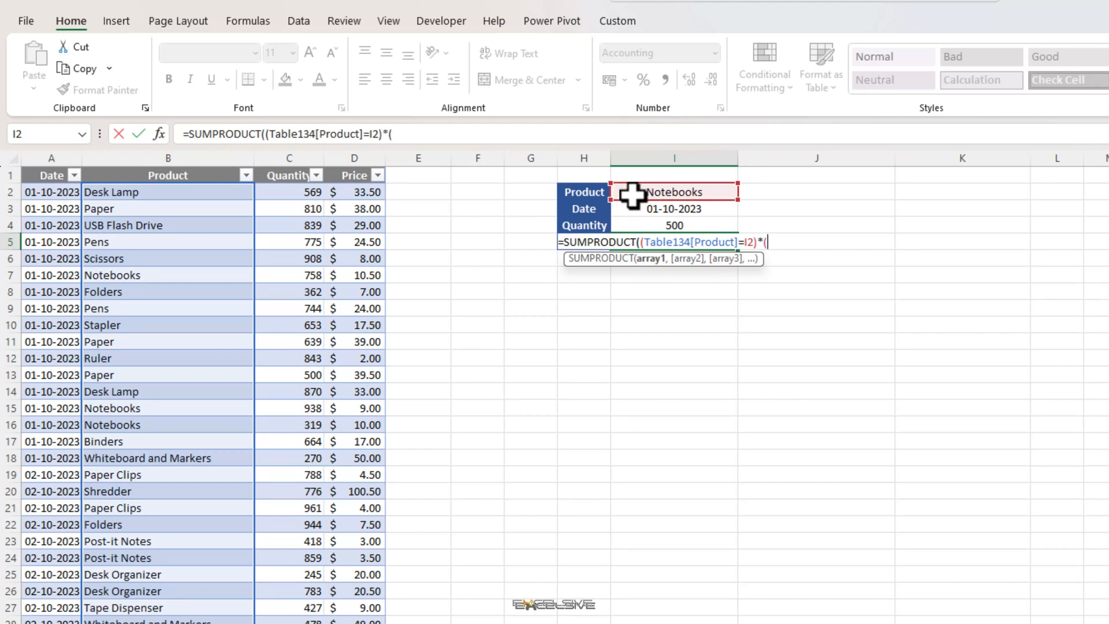
click(45, 175)
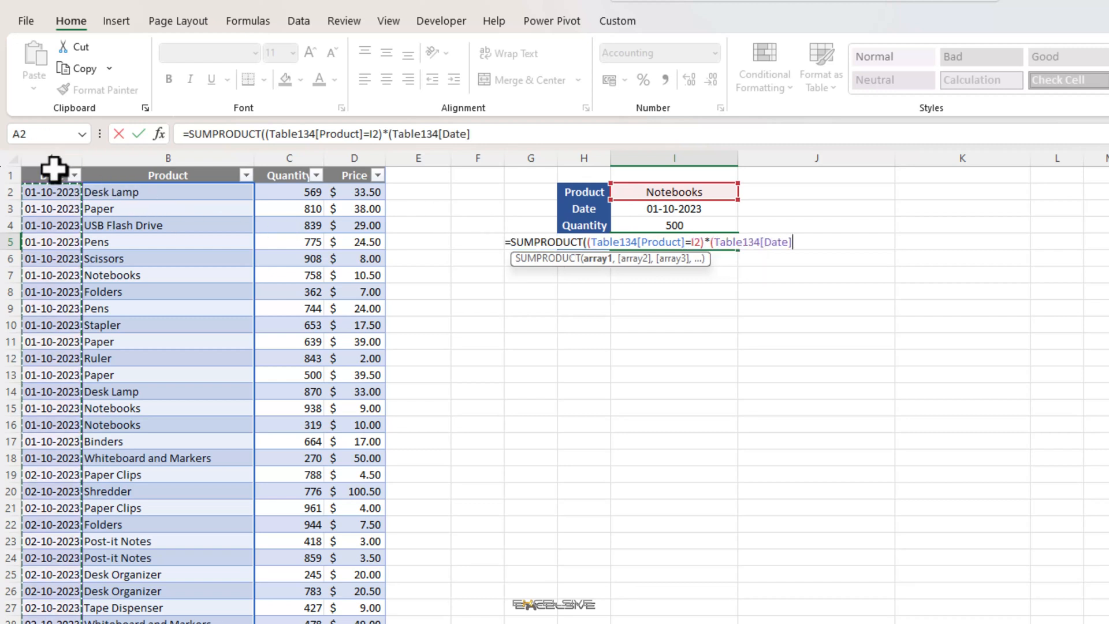
text(=)
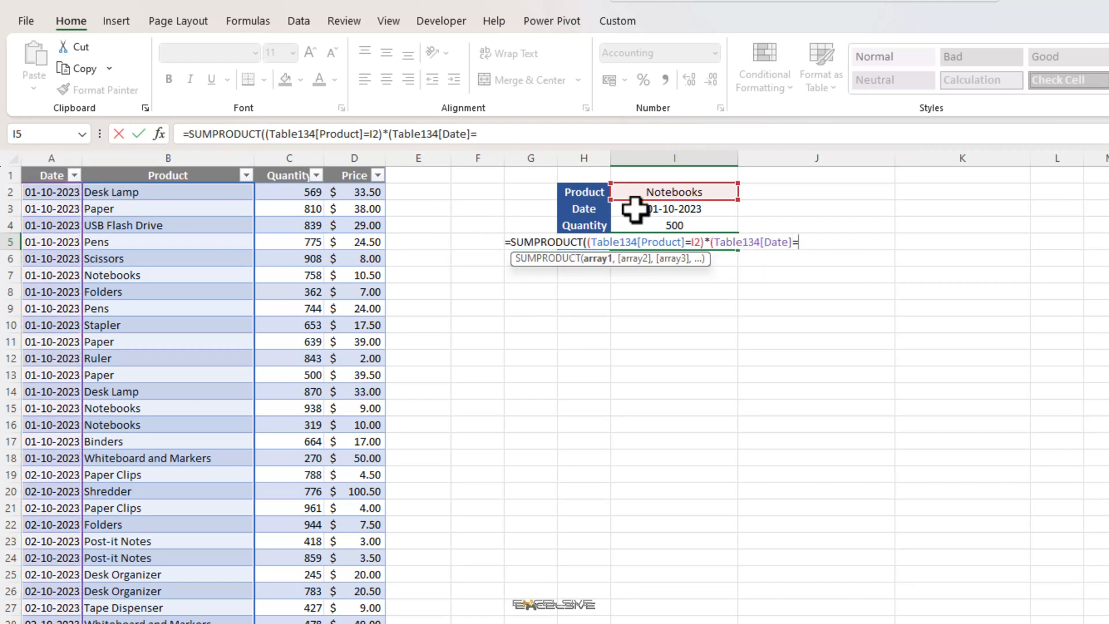
click(674, 209)
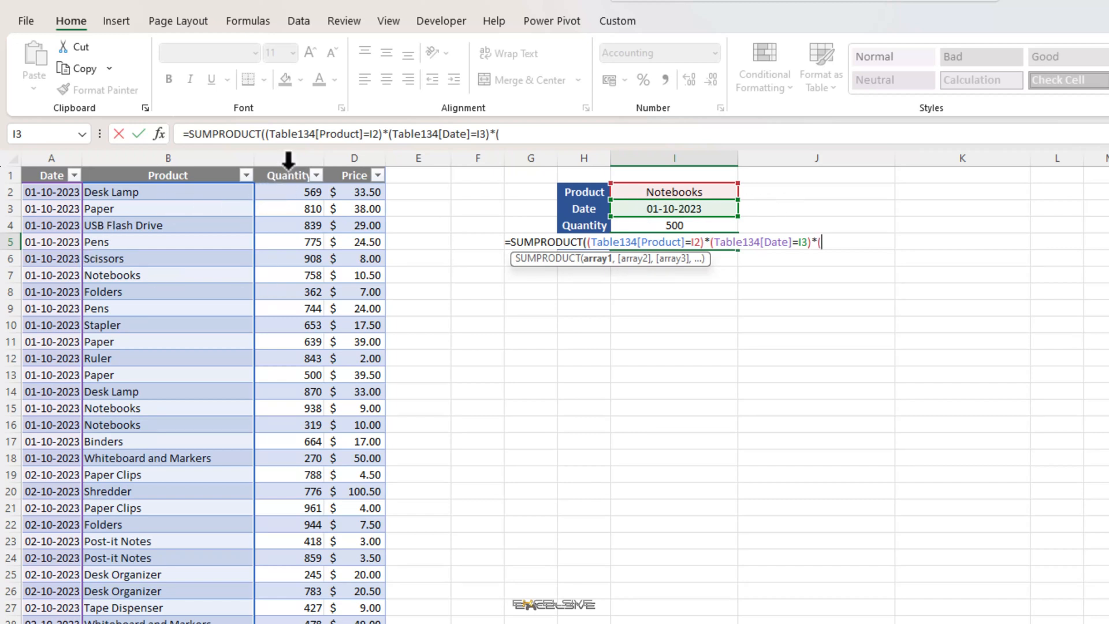
text(Table134[Quantity]>)
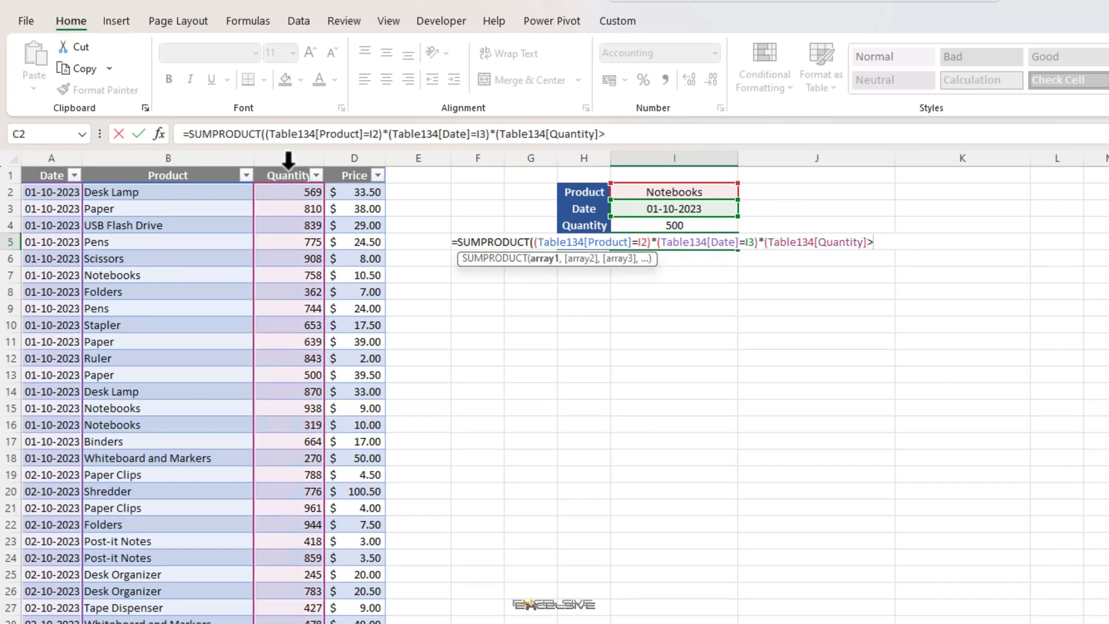
click(674, 225)
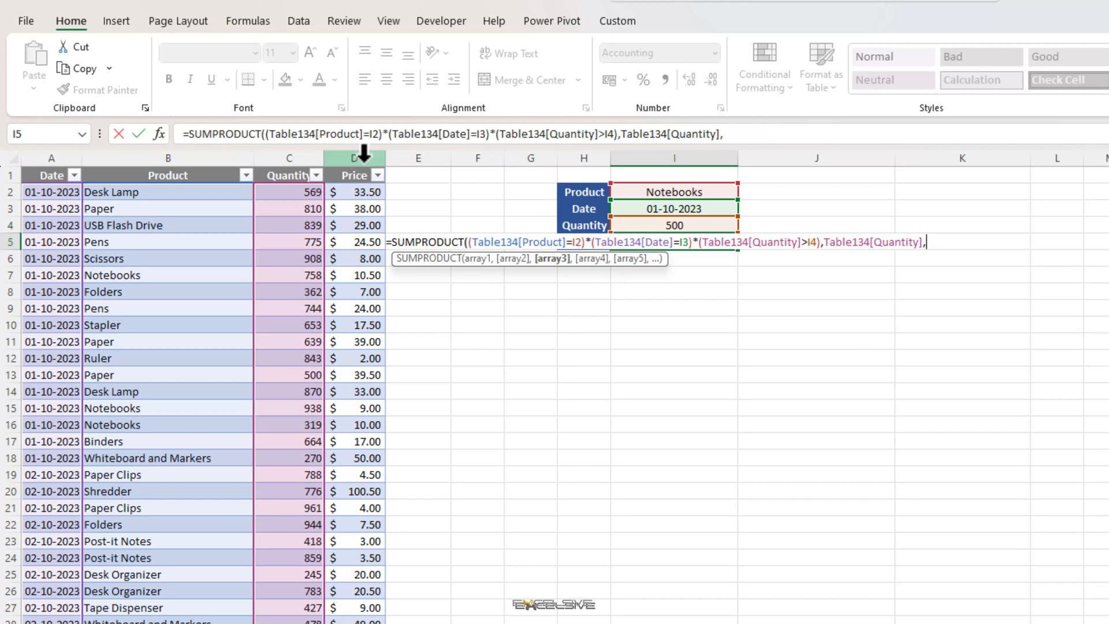
text(Table134[Price]))
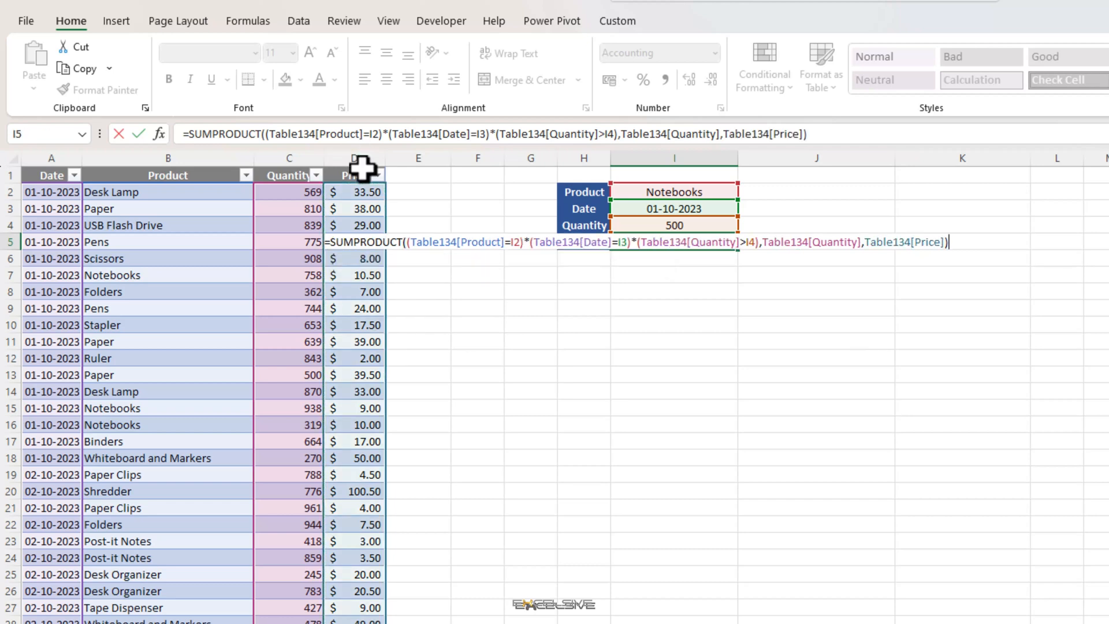
key(Enter)
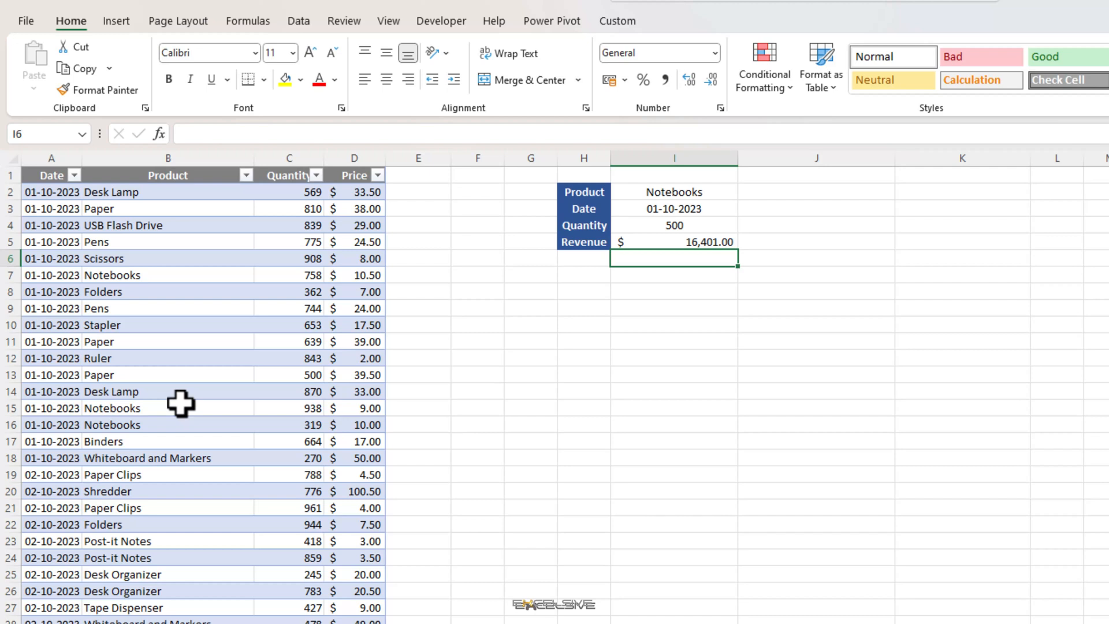
Step: Pick Folders from the I2 product dropdown, making Revenue recalculate to zero
click(147, 292)
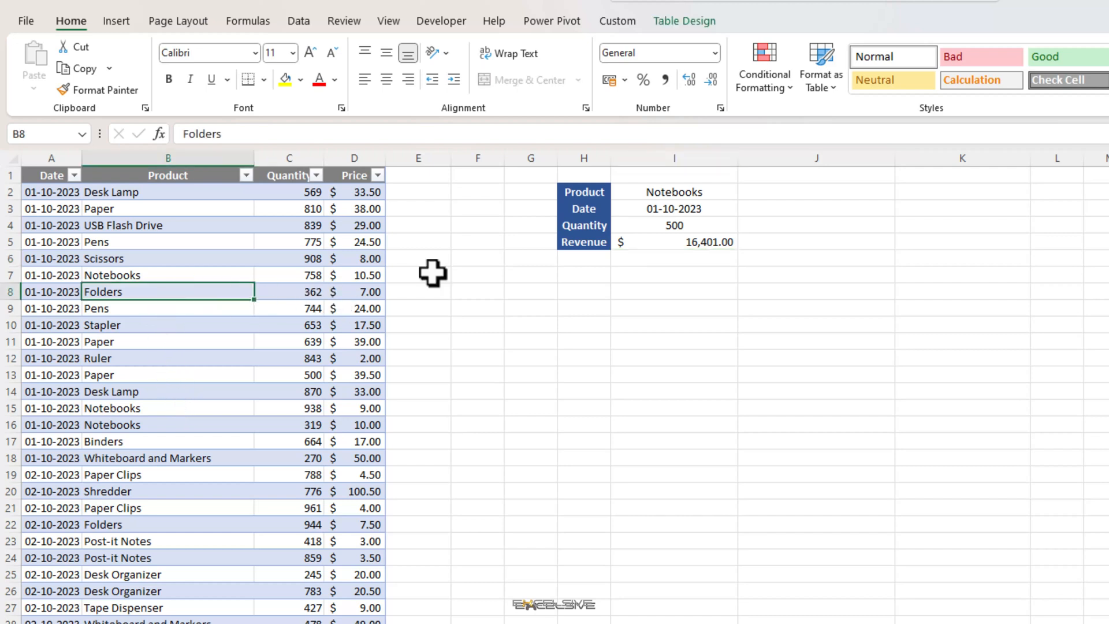
click(744, 191)
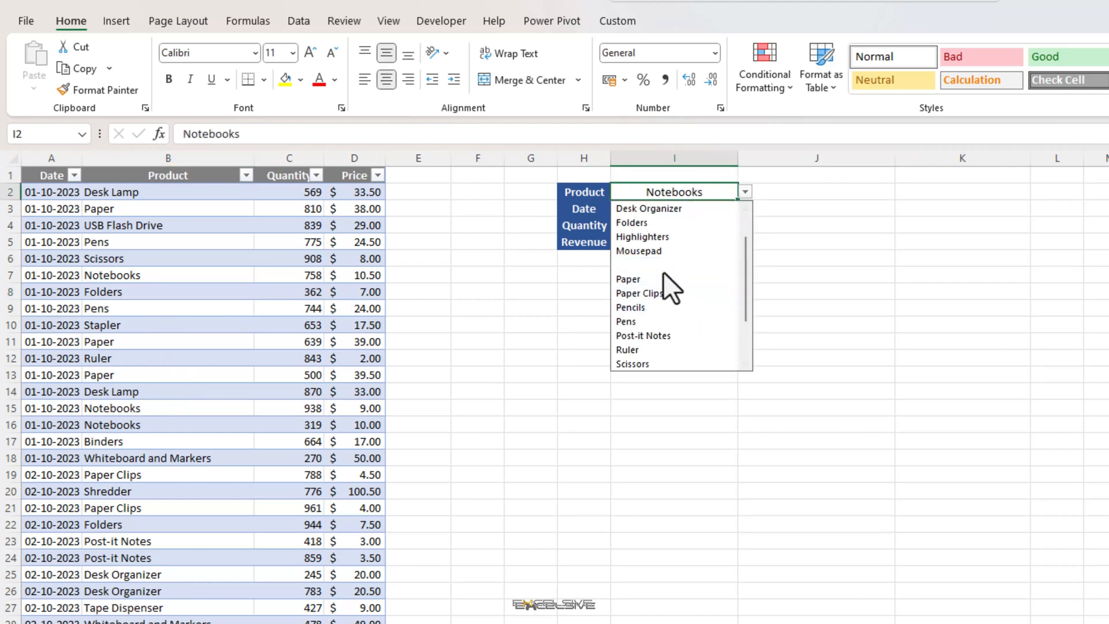
click(632, 223)
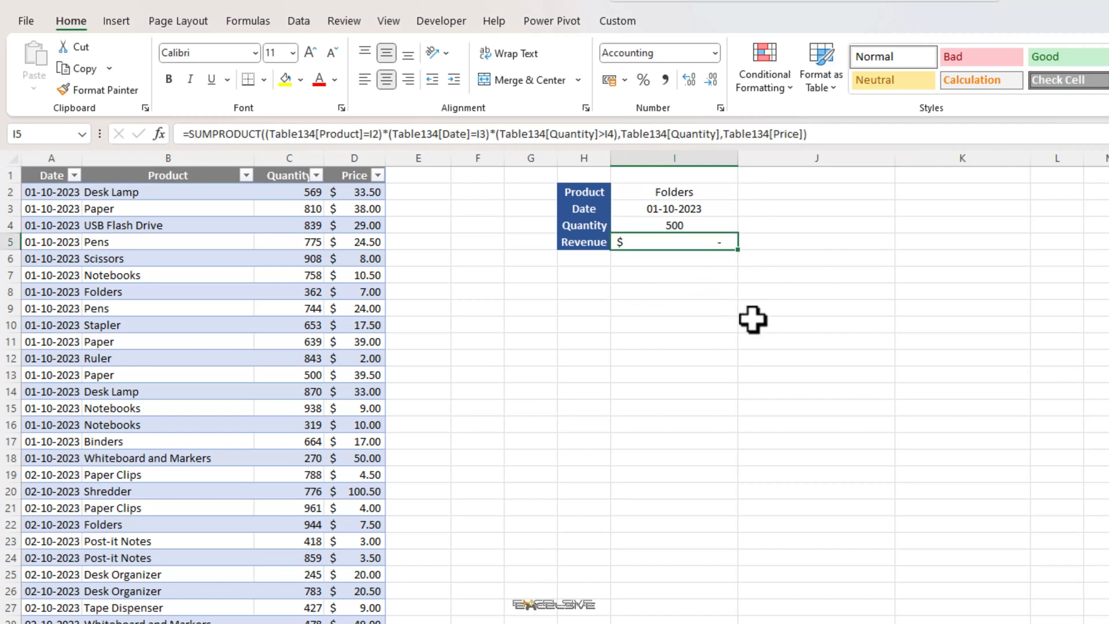
mouse_move(755, 325)
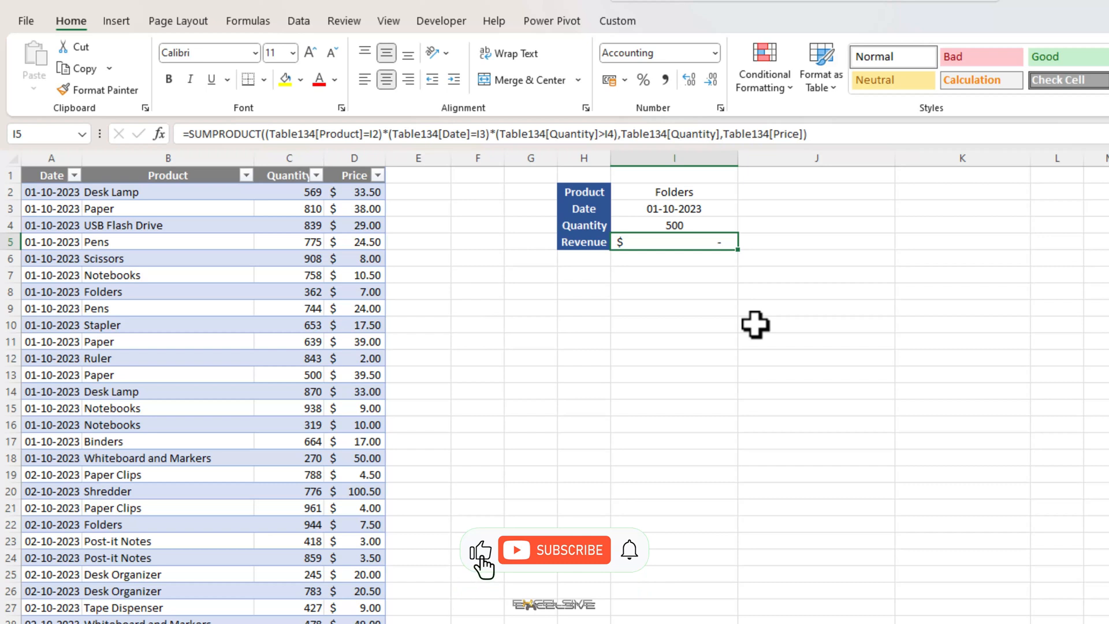
click(555, 549)
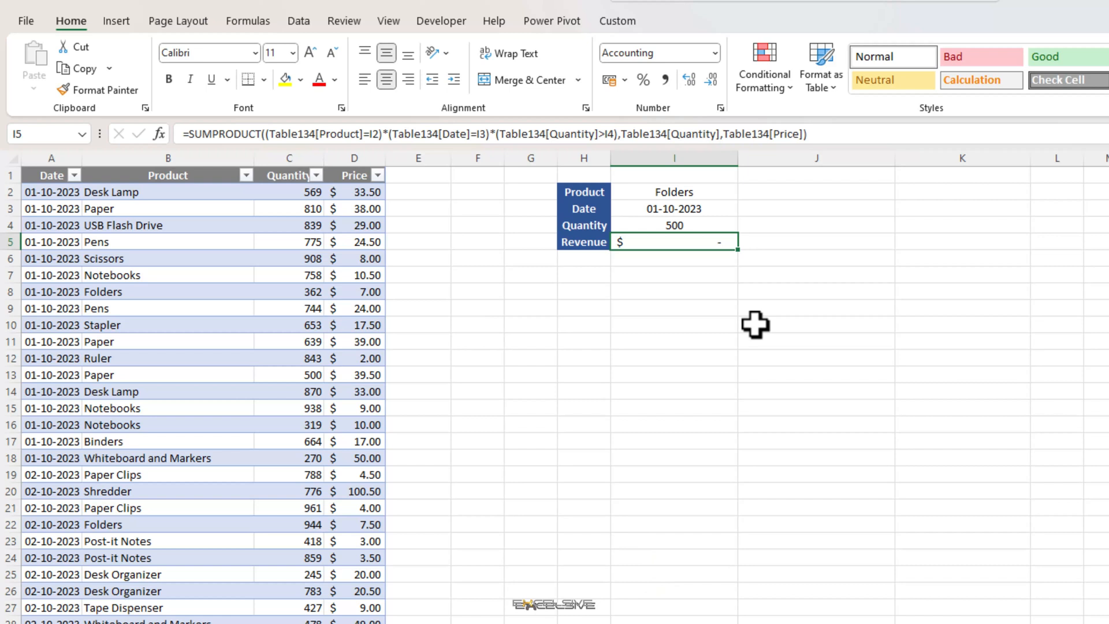
mouse_move(400, 301)
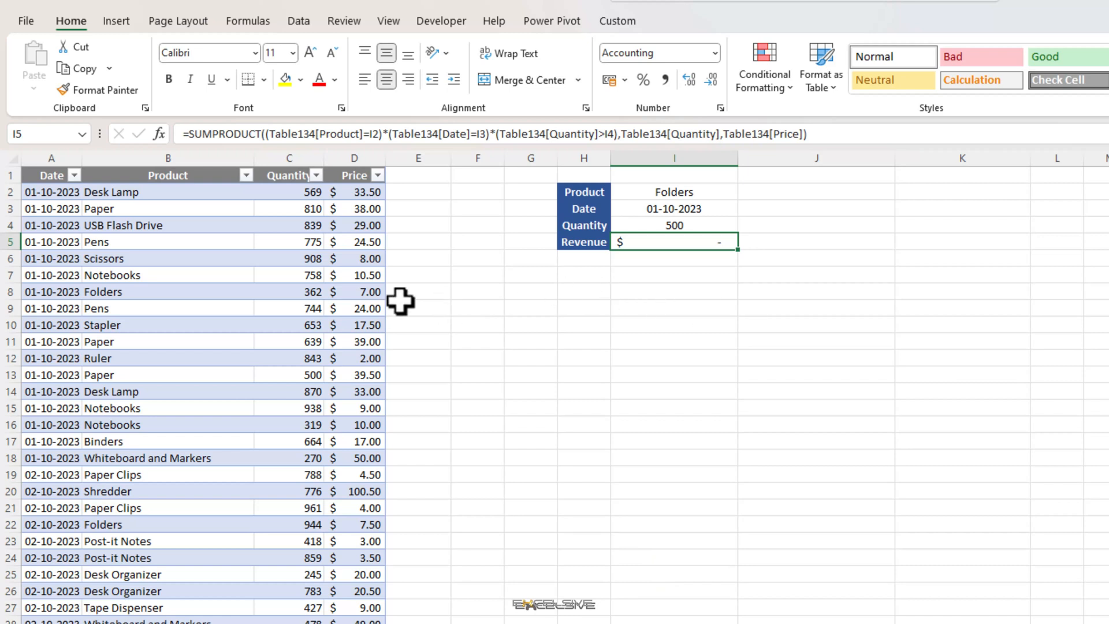
mouse_move(402, 297)
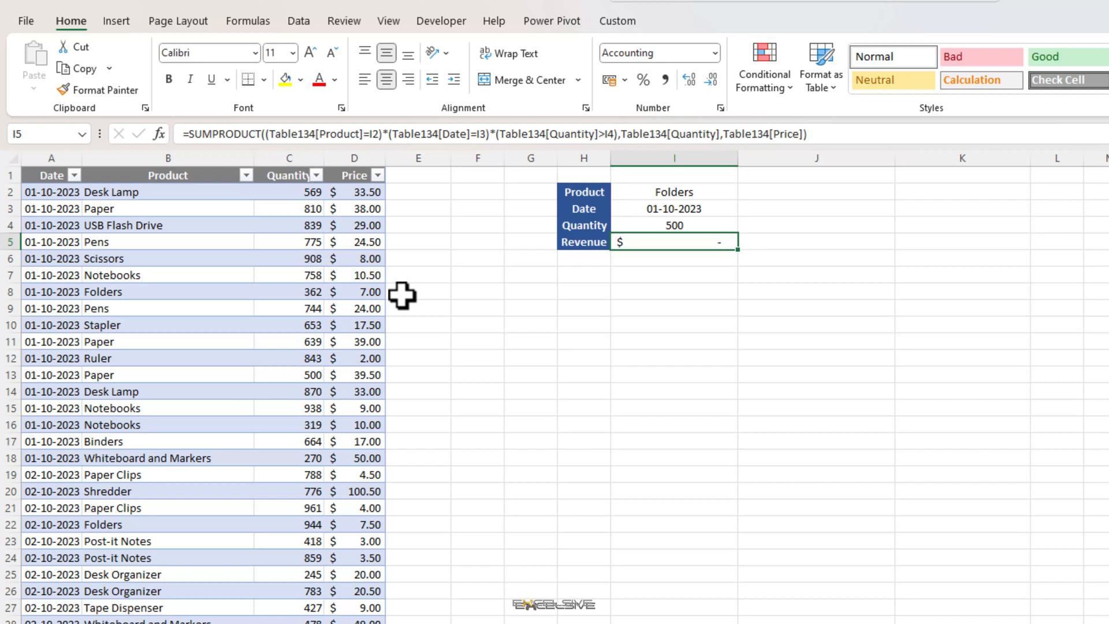
mouse_move(457, 273)
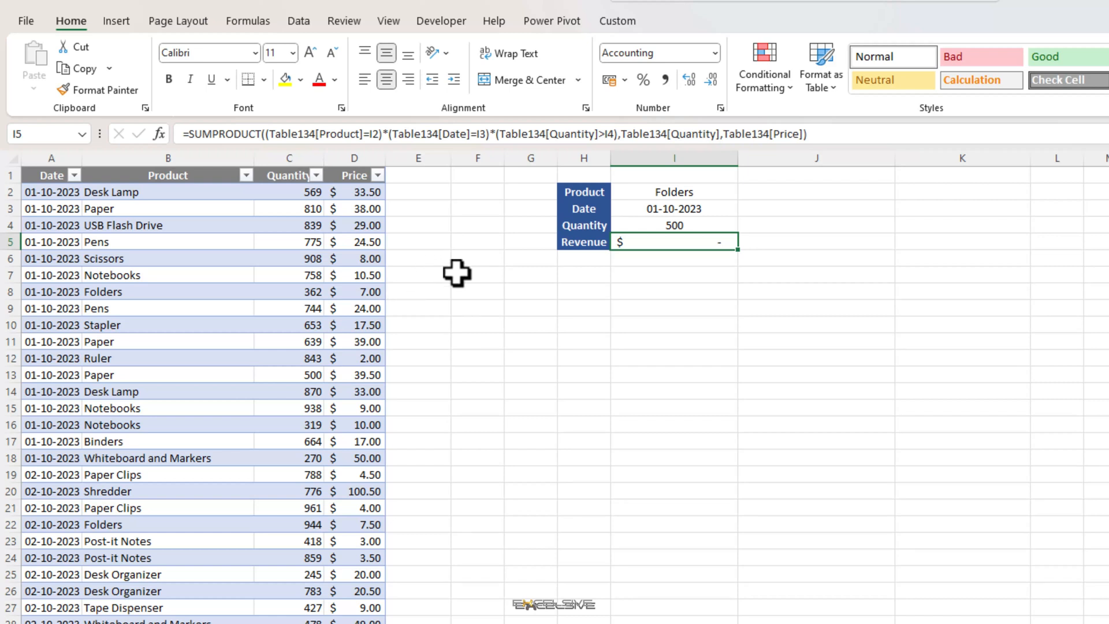